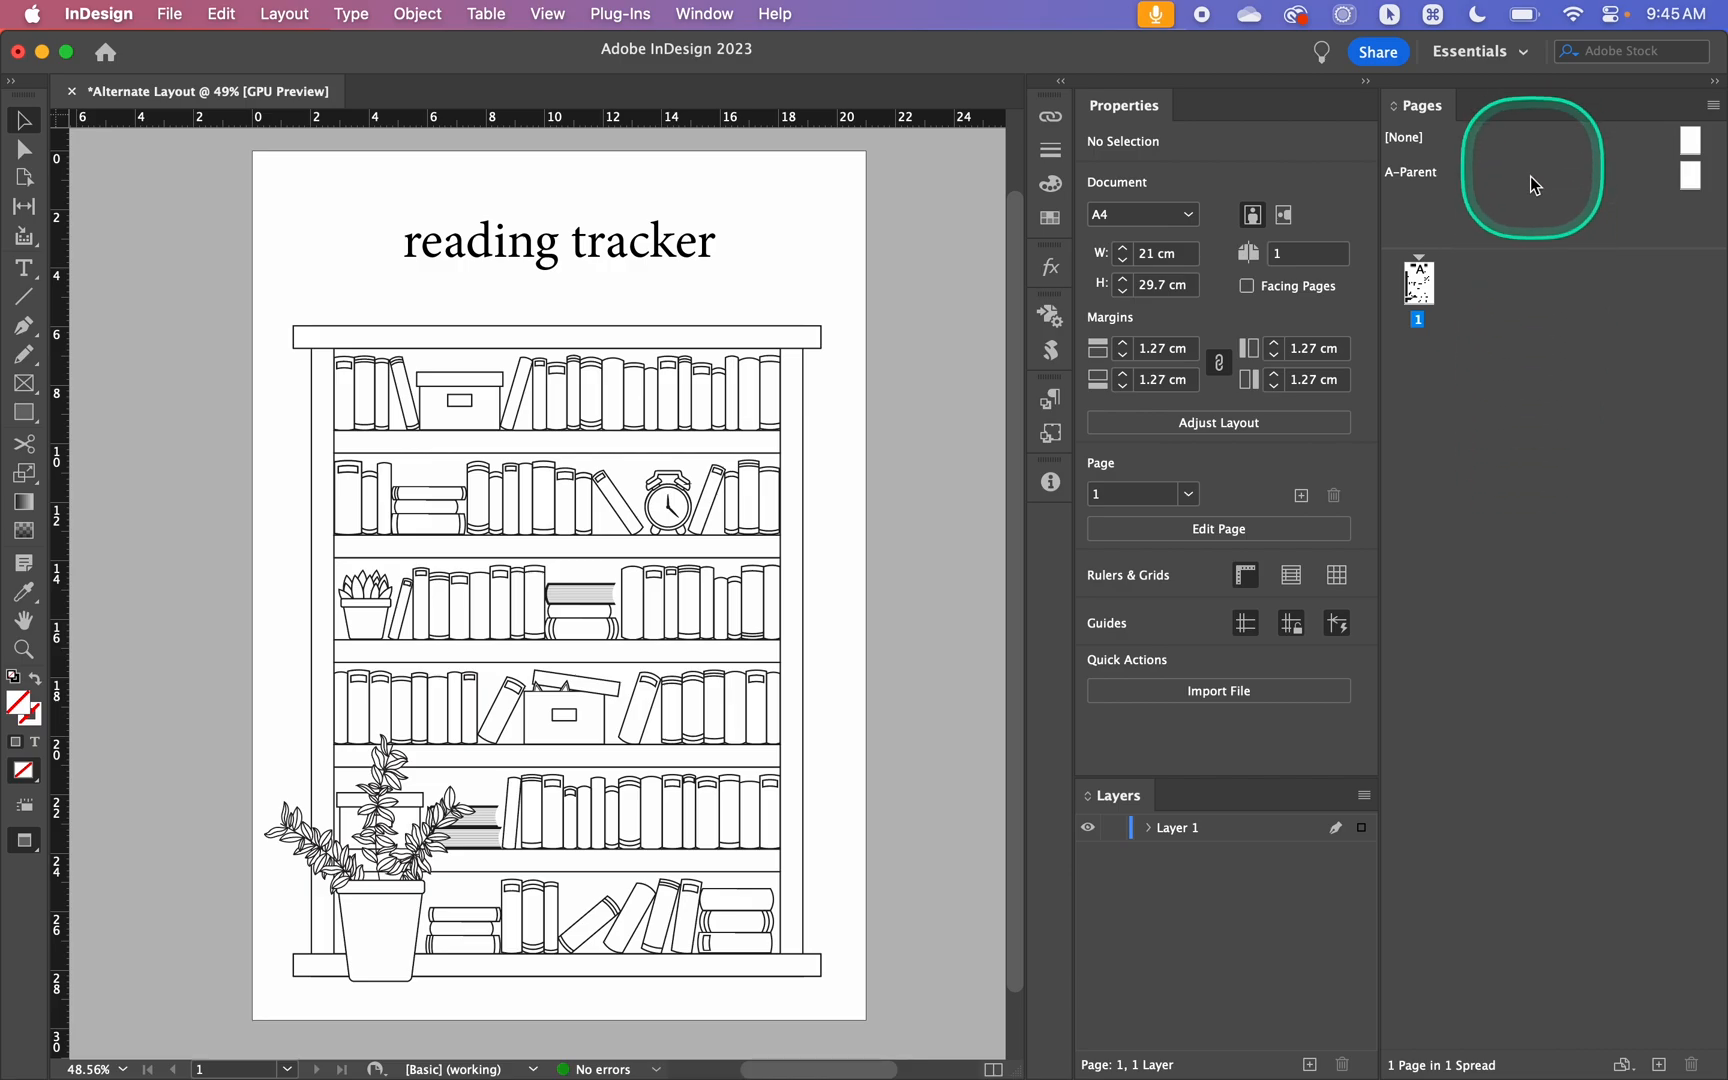
{"action": "mouse_move", "coordinate": [774, 156]}
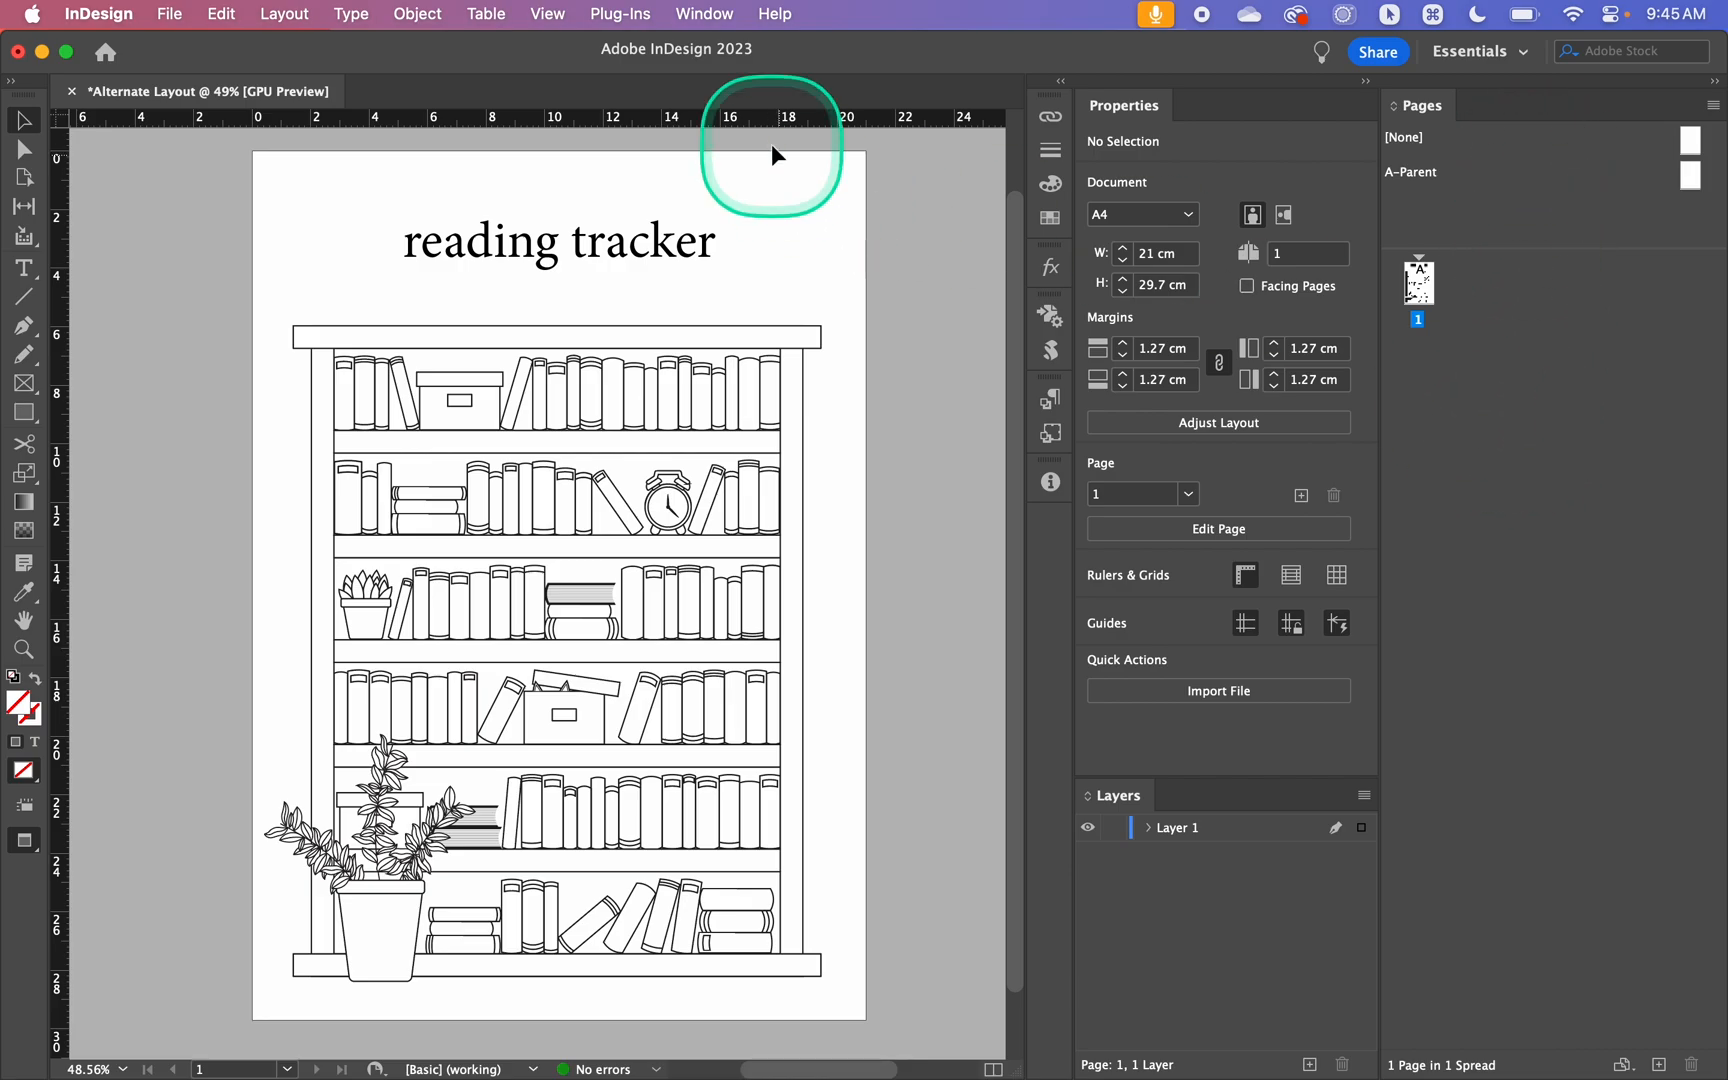
Show the Pages panel and start an alternate layout from its panel menu
{"action": "left_click", "coordinate": [704, 14]}
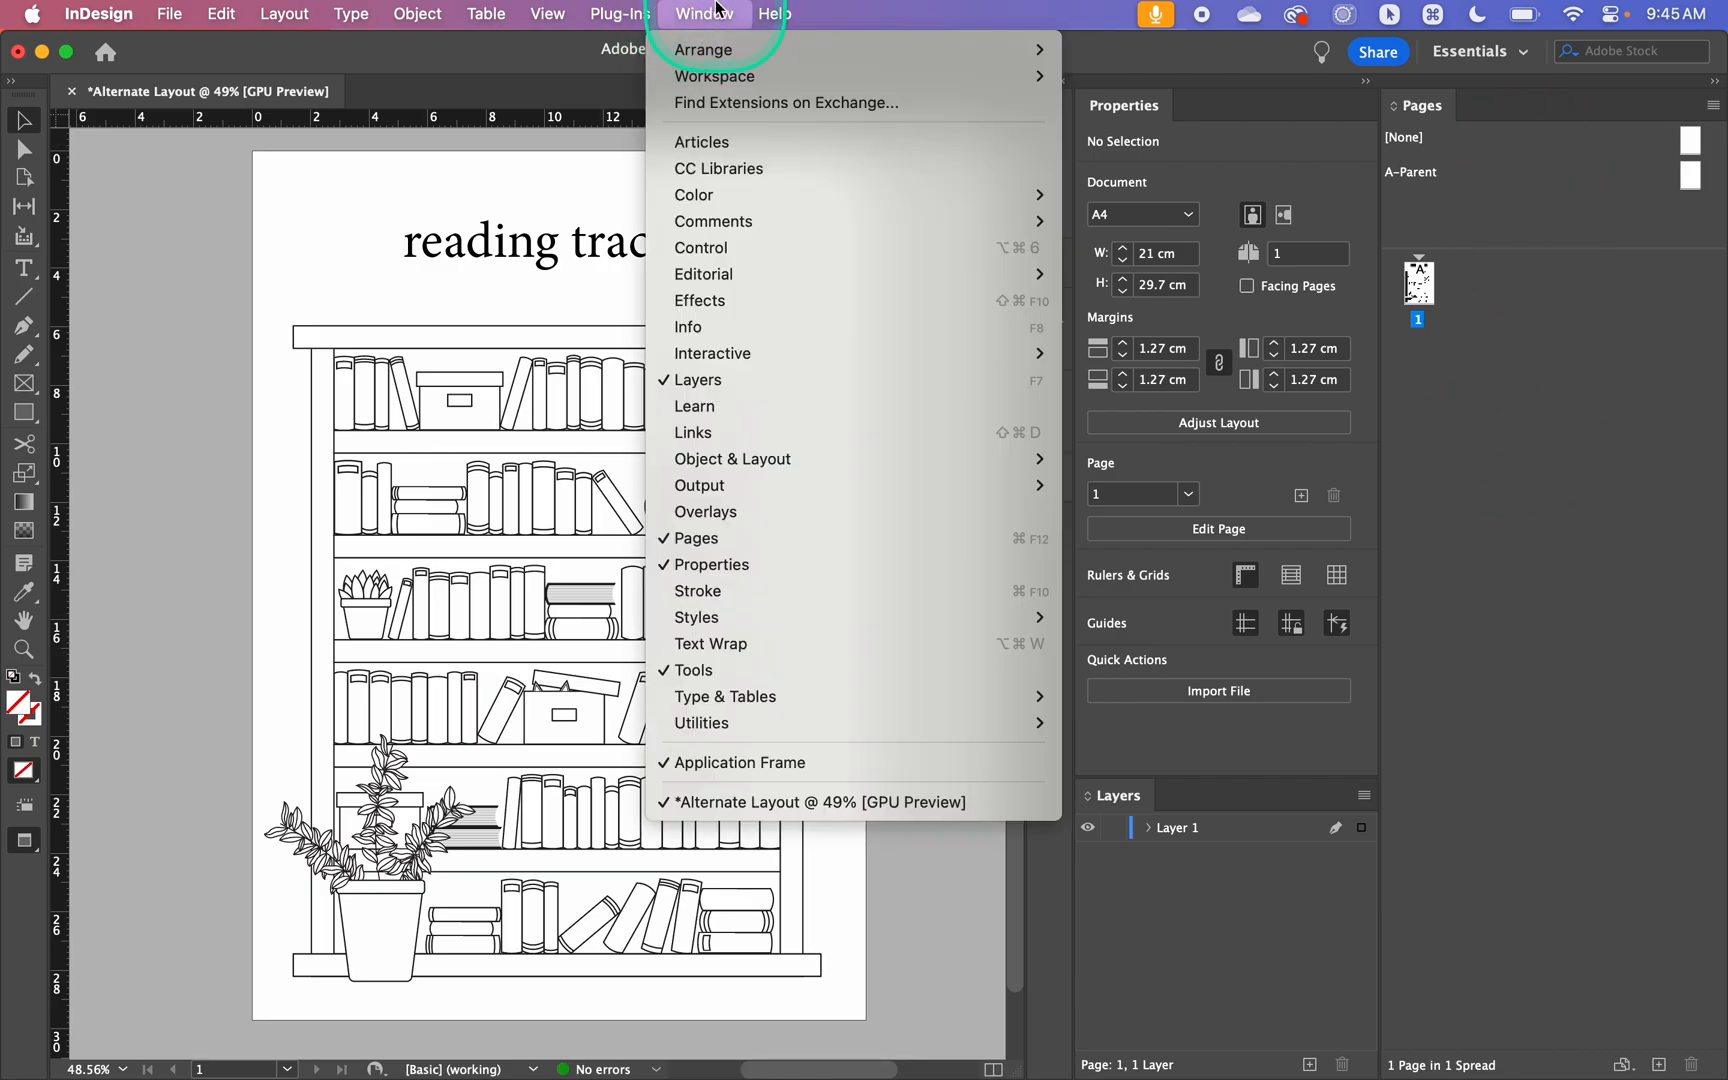
{"action": "mouse_move", "coordinate": [732, 538]}
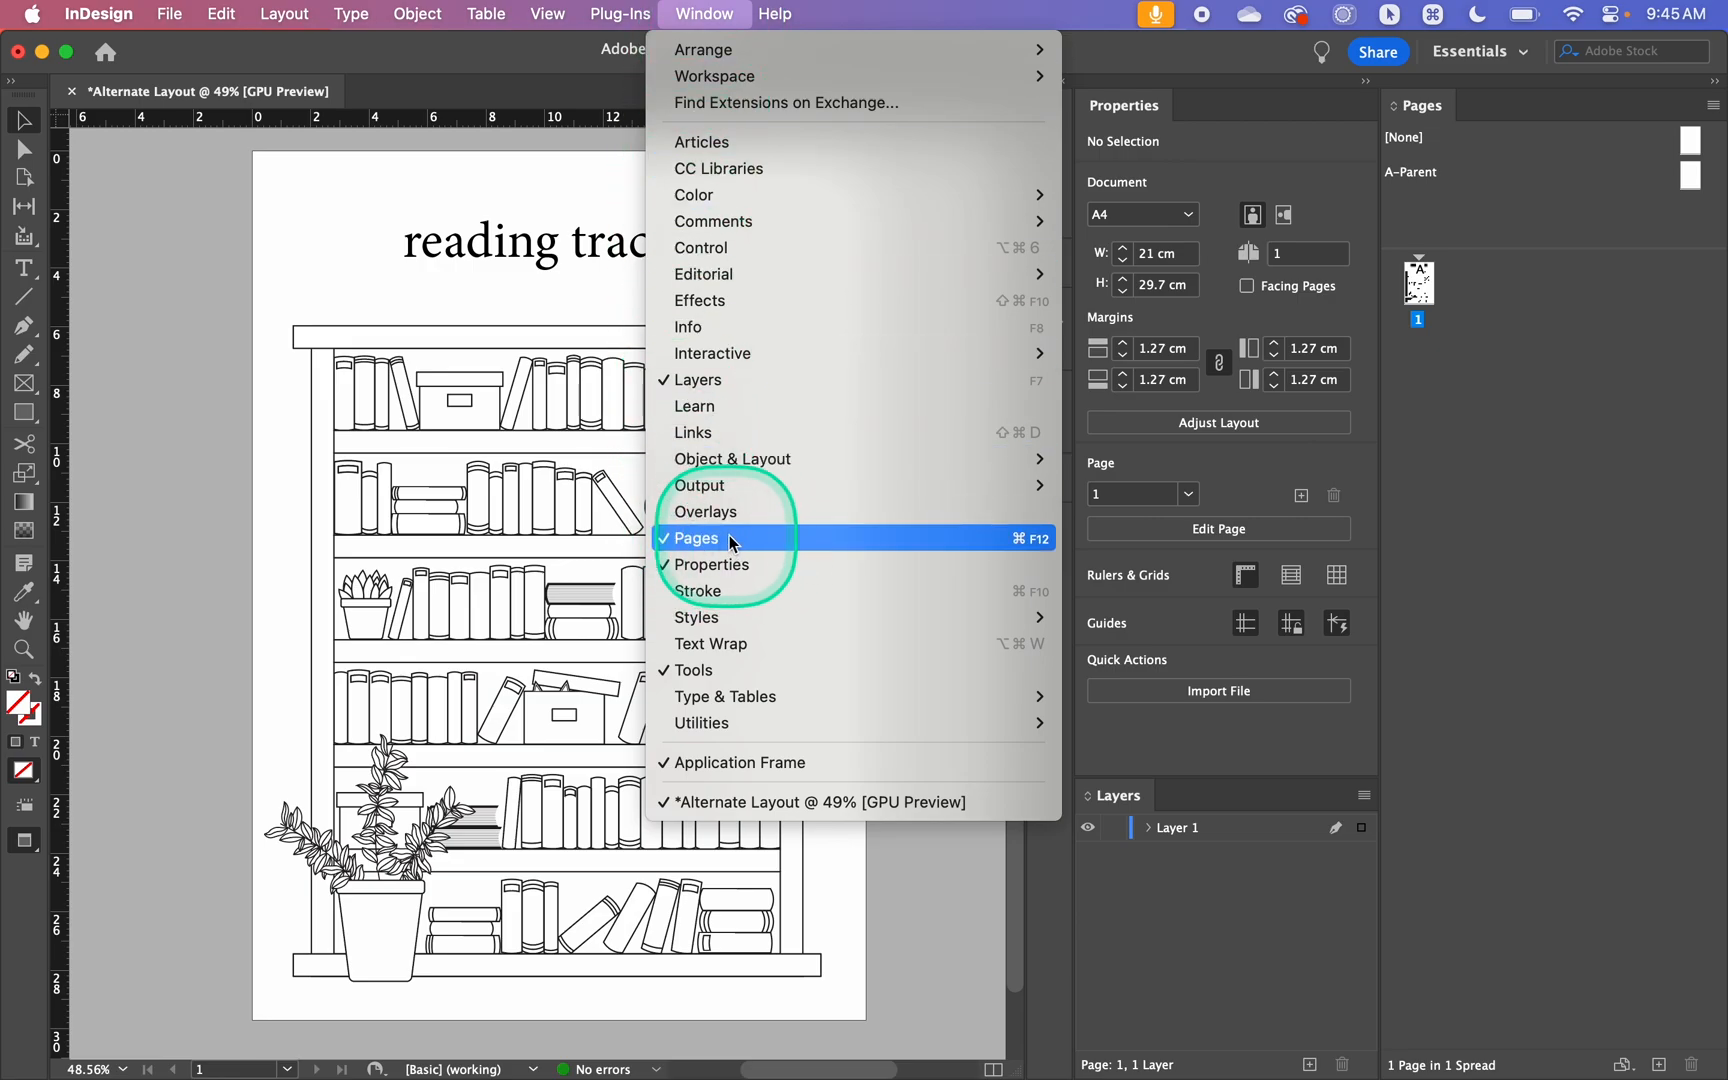
{"action": "left_click", "coordinate": [696, 538]}
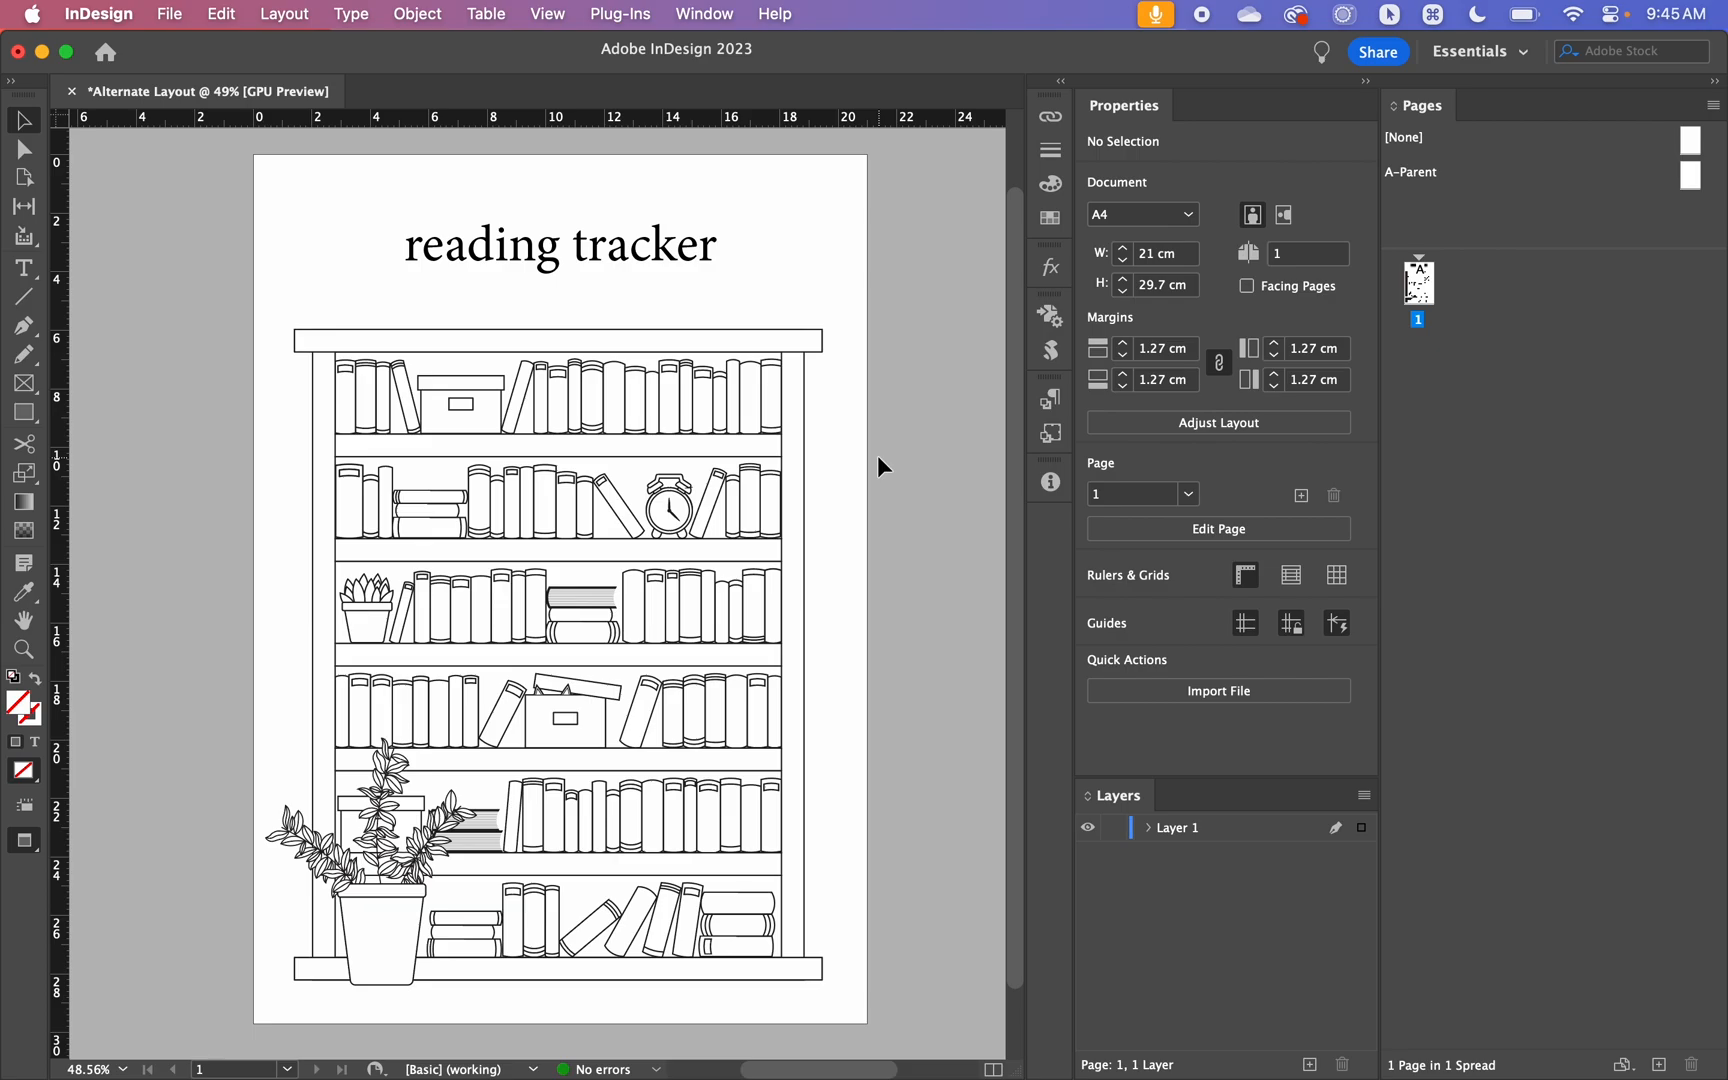
{"action": "left_click", "coordinate": [1420, 284]}
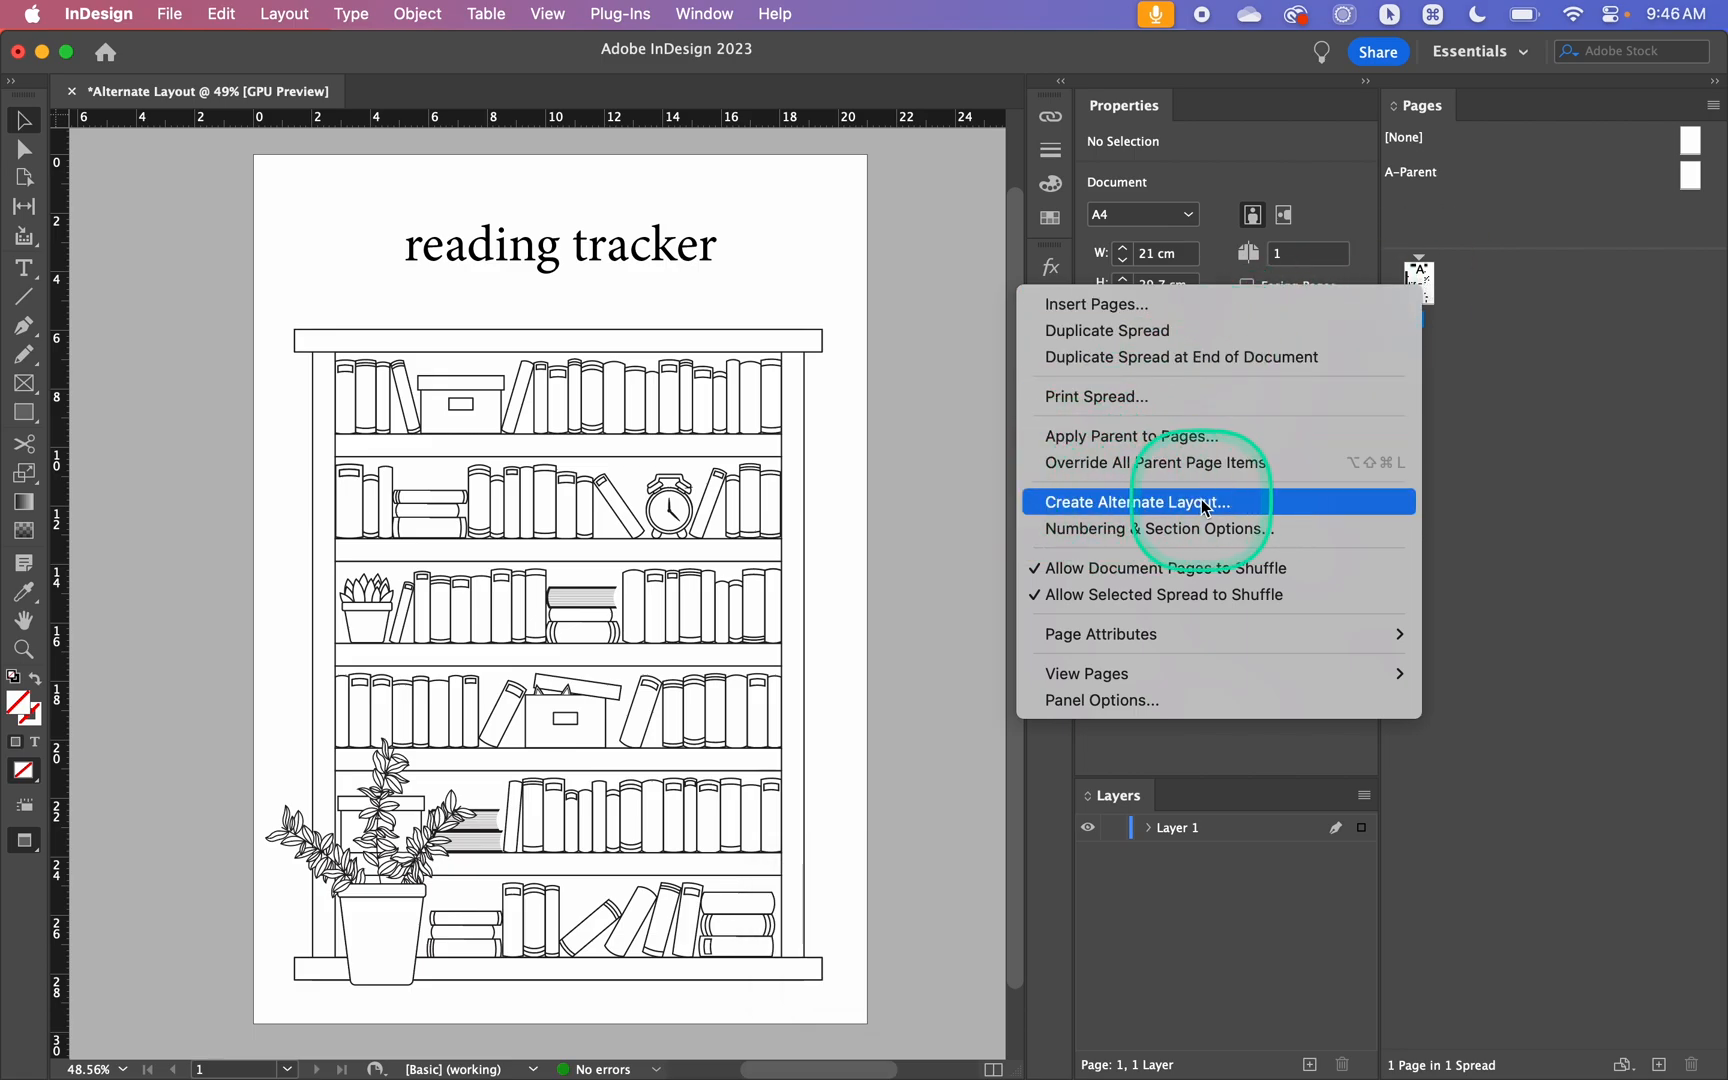
{"action": "left_click", "coordinate": [1136, 502]}
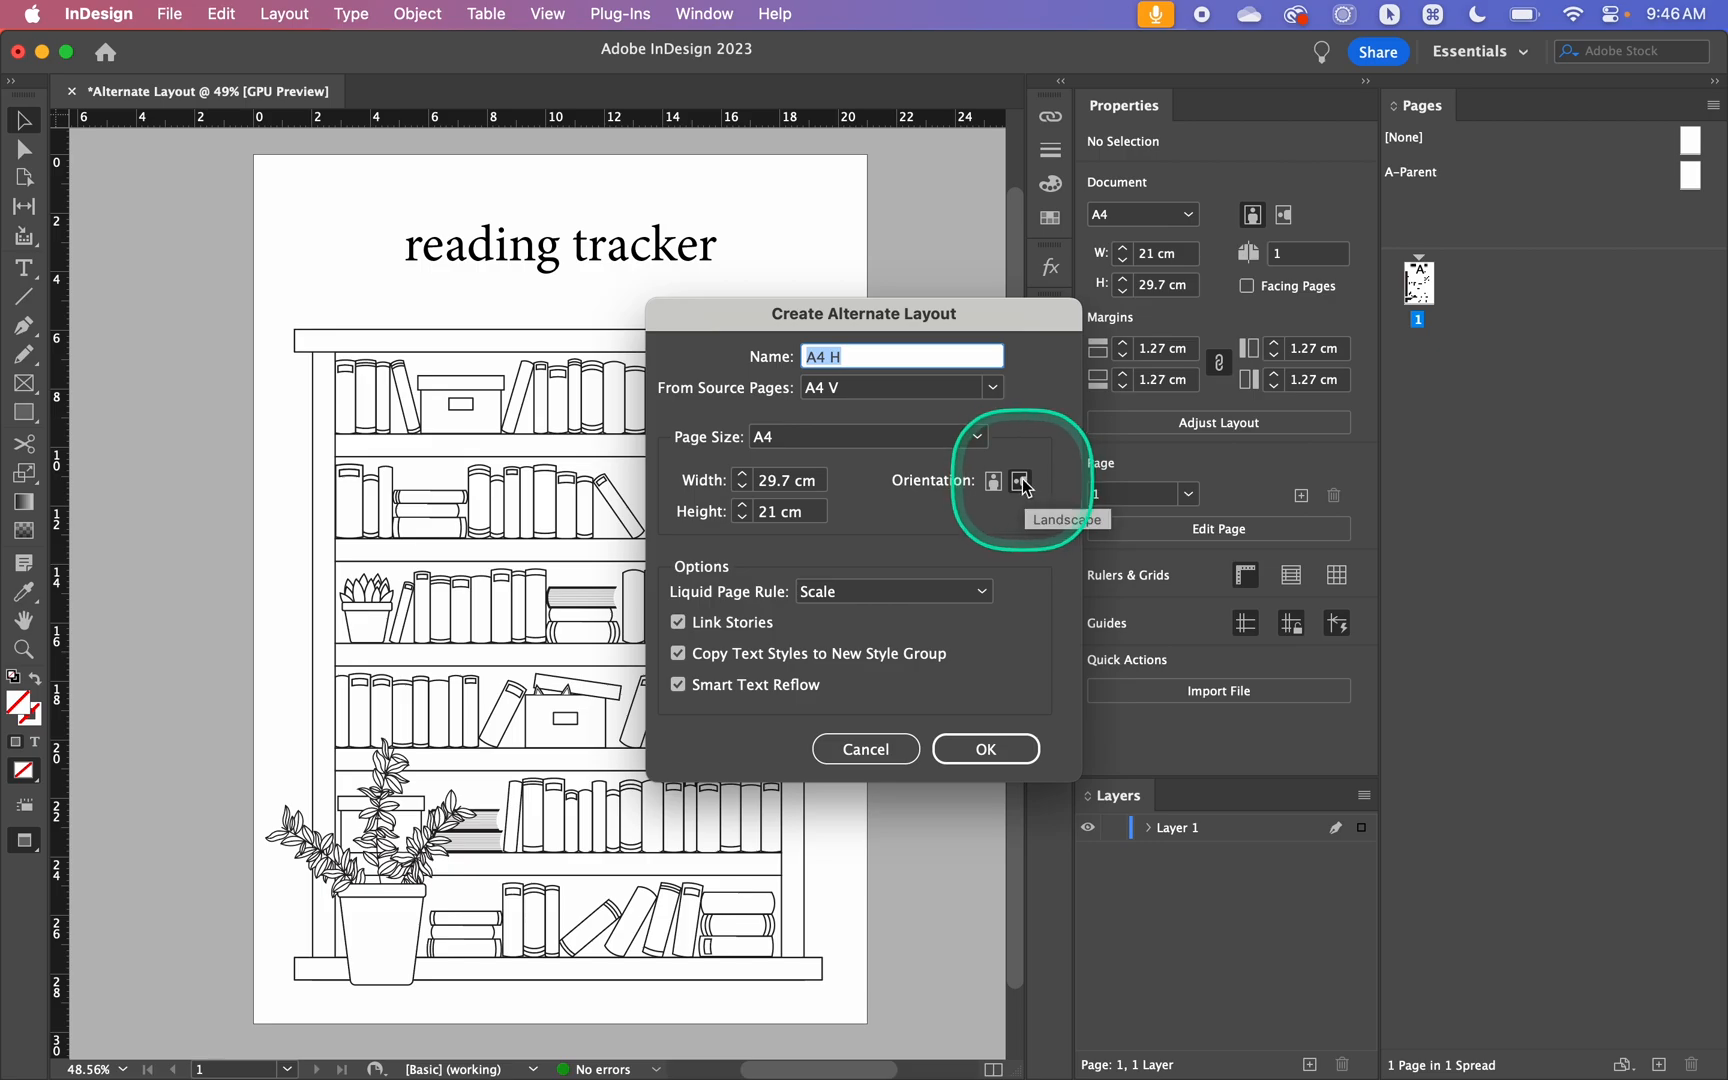
Create the A5 V layout: portrait, A5 page size, Liquid Page Rule Scale
{"action": "left_click", "coordinate": [992, 482]}
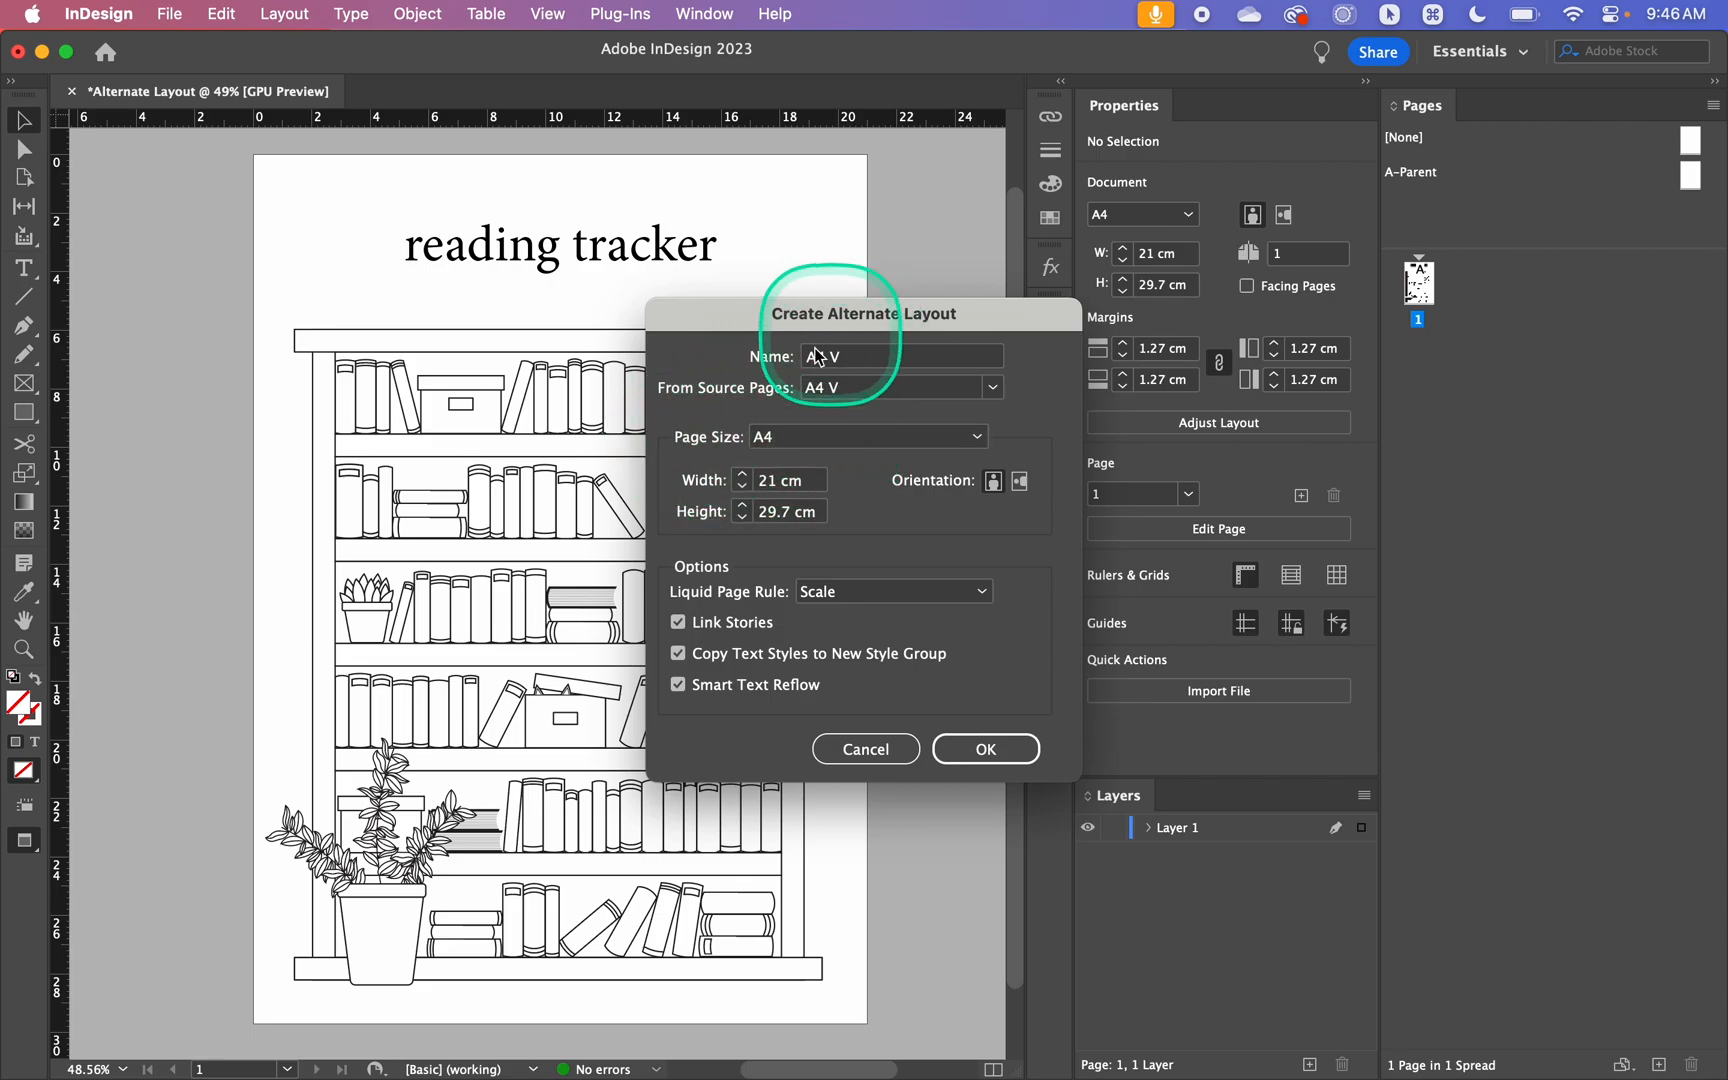
{"action": "left_click", "coordinate": [868, 438]}
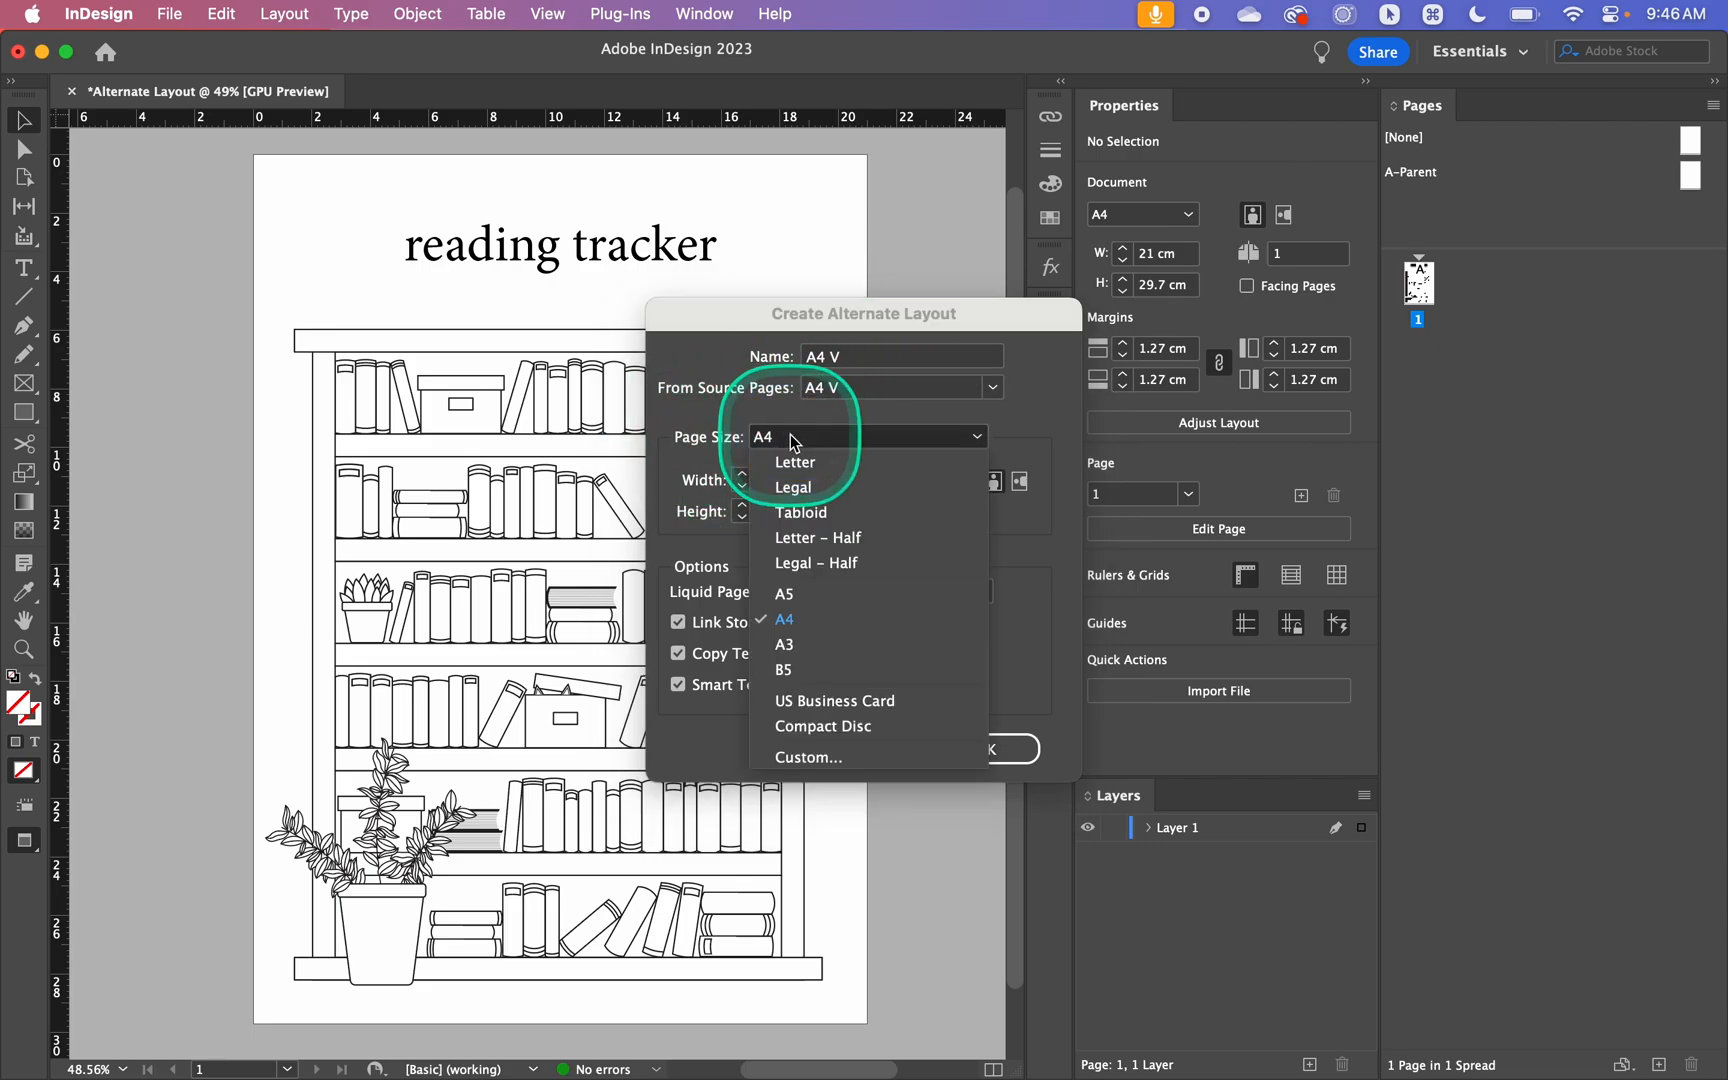
{"action": "mouse_move", "coordinate": [816, 564]}
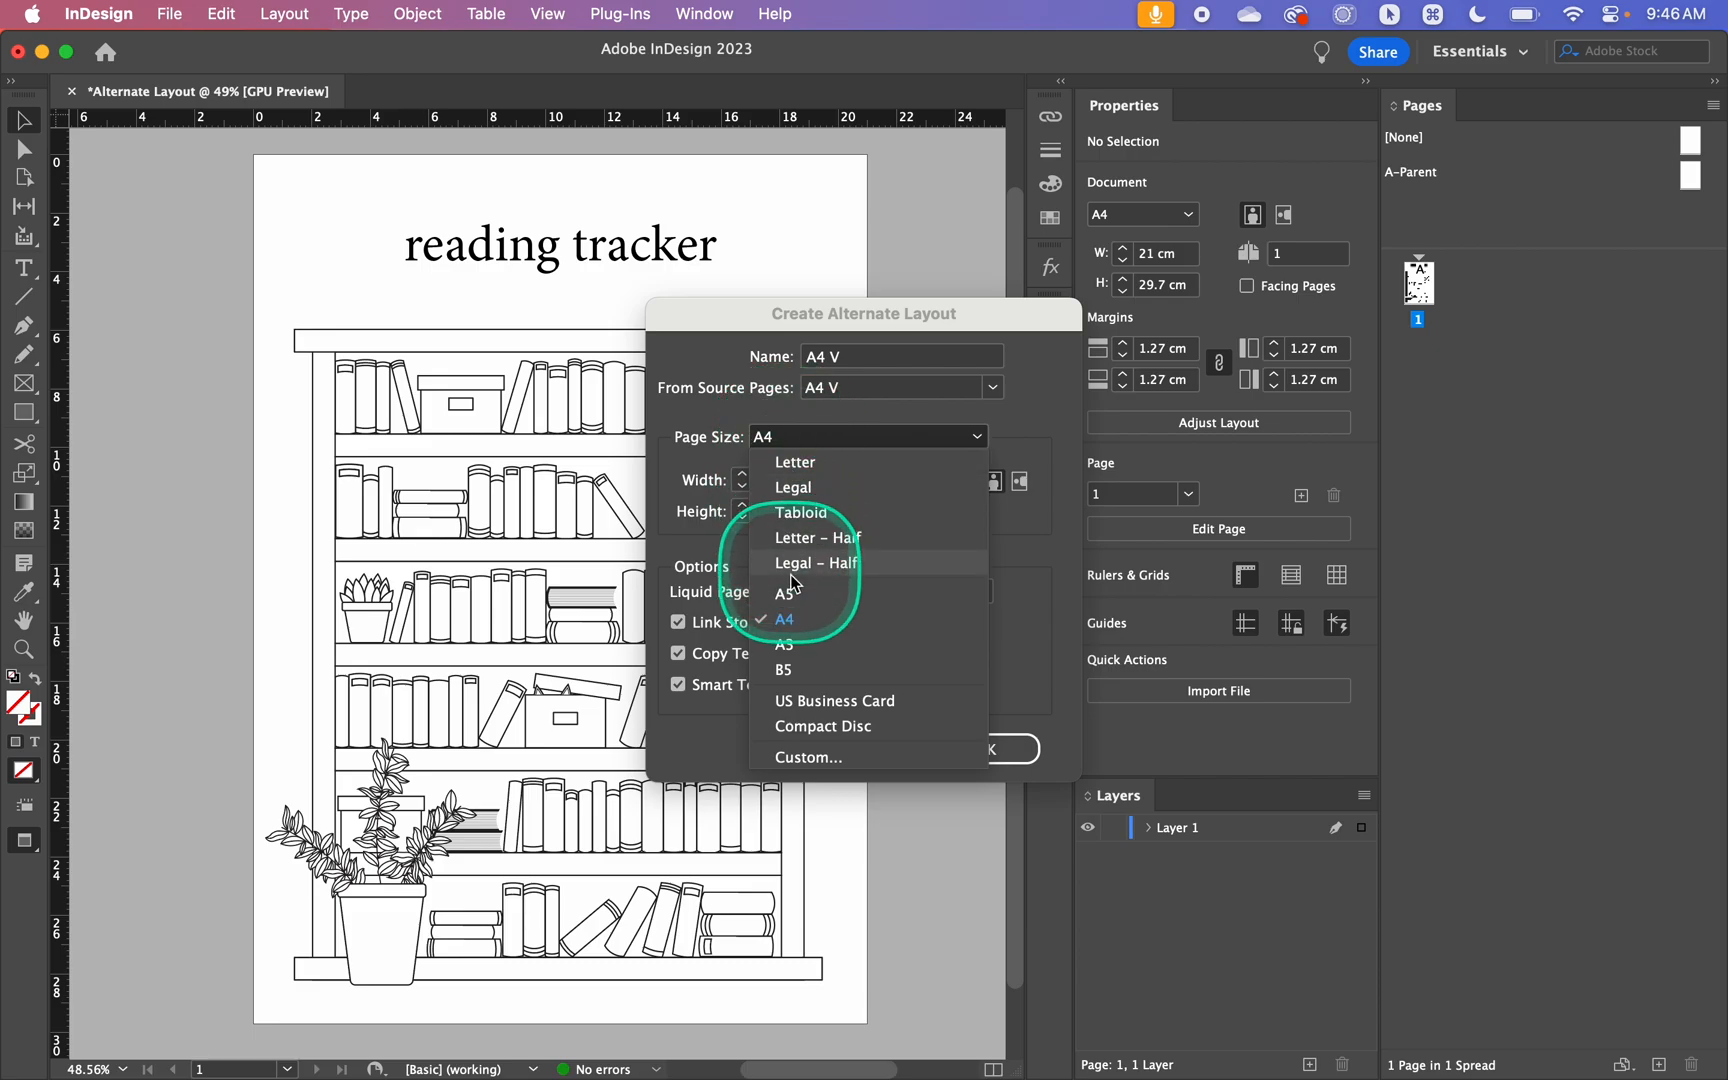
{"action": "left_click", "coordinate": [784, 592]}
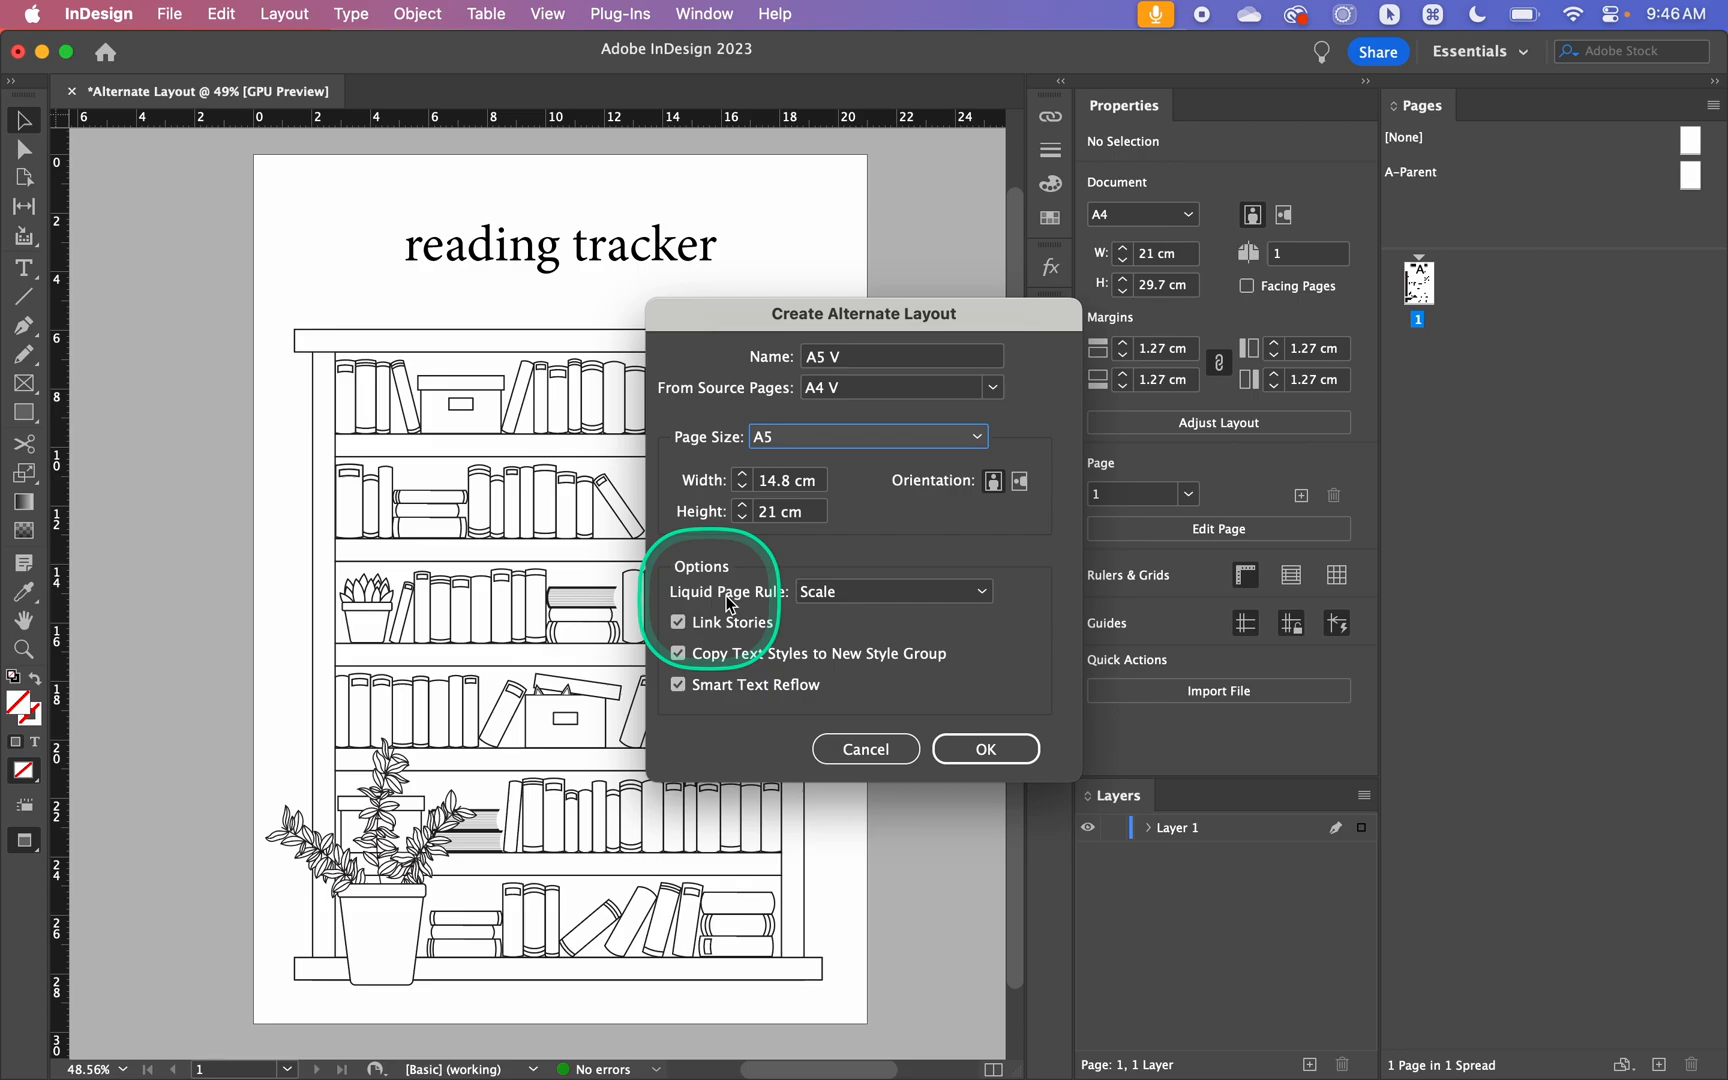
{"action": "left_click", "coordinate": [892, 592]}
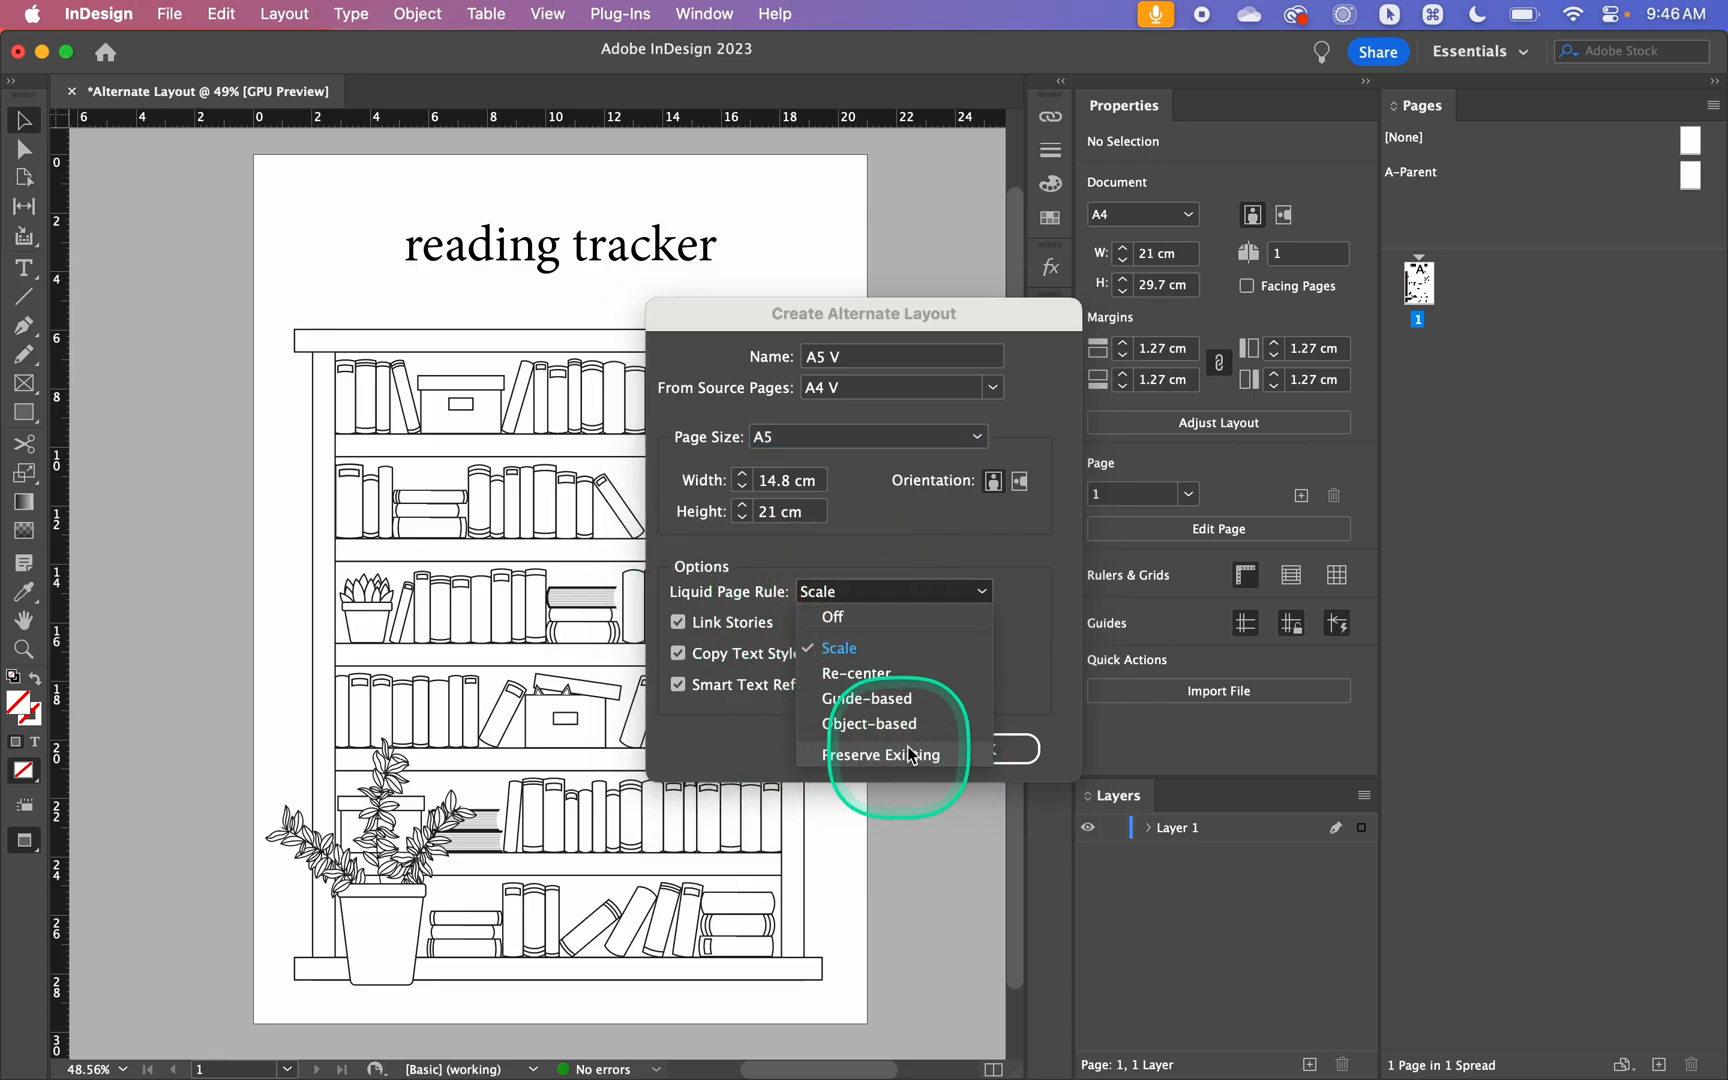
{"action": "mouse_move", "coordinate": [912, 644]}
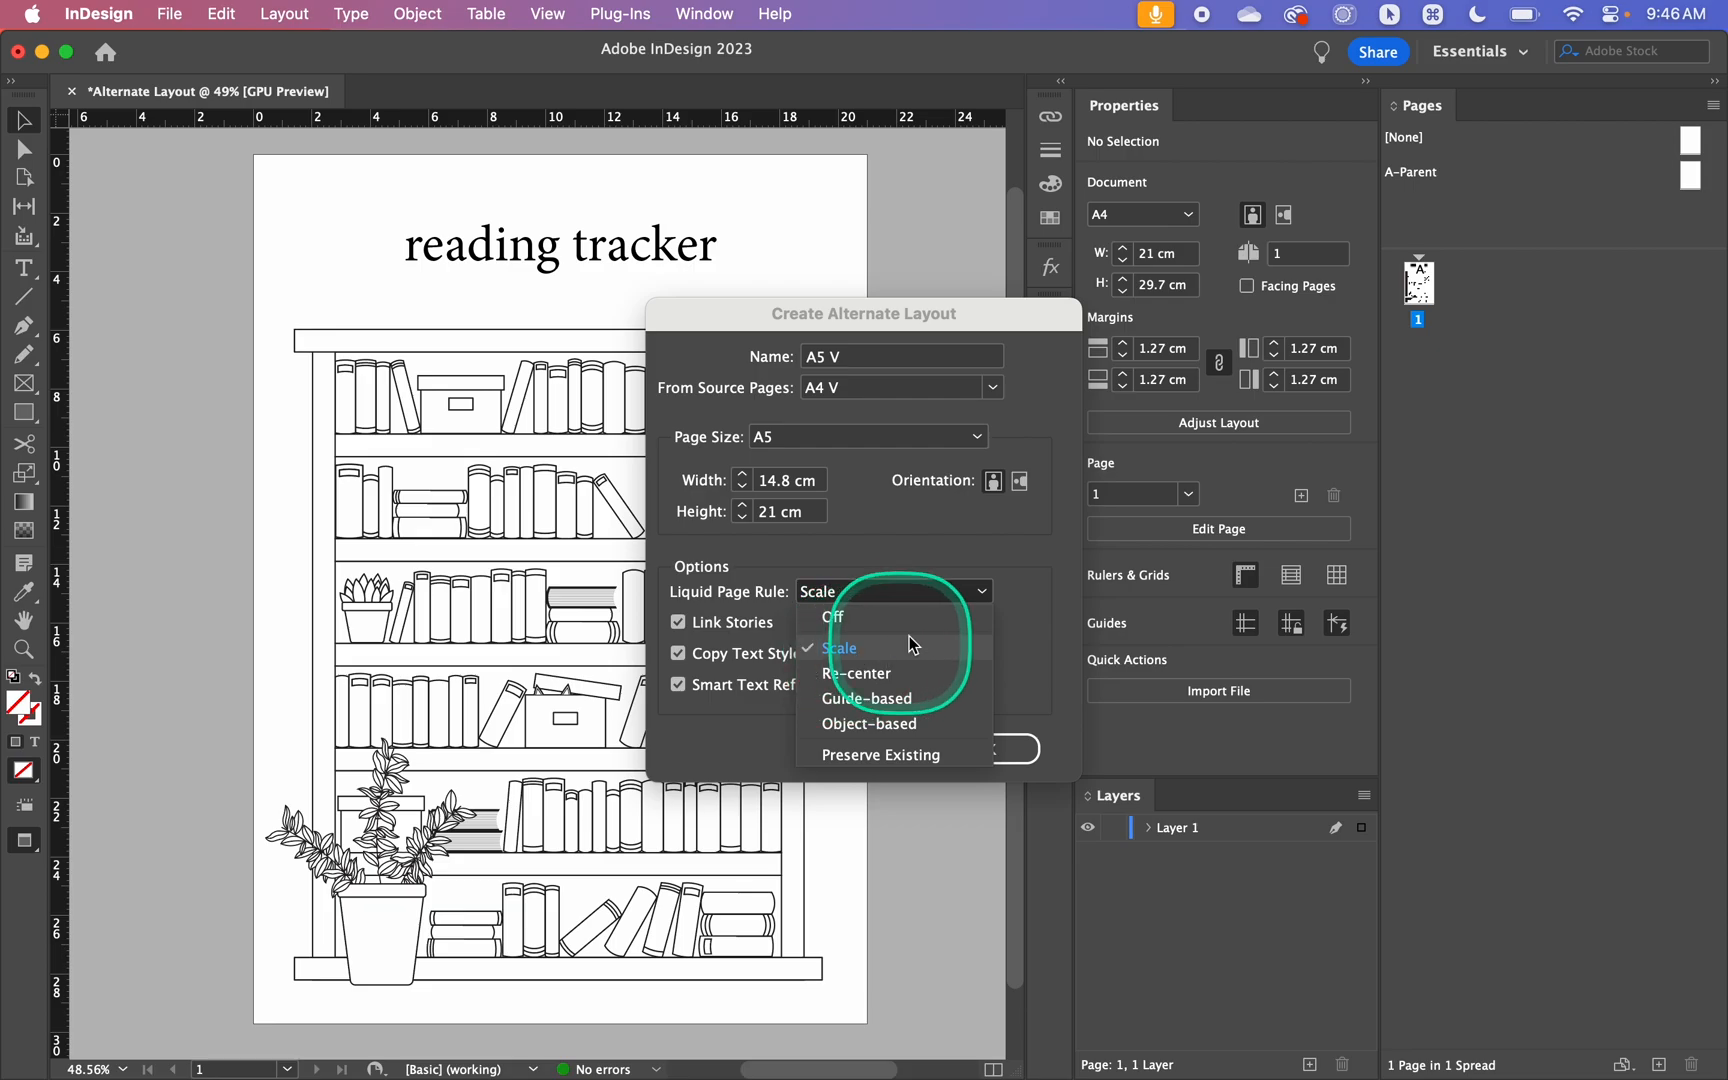
{"action": "left_click", "coordinate": [840, 648]}
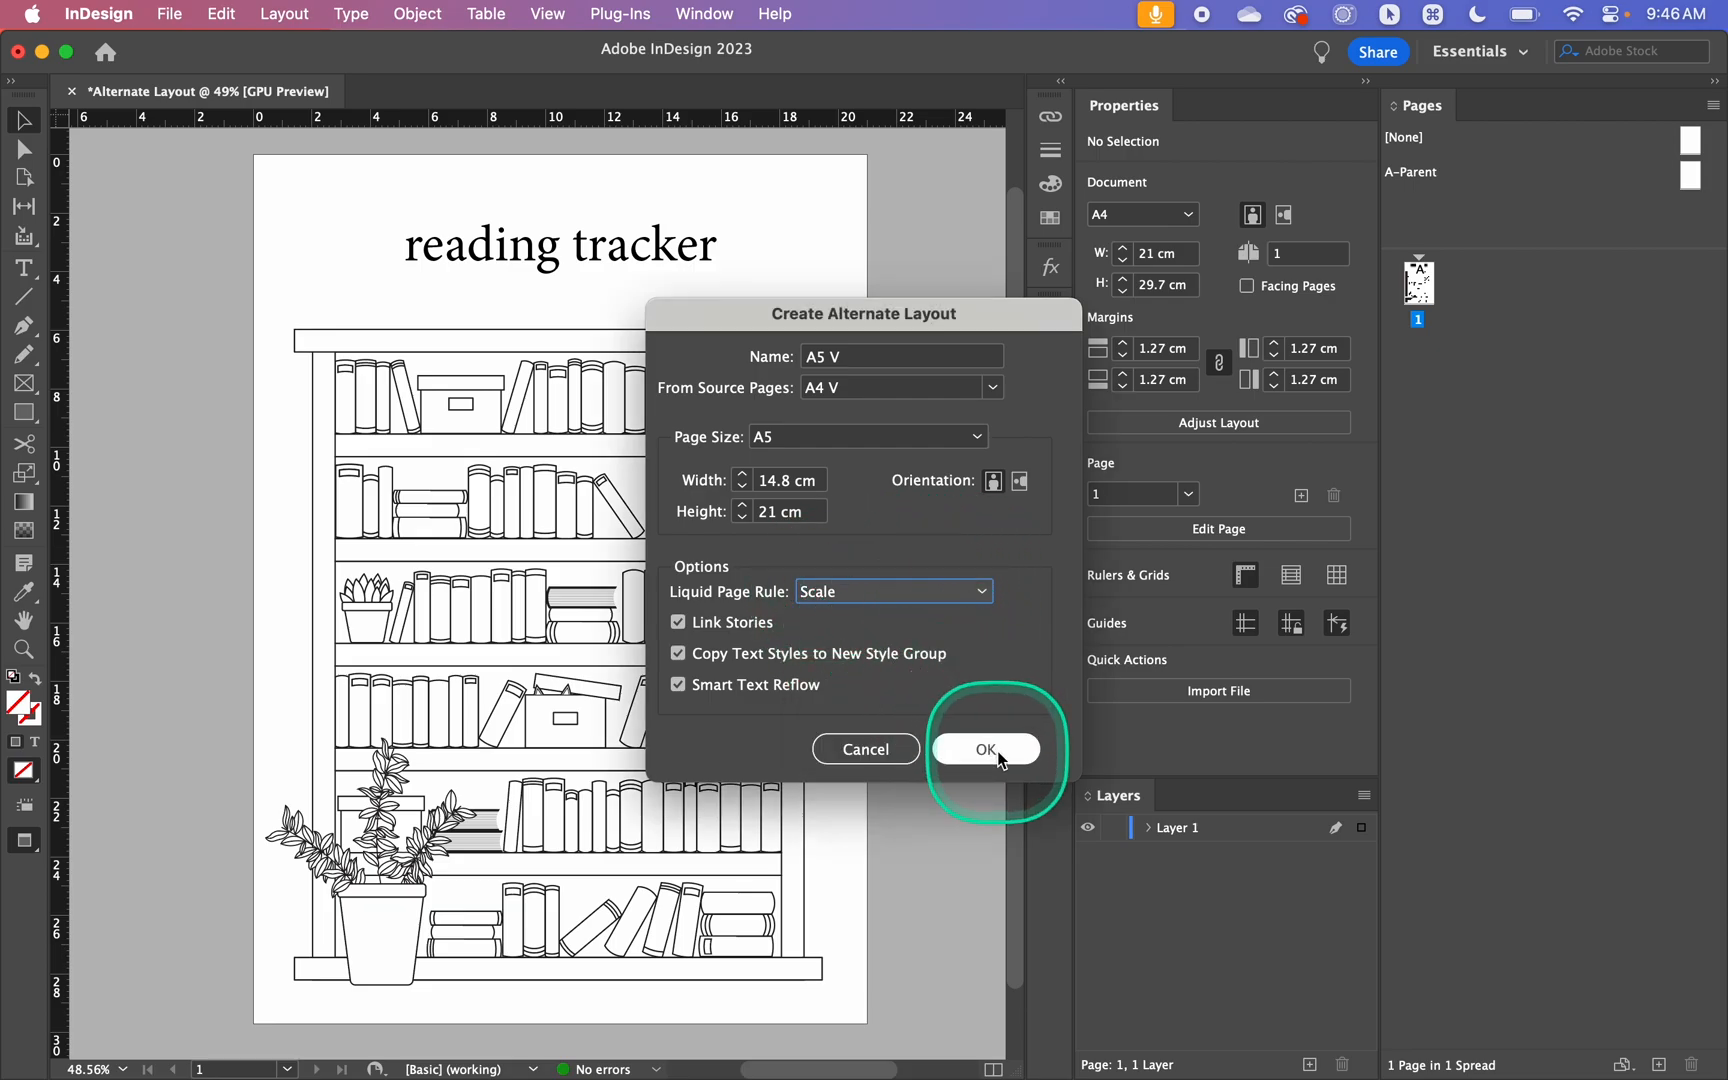
{"action": "left_click", "coordinate": [986, 750]}
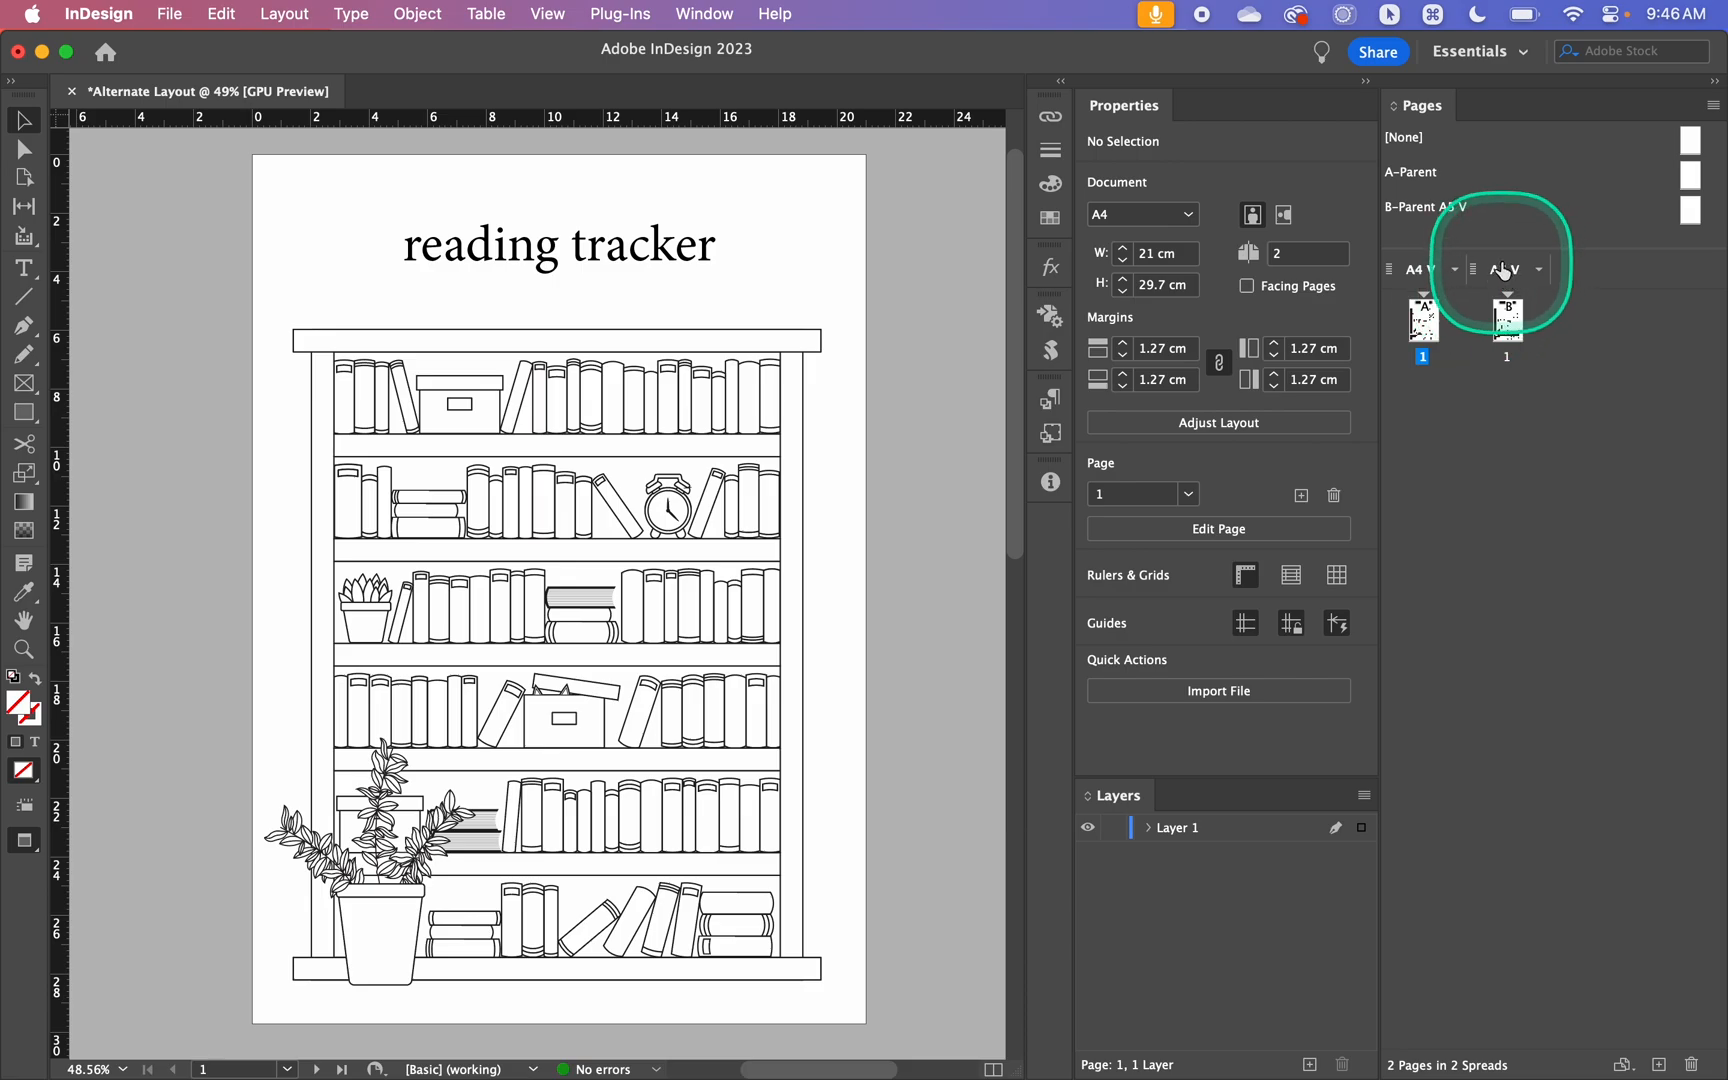
Keep thumbnails grouped by alternate layout and select the bookshelf artwork on the A5 V page
{"action": "left_click", "coordinate": [1424, 320]}
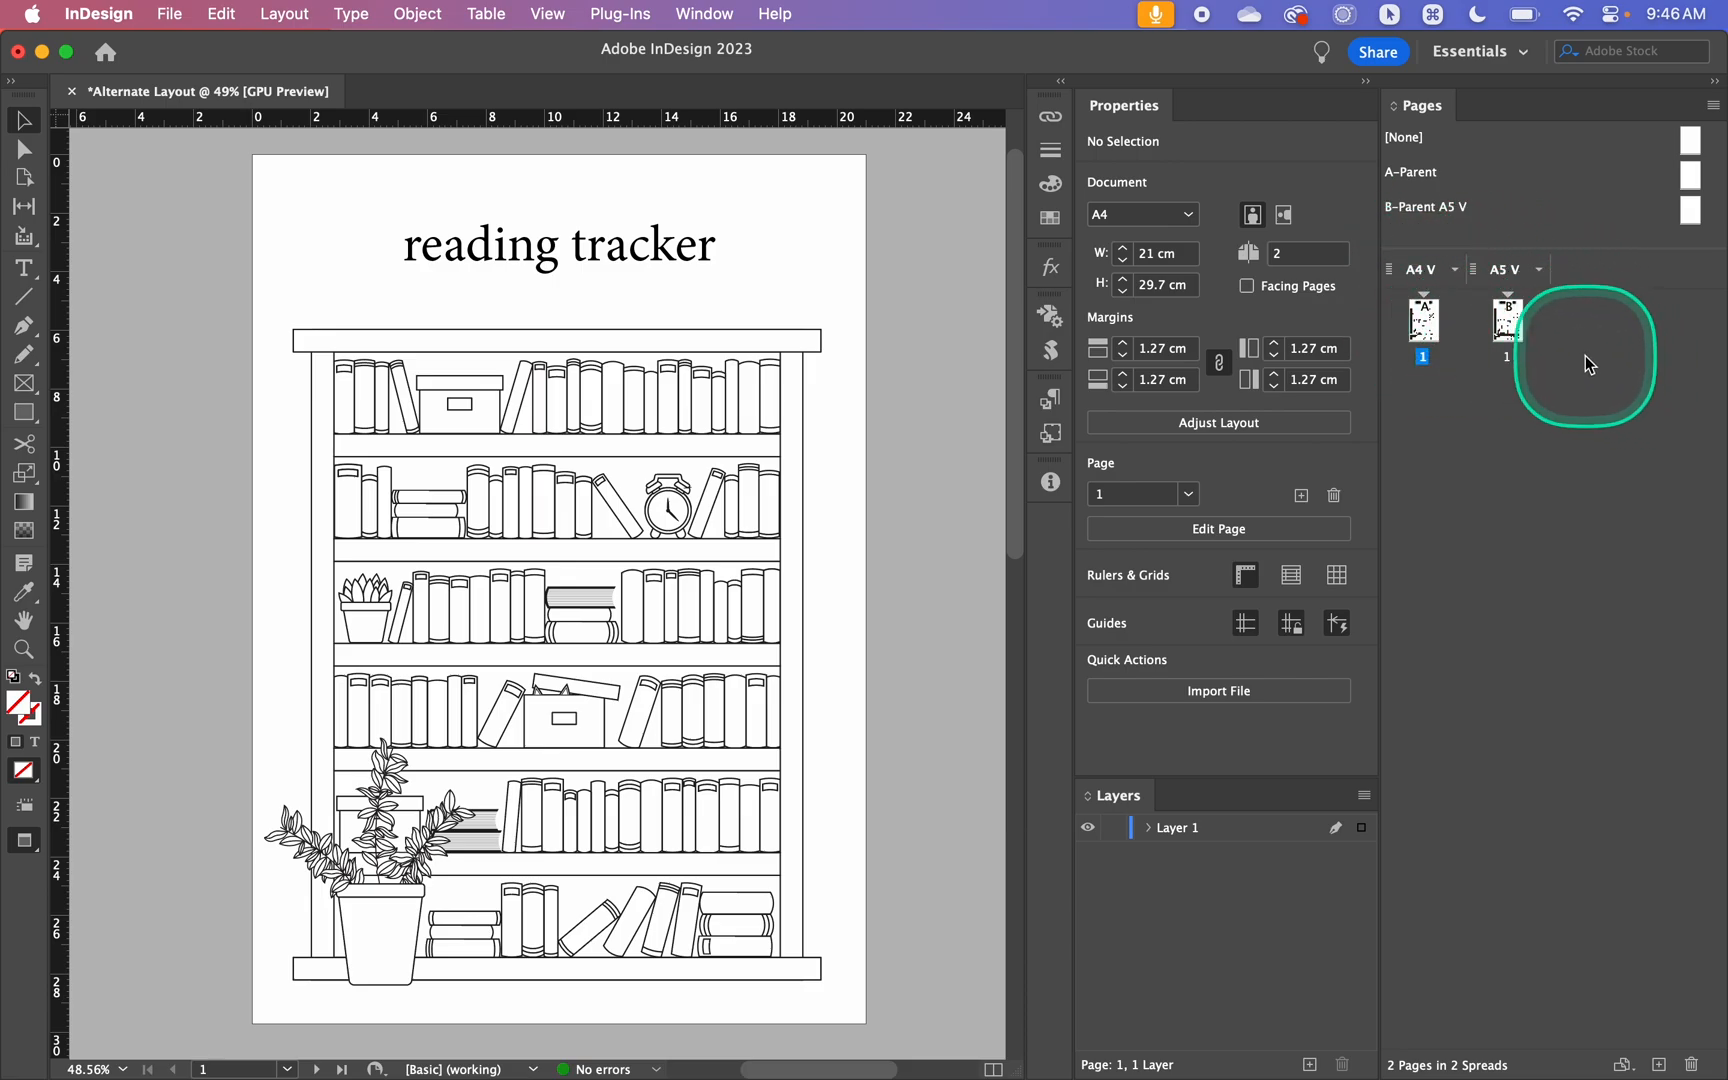
{"action": "right_click", "coordinate": [1586, 360]}
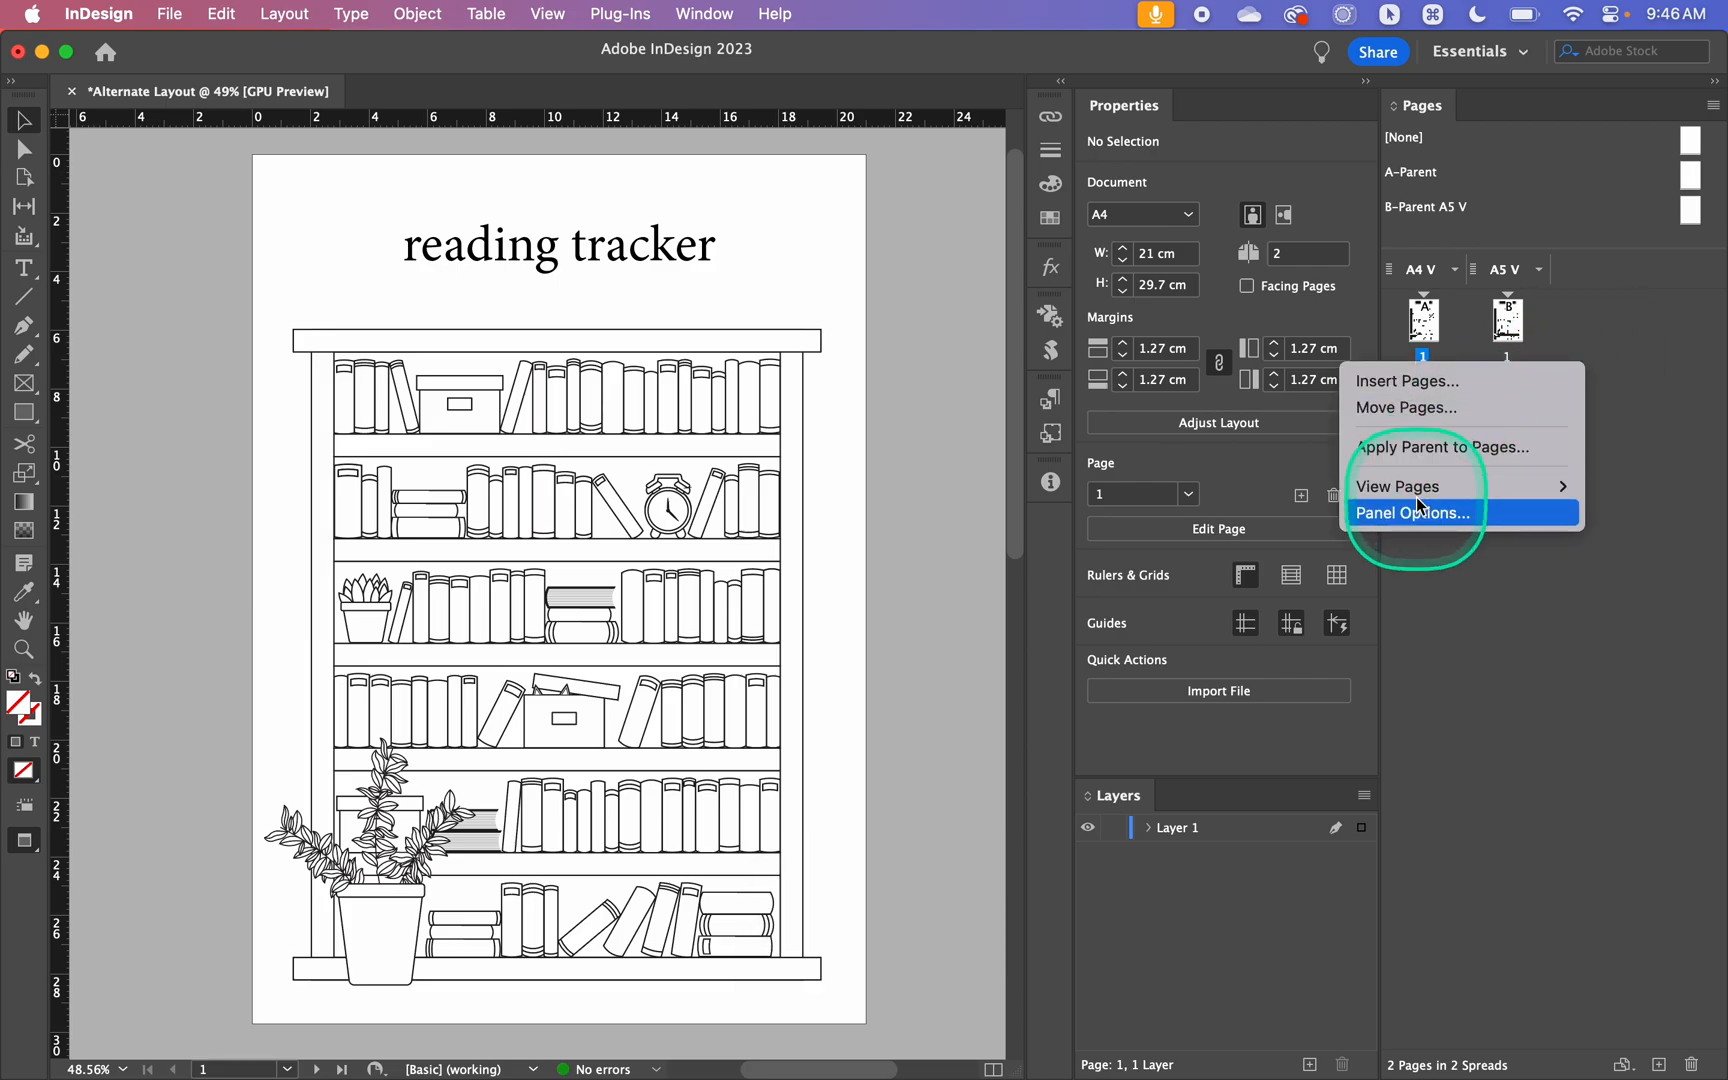
{"action": "mouse_move", "coordinate": [1398, 486]}
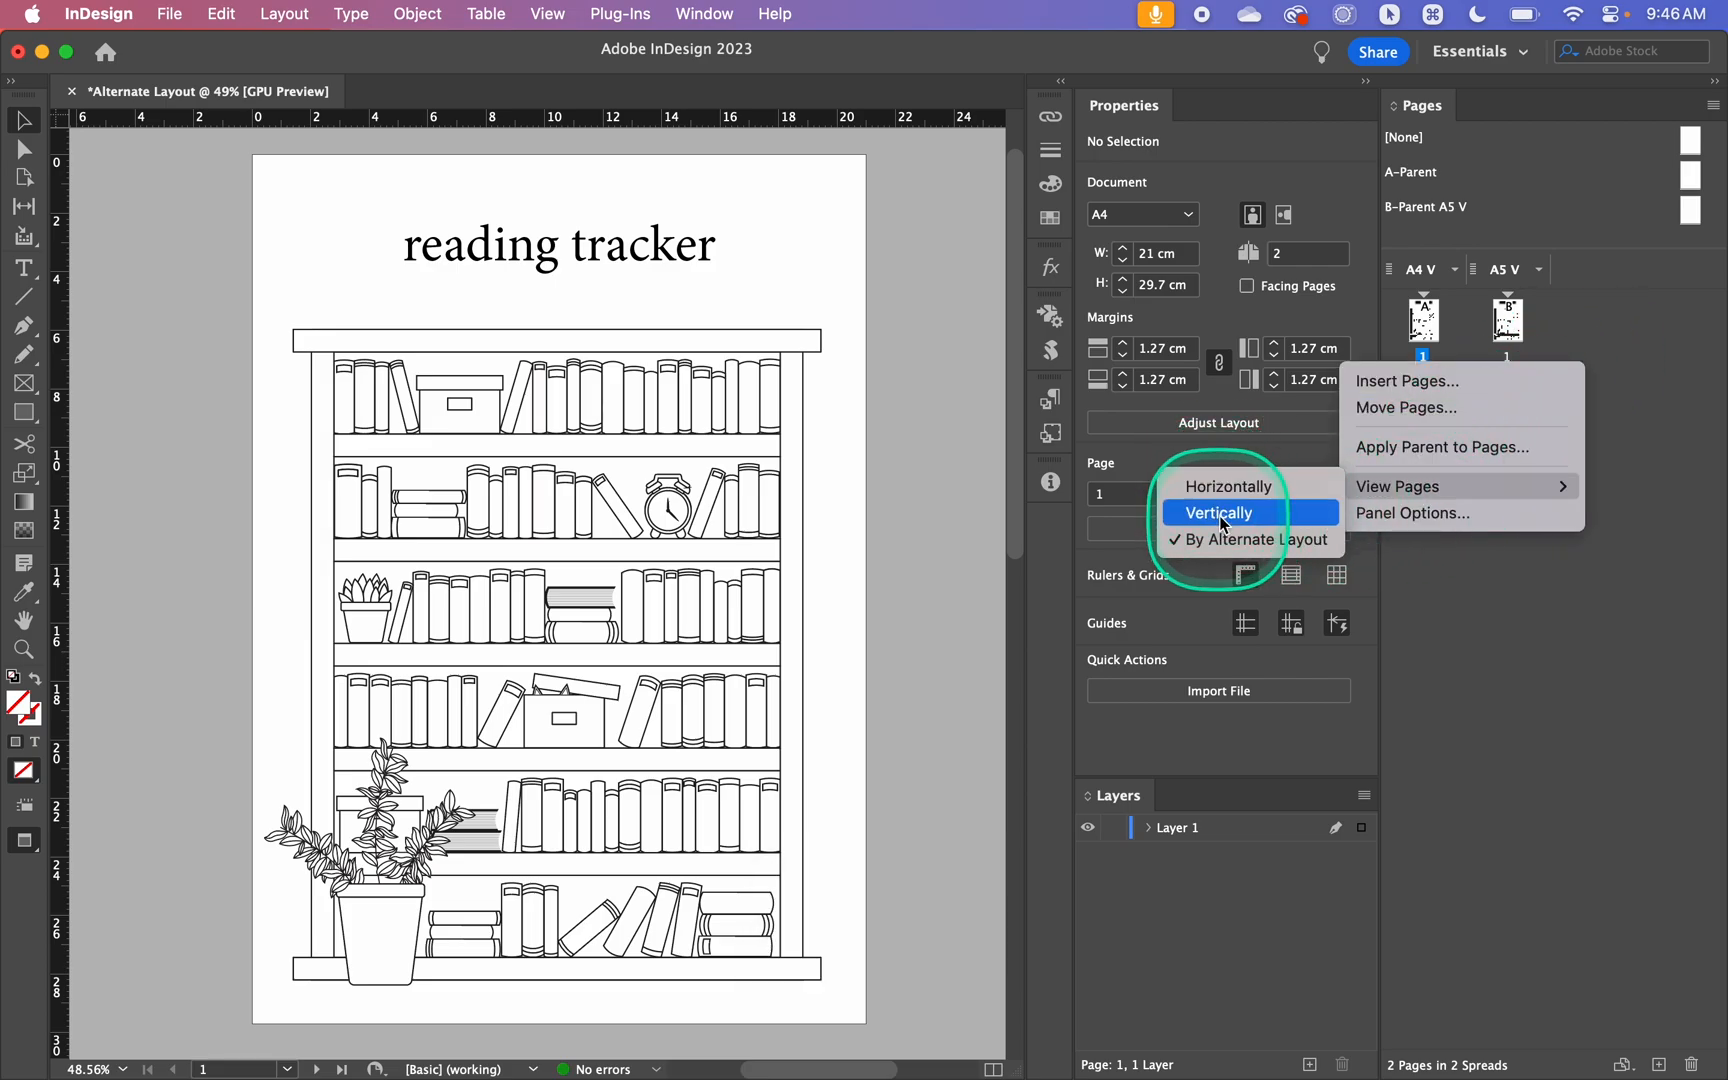
{"action": "mouse_move", "coordinate": [1208, 540]}
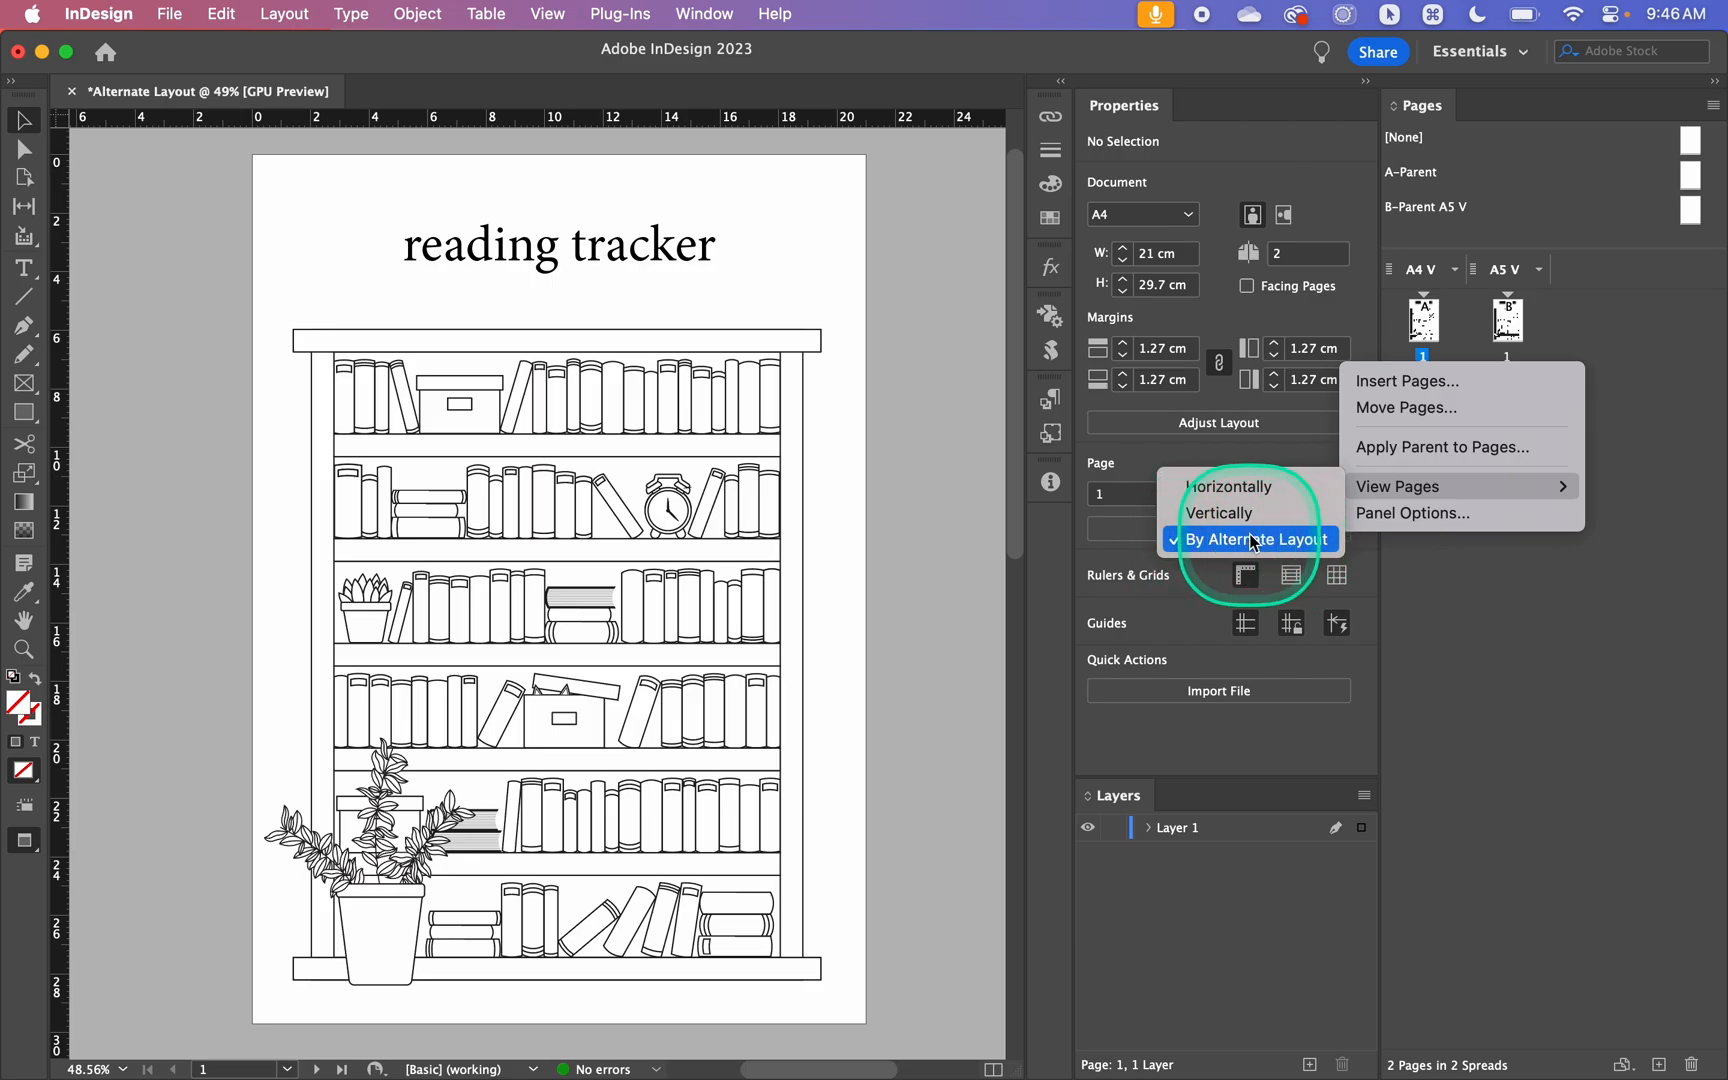
{"action": "left_click", "coordinate": [1256, 540]}
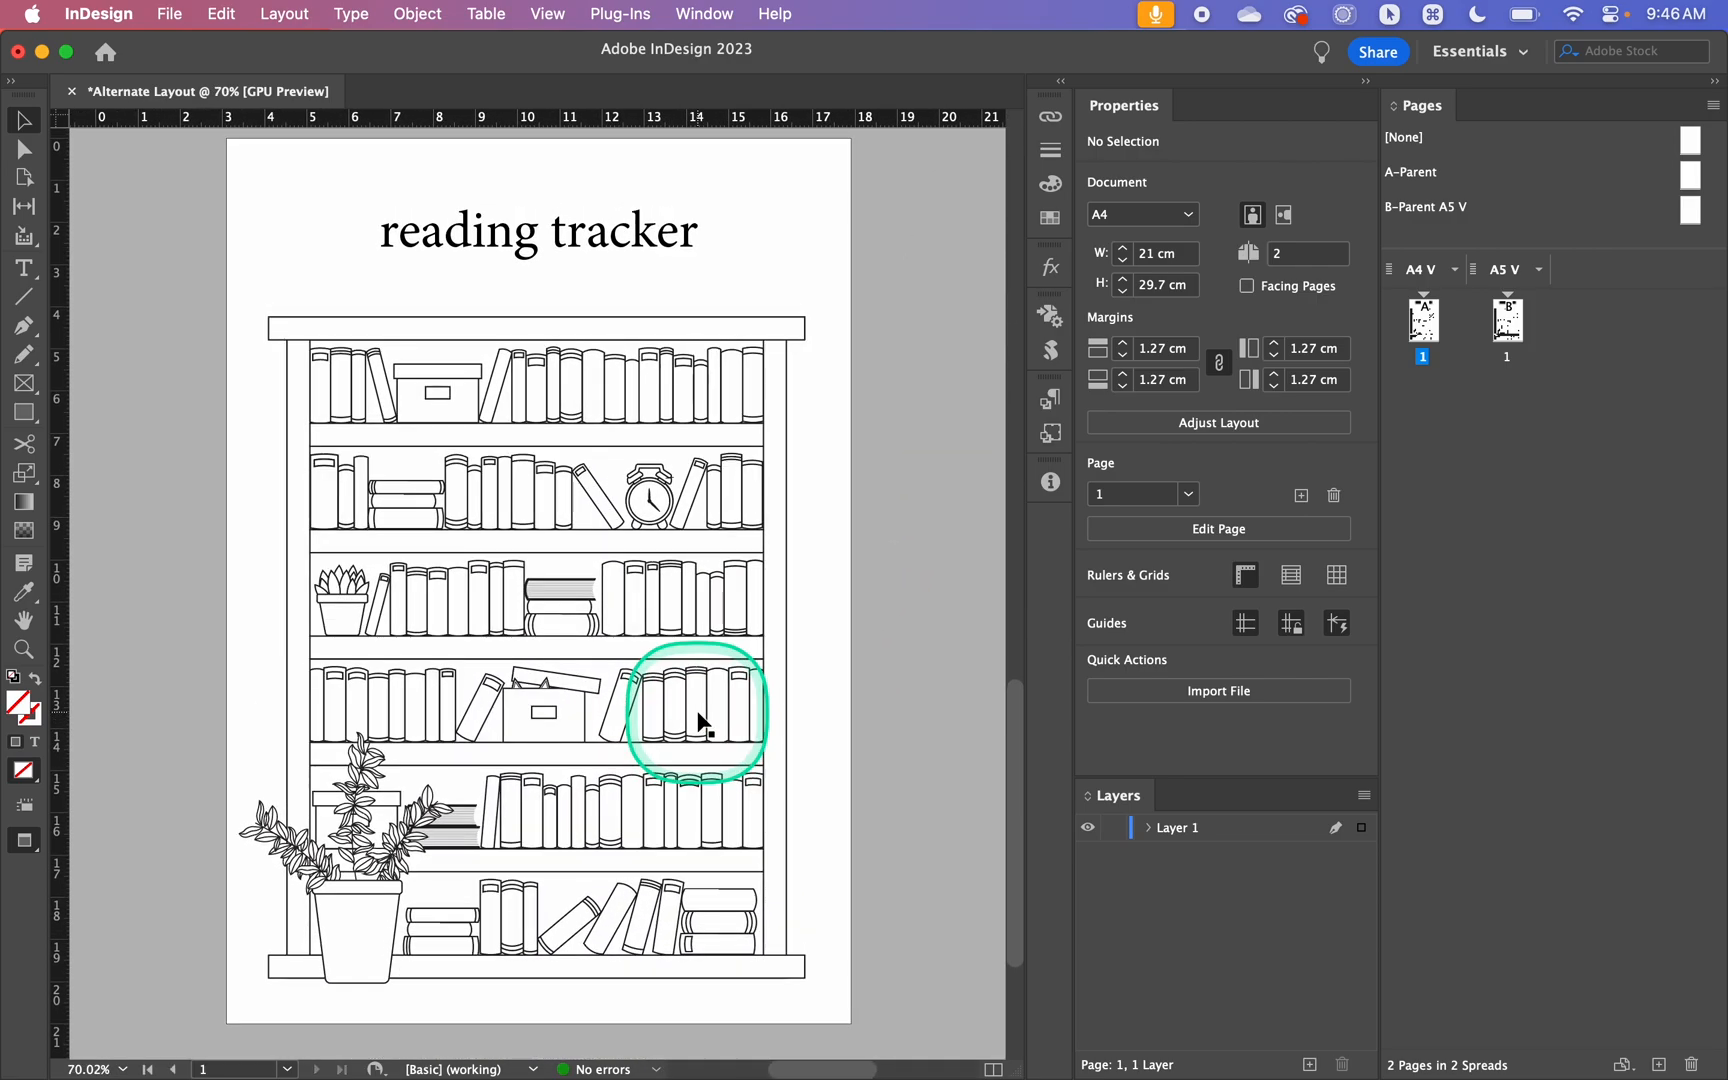
{"action": "mouse_move", "coordinate": [826, 636]}
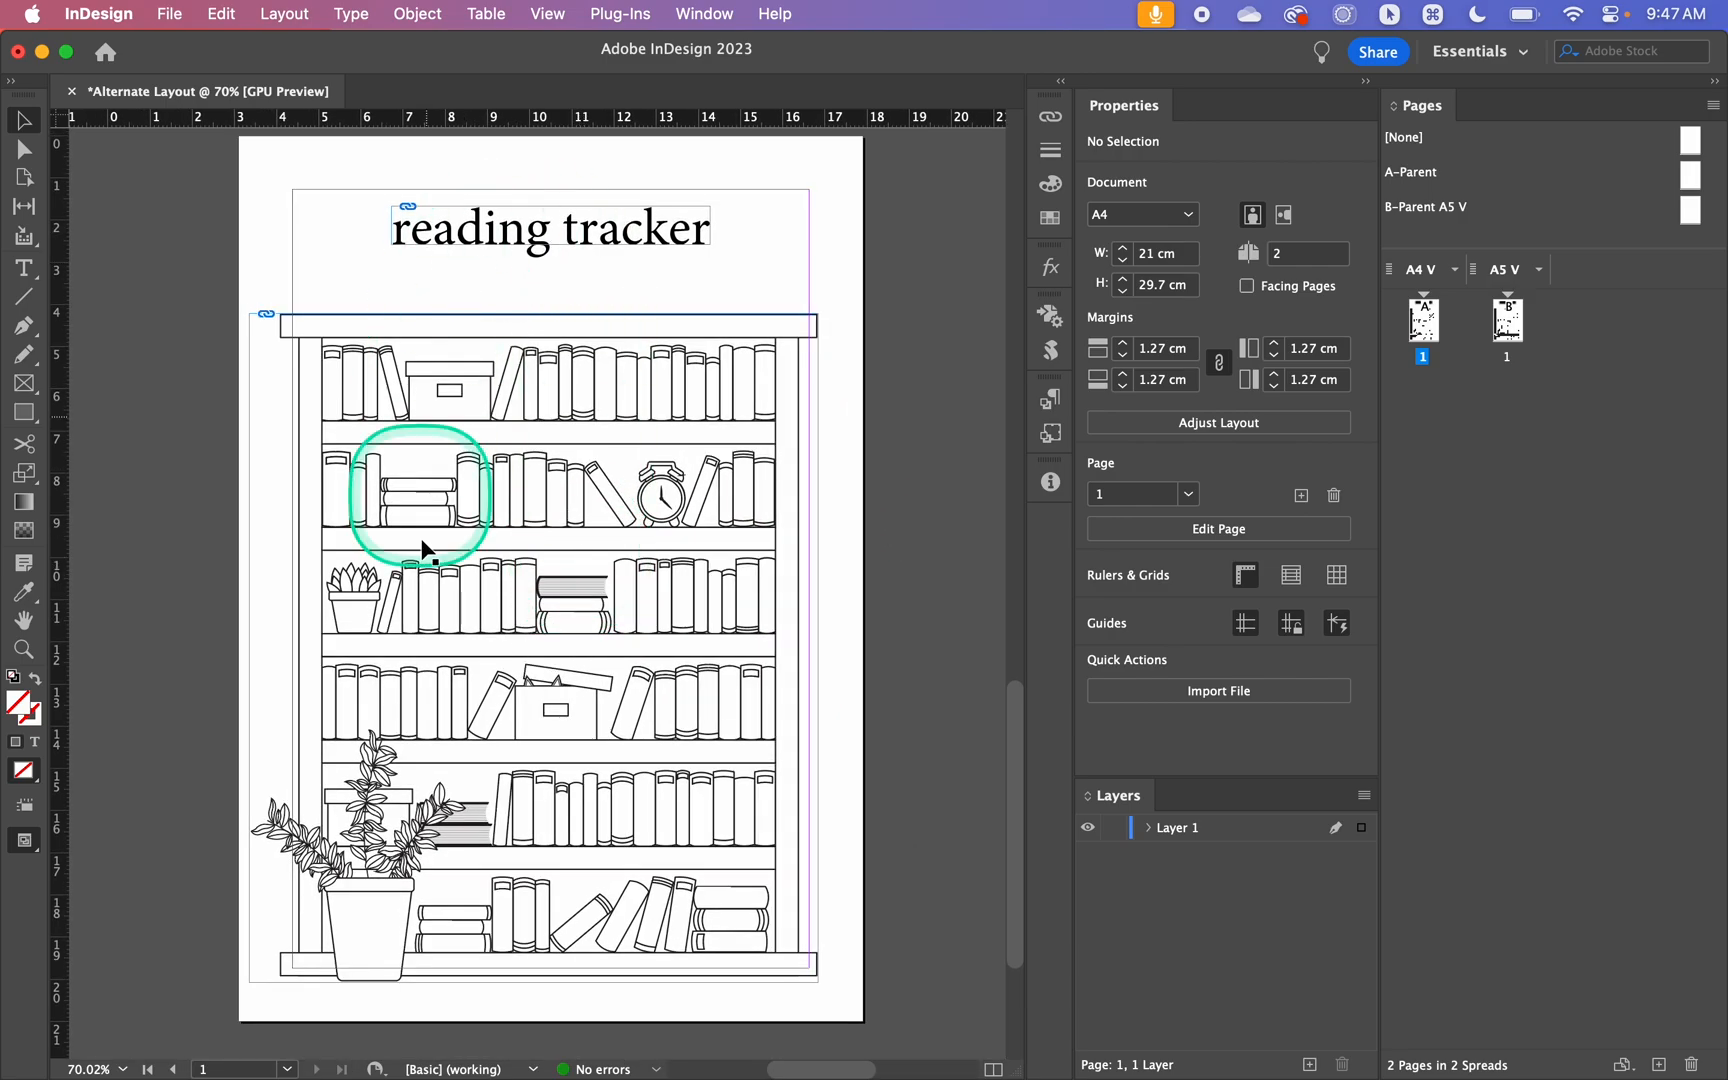
{"action": "left_click", "coordinate": [578, 230]}
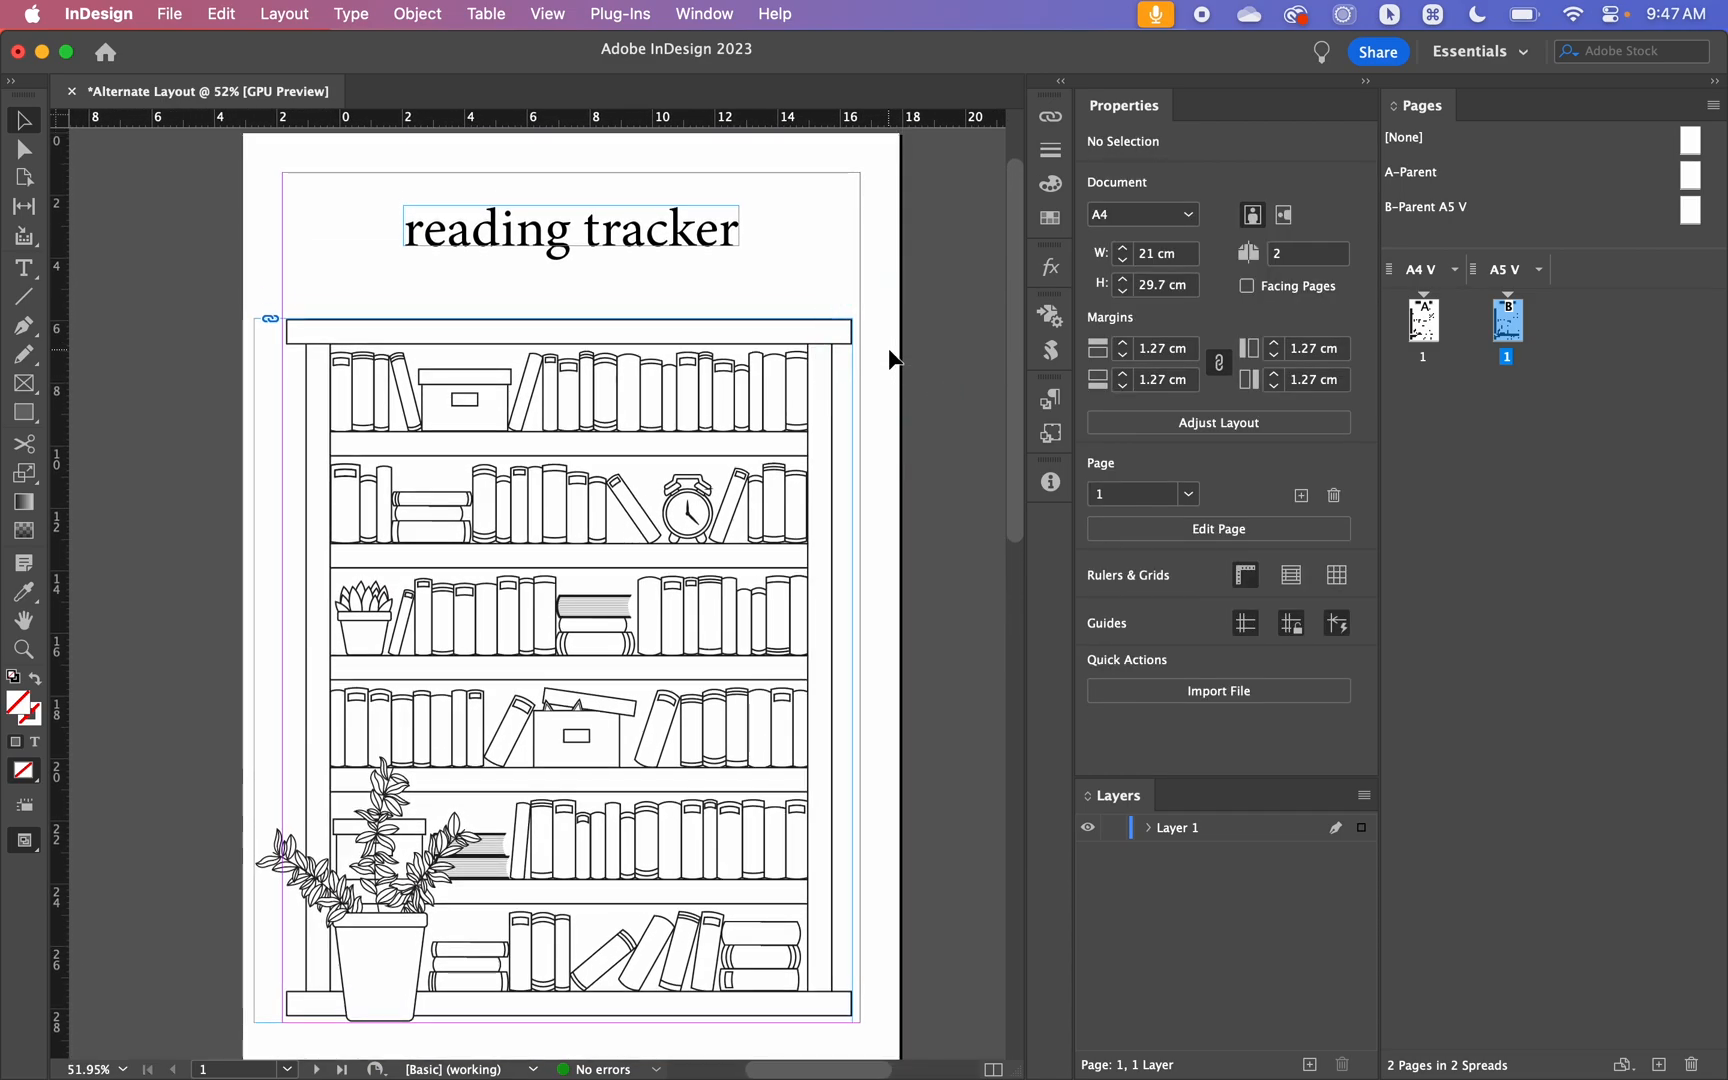
Create the Letter V alternate layout from A4 V at Letter page size
{"action": "left_click", "coordinate": [1422, 320]}
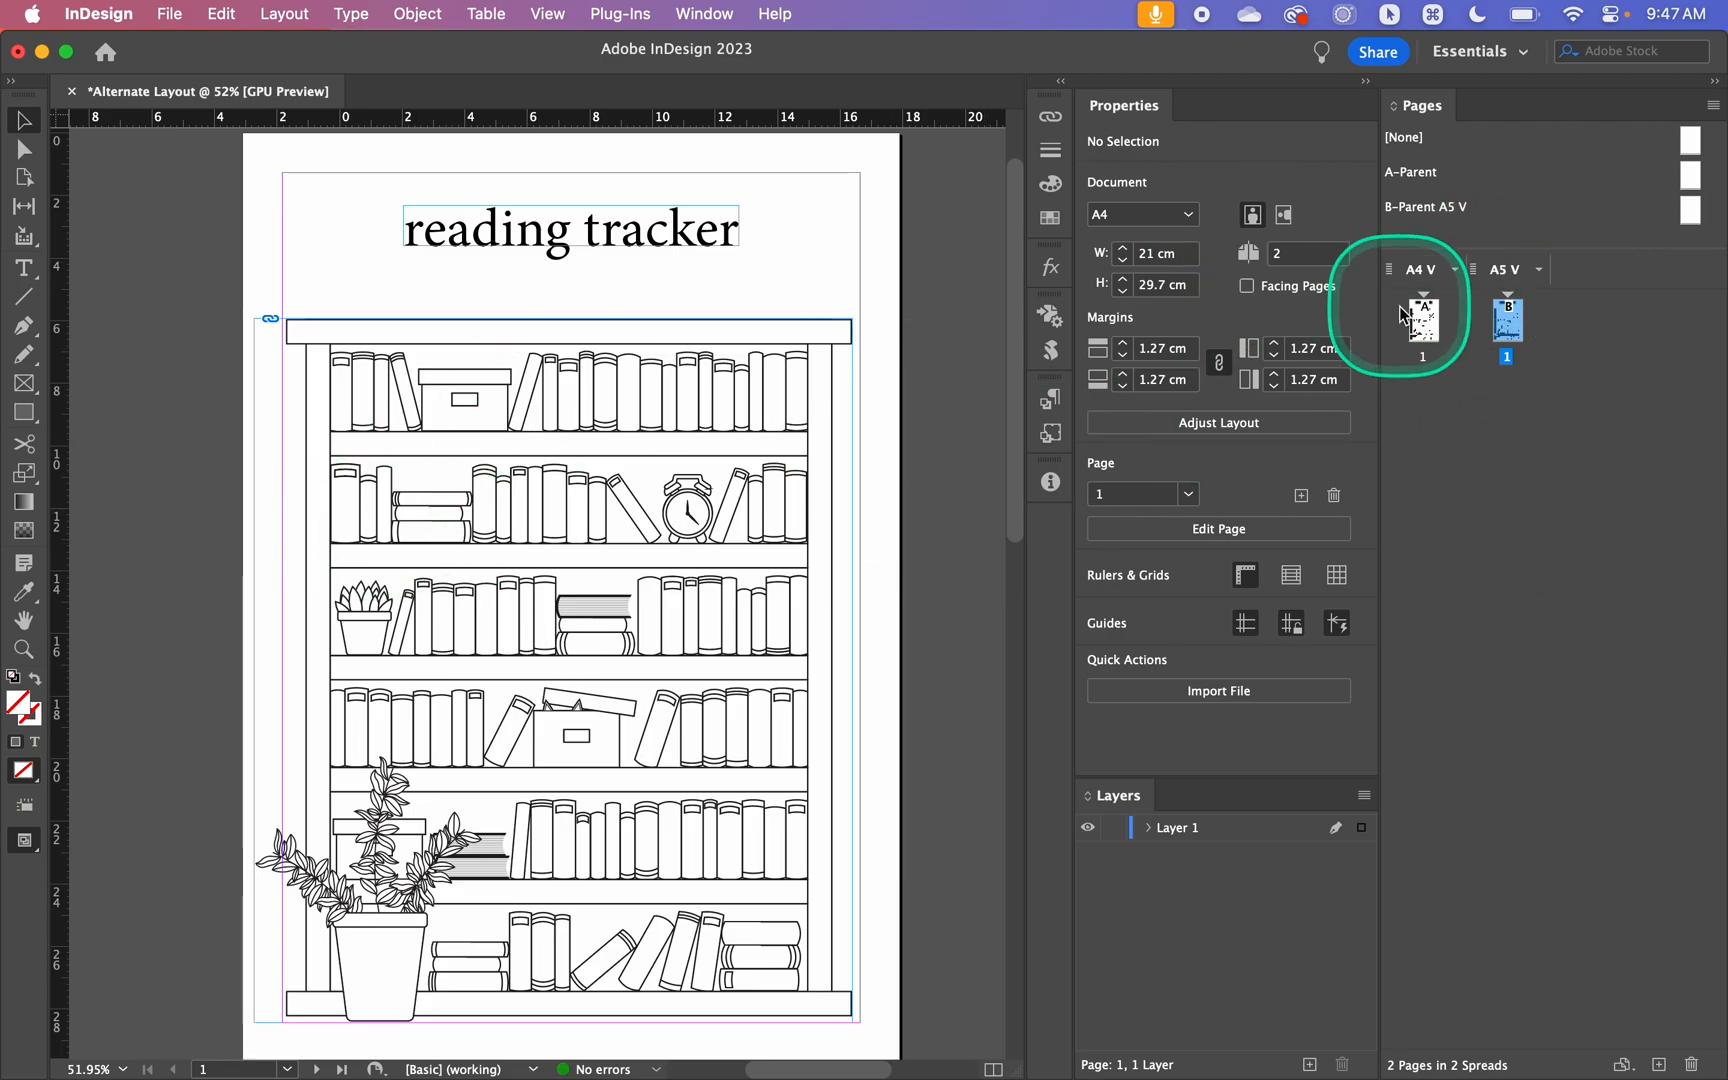
{"action": "right_click", "coordinate": [1424, 312]}
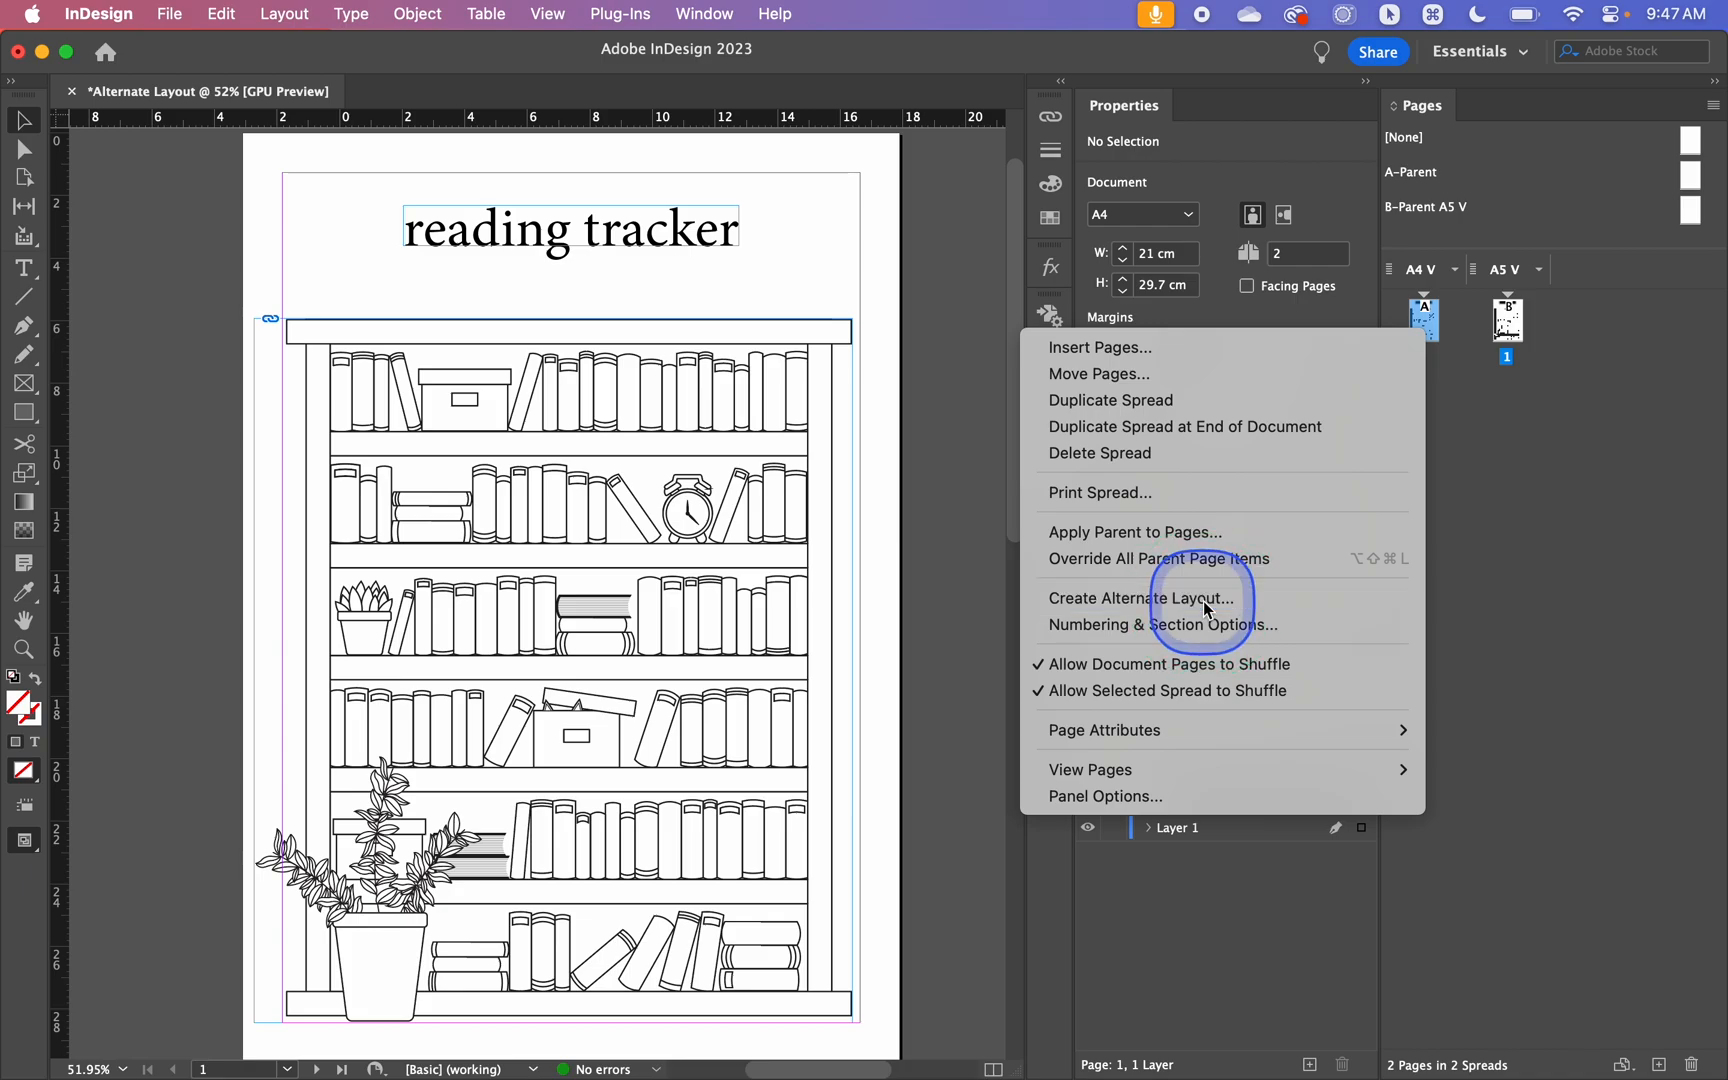
{"action": "left_click", "coordinate": [1138, 598]}
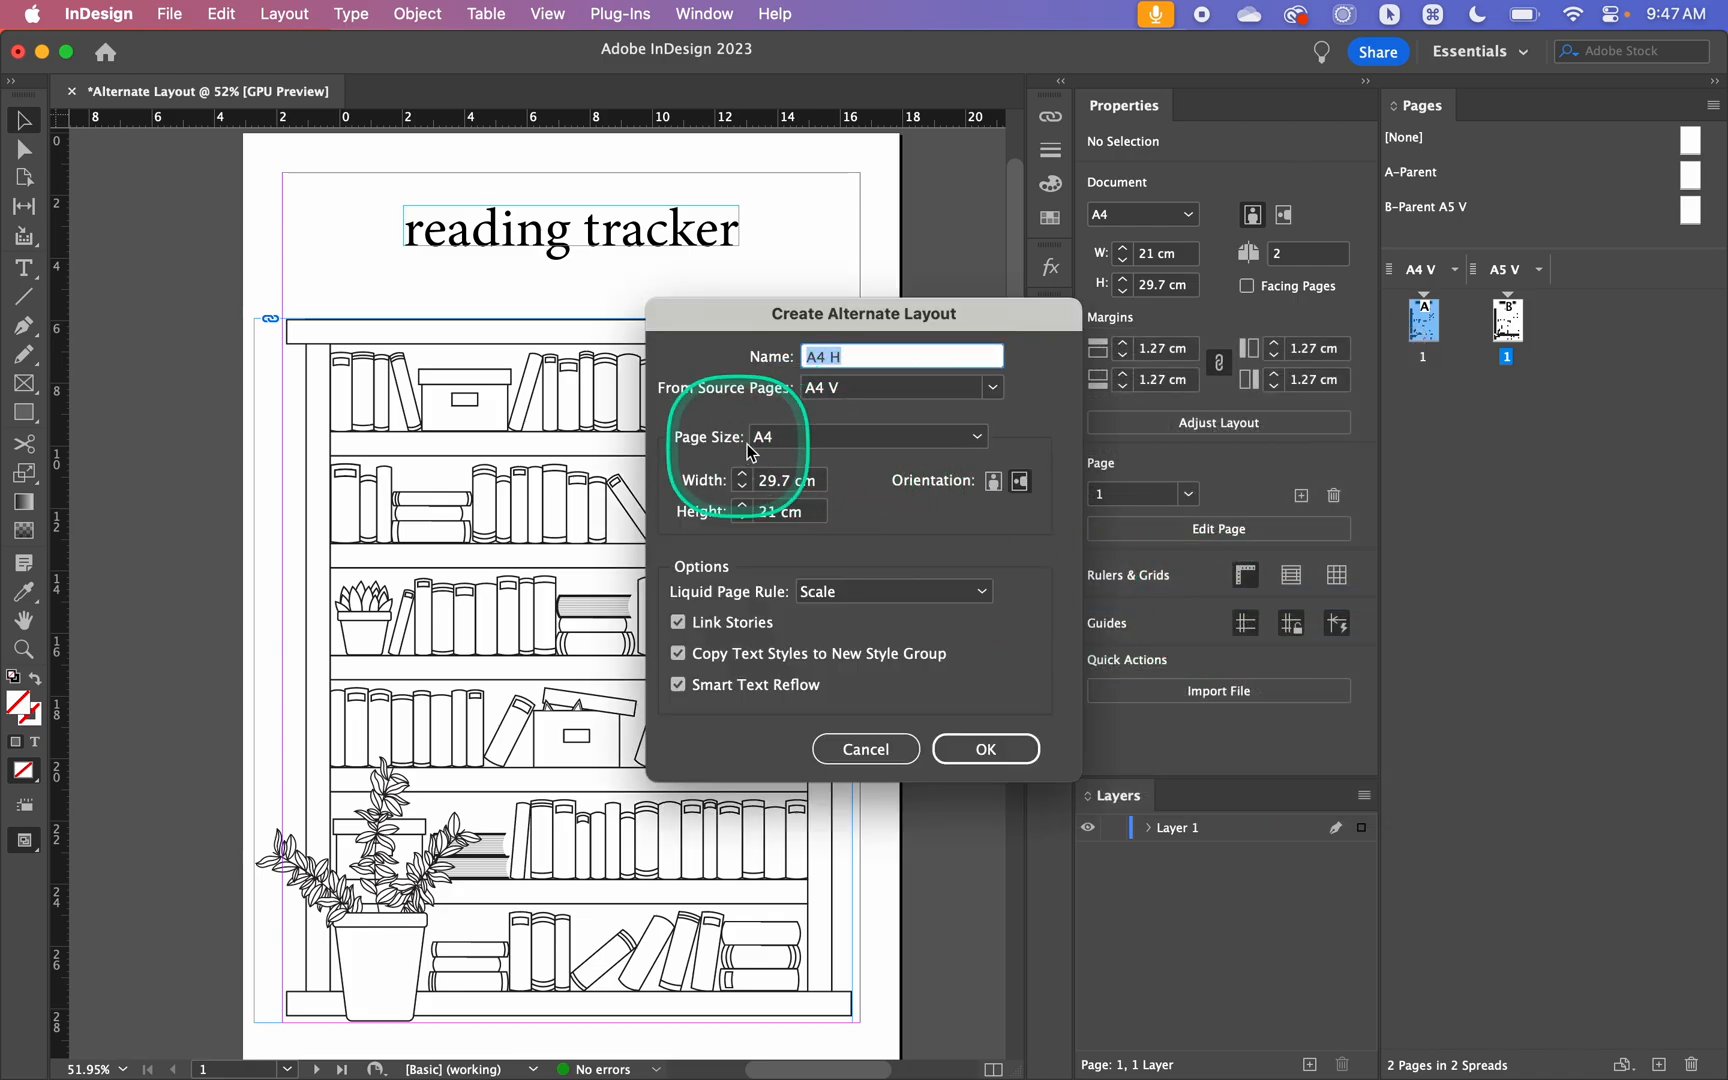
{"action": "left_click", "coordinate": [868, 438]}
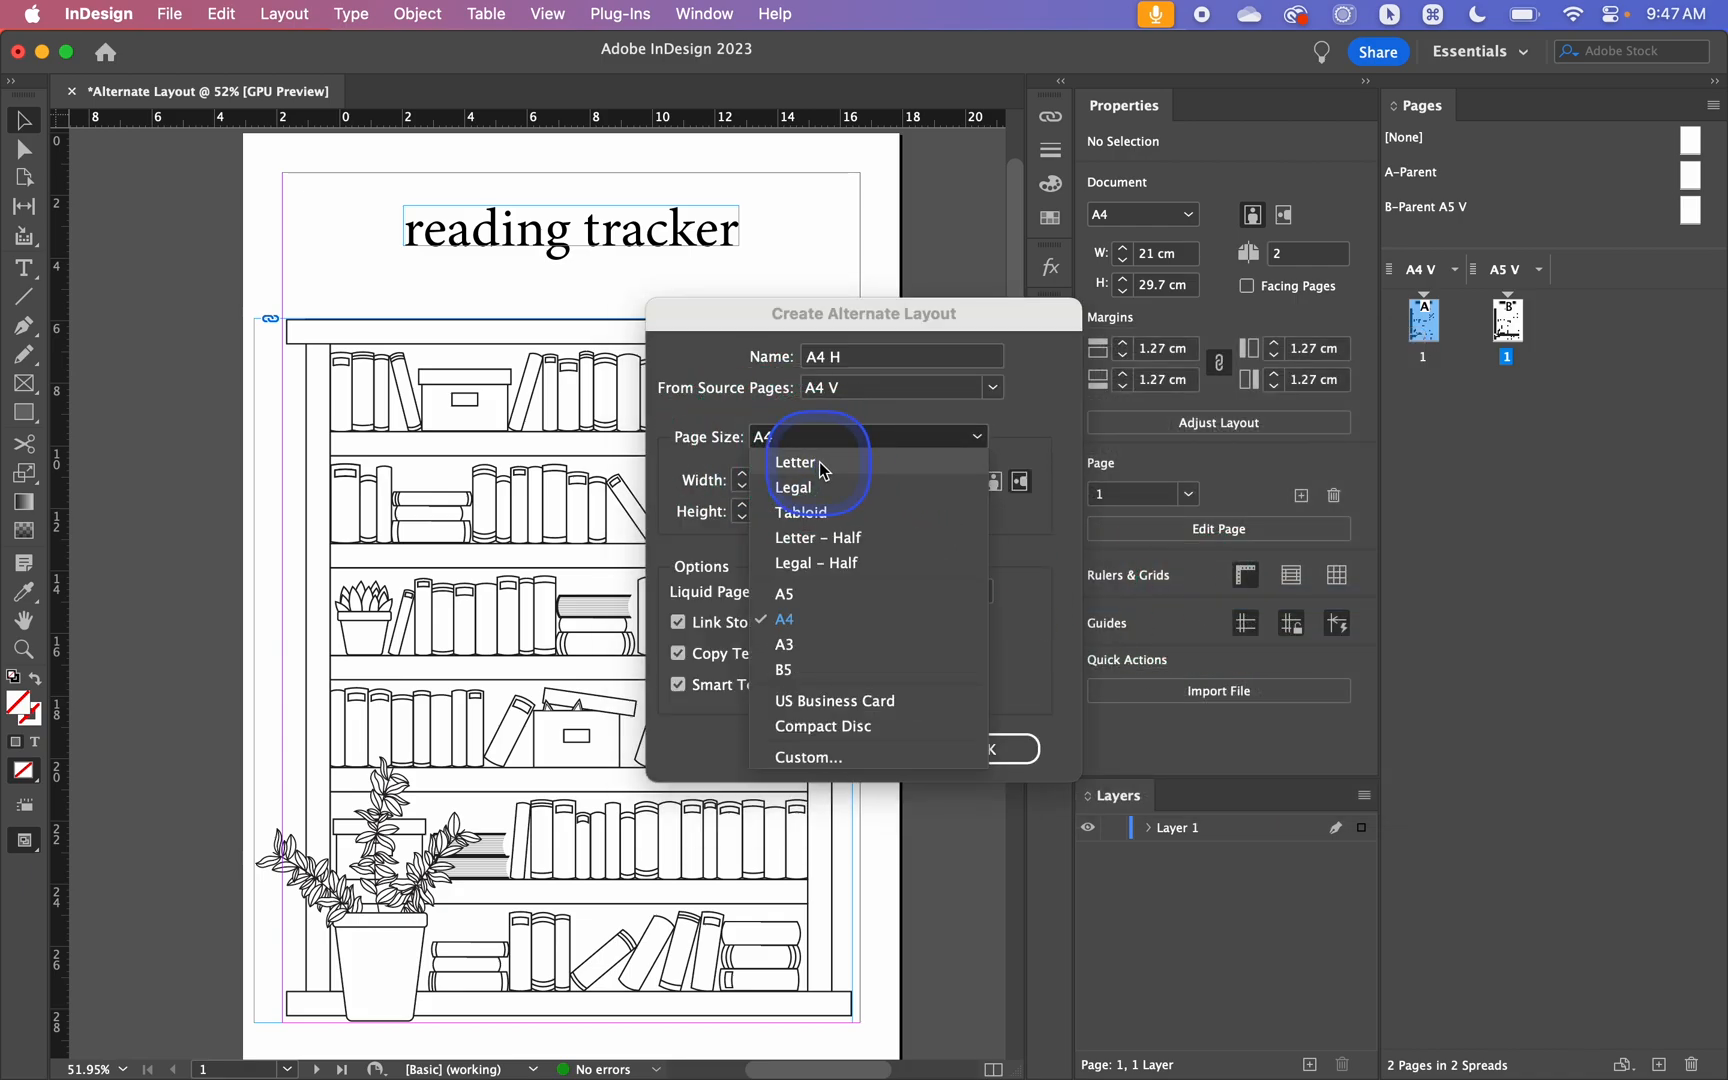
{"action": "left_click", "coordinate": [796, 460]}
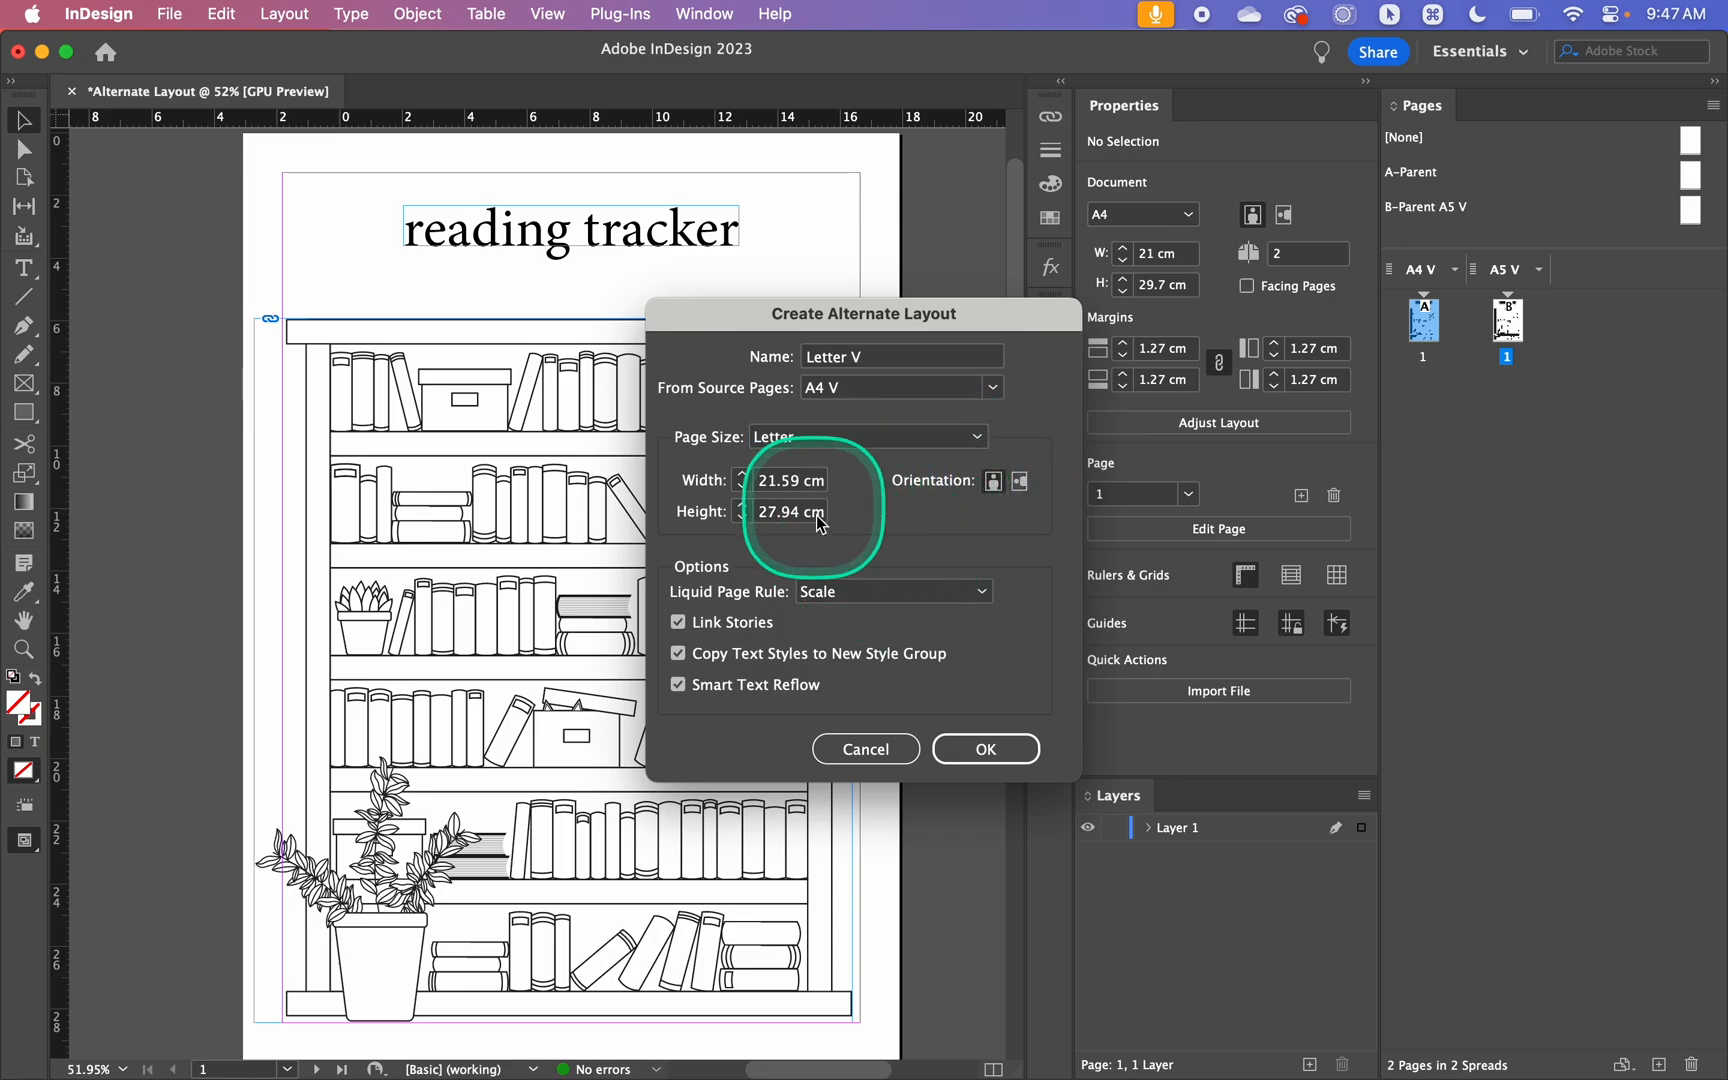
{"action": "mouse_move", "coordinate": [986, 750]}
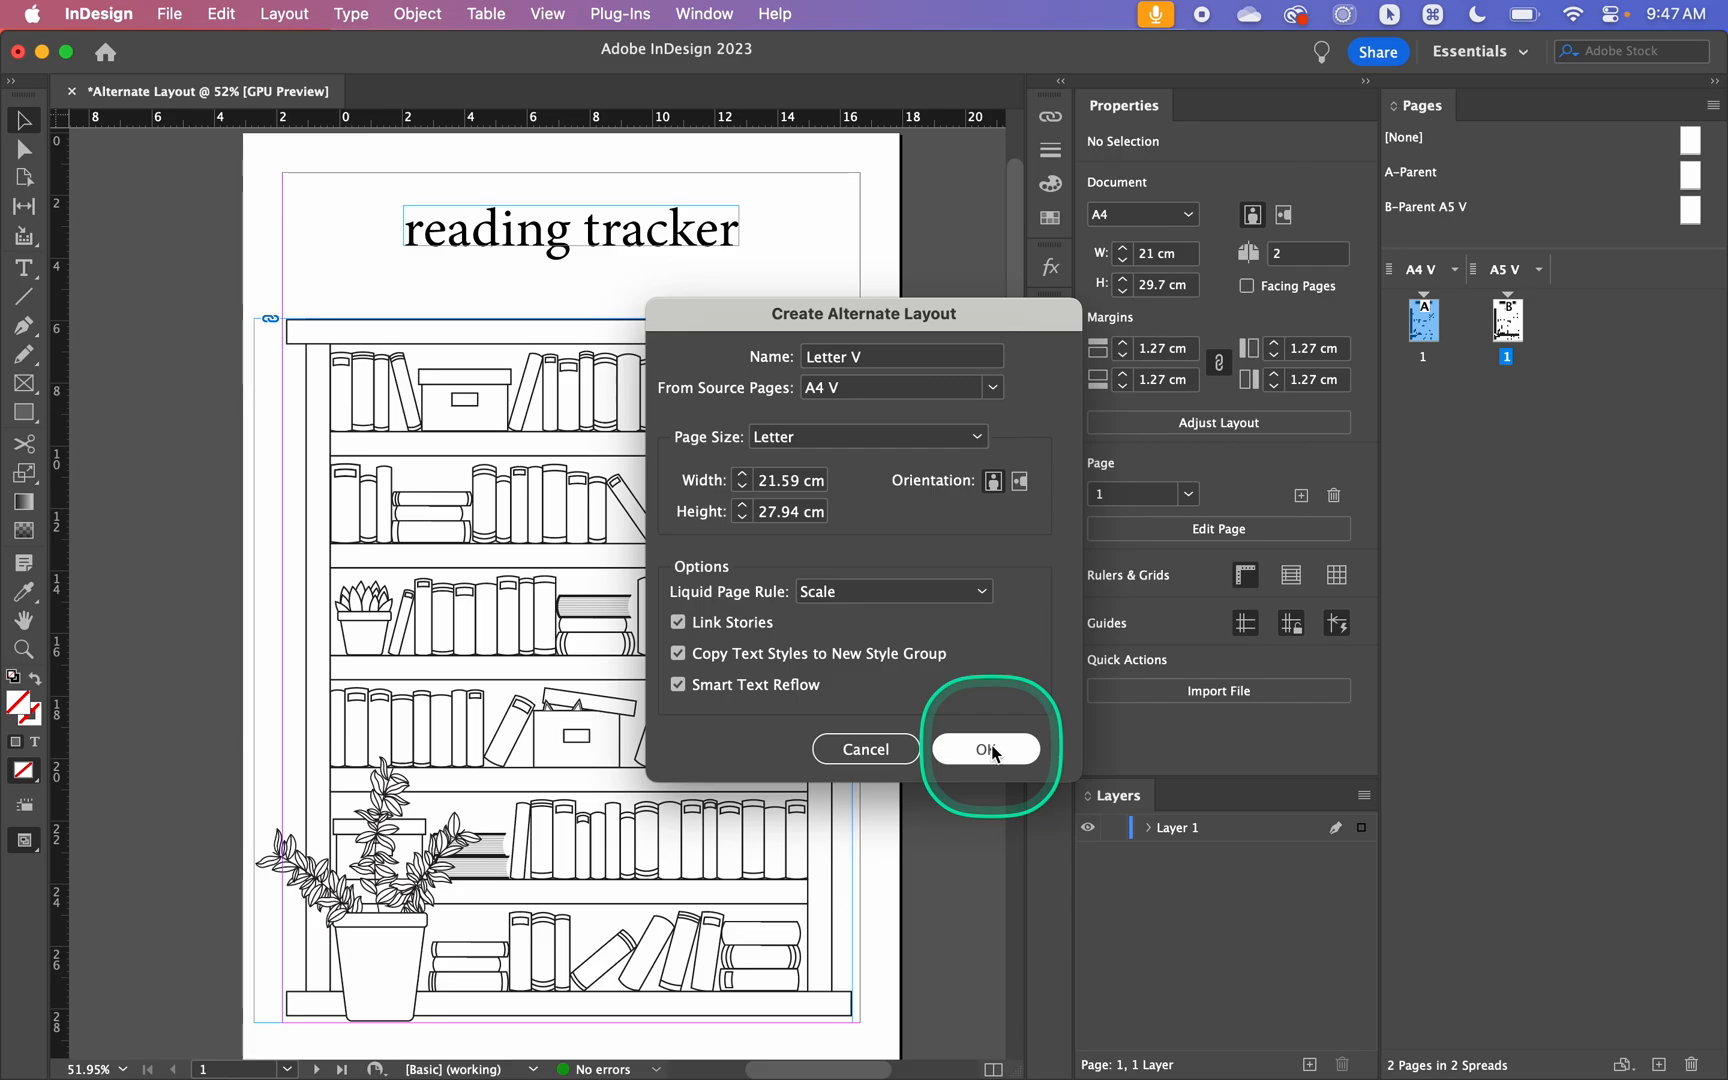
{"action": "left_click", "coordinate": [986, 750]}
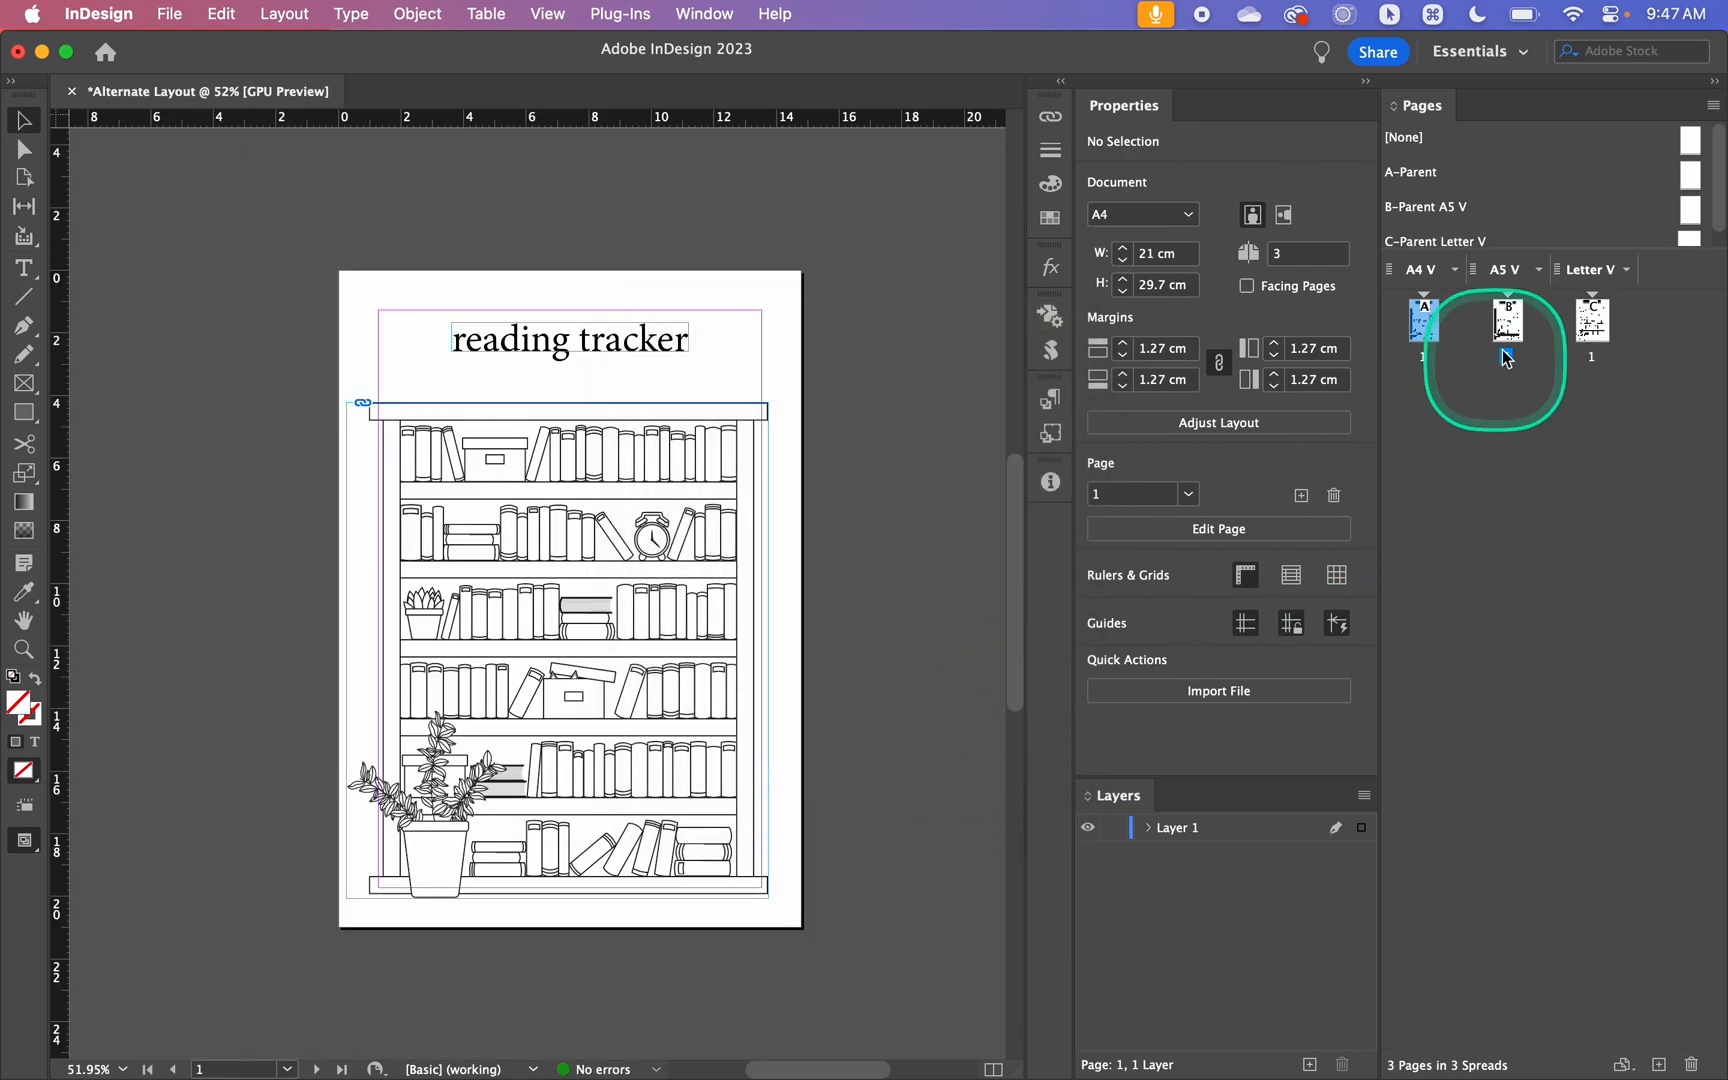
Nudge the bookshelf illustration upward on Letter V and preview the page
{"action": "left_click", "coordinate": [1506, 320]}
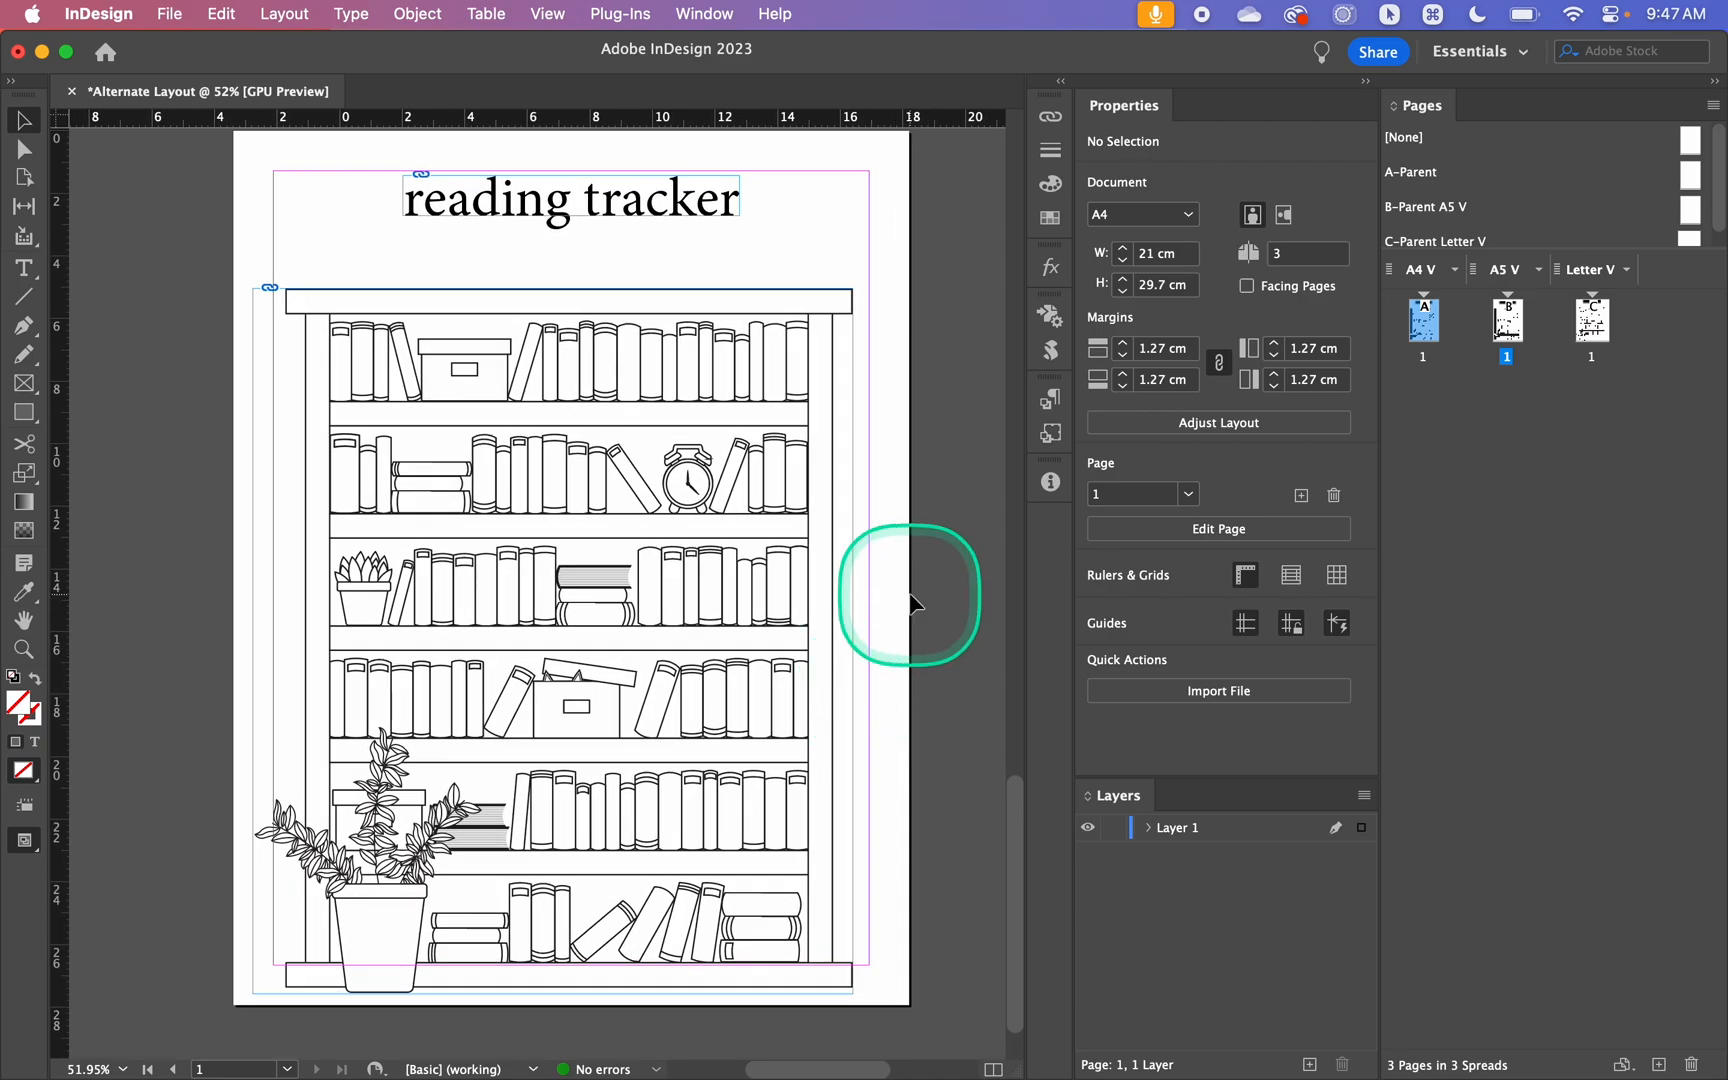
{"action": "mouse_move", "coordinate": [912, 606]}
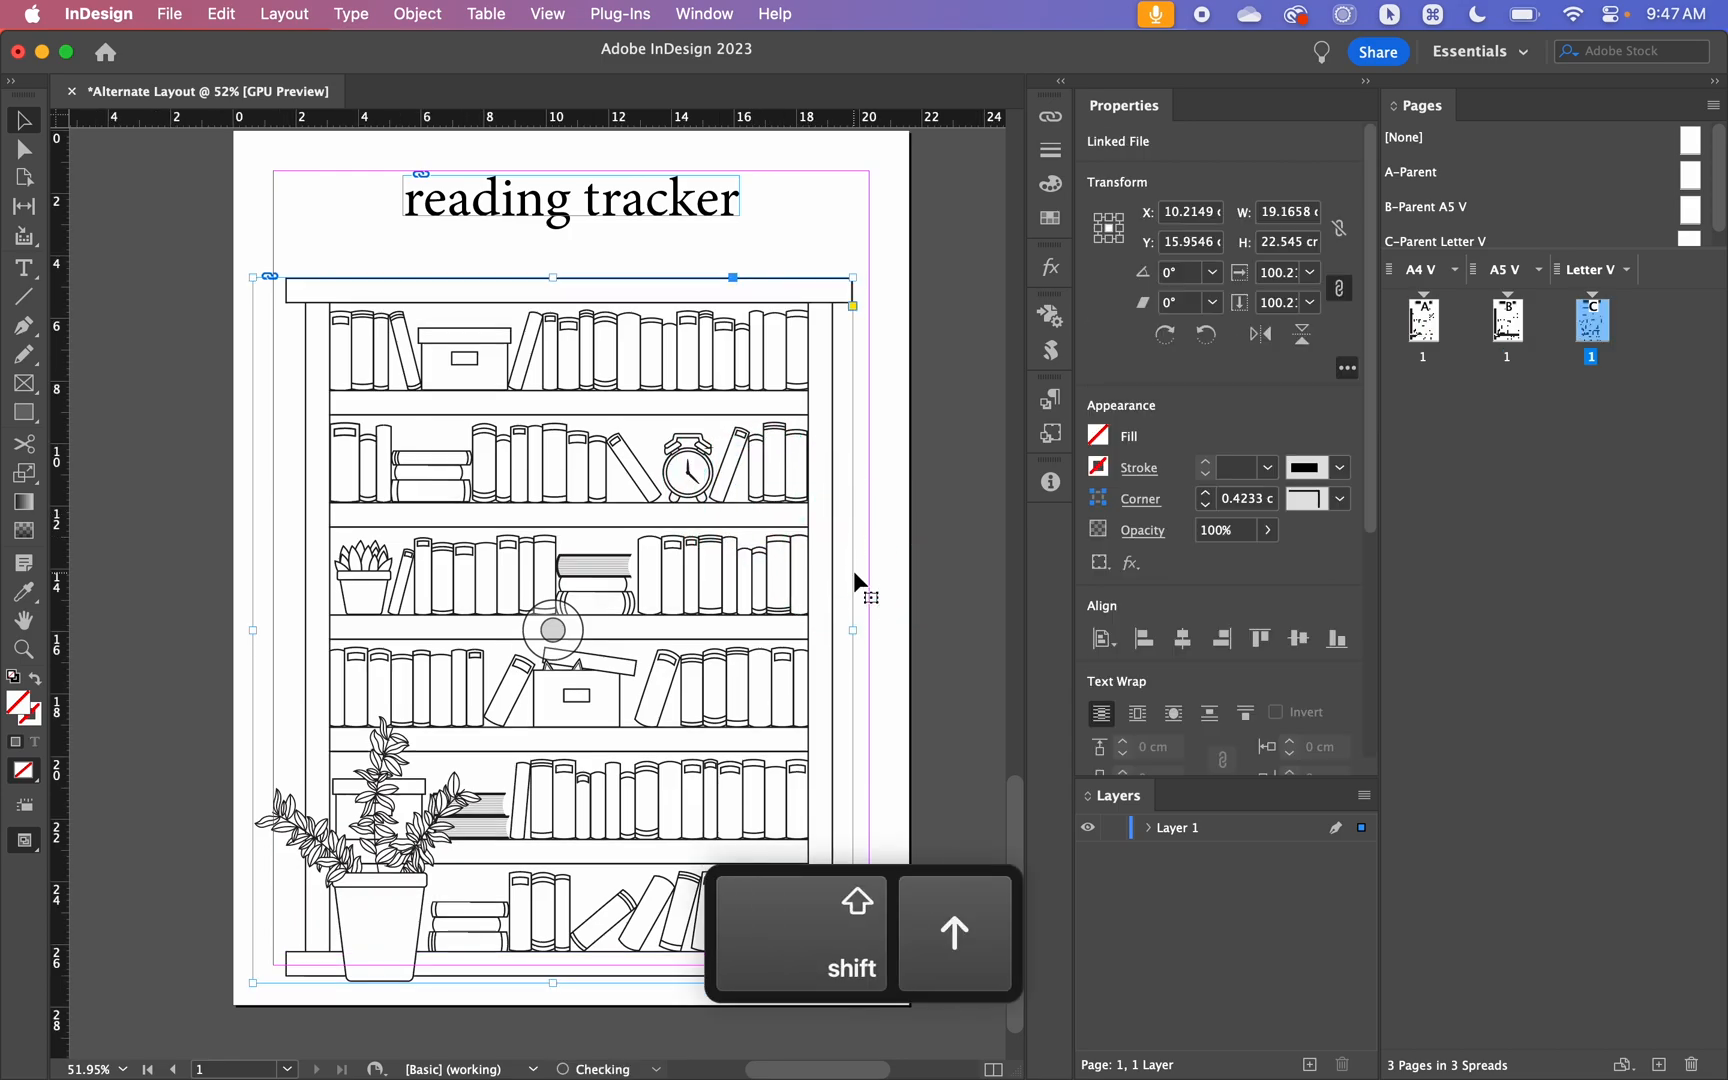
{"action": "key", "text": "Up"}
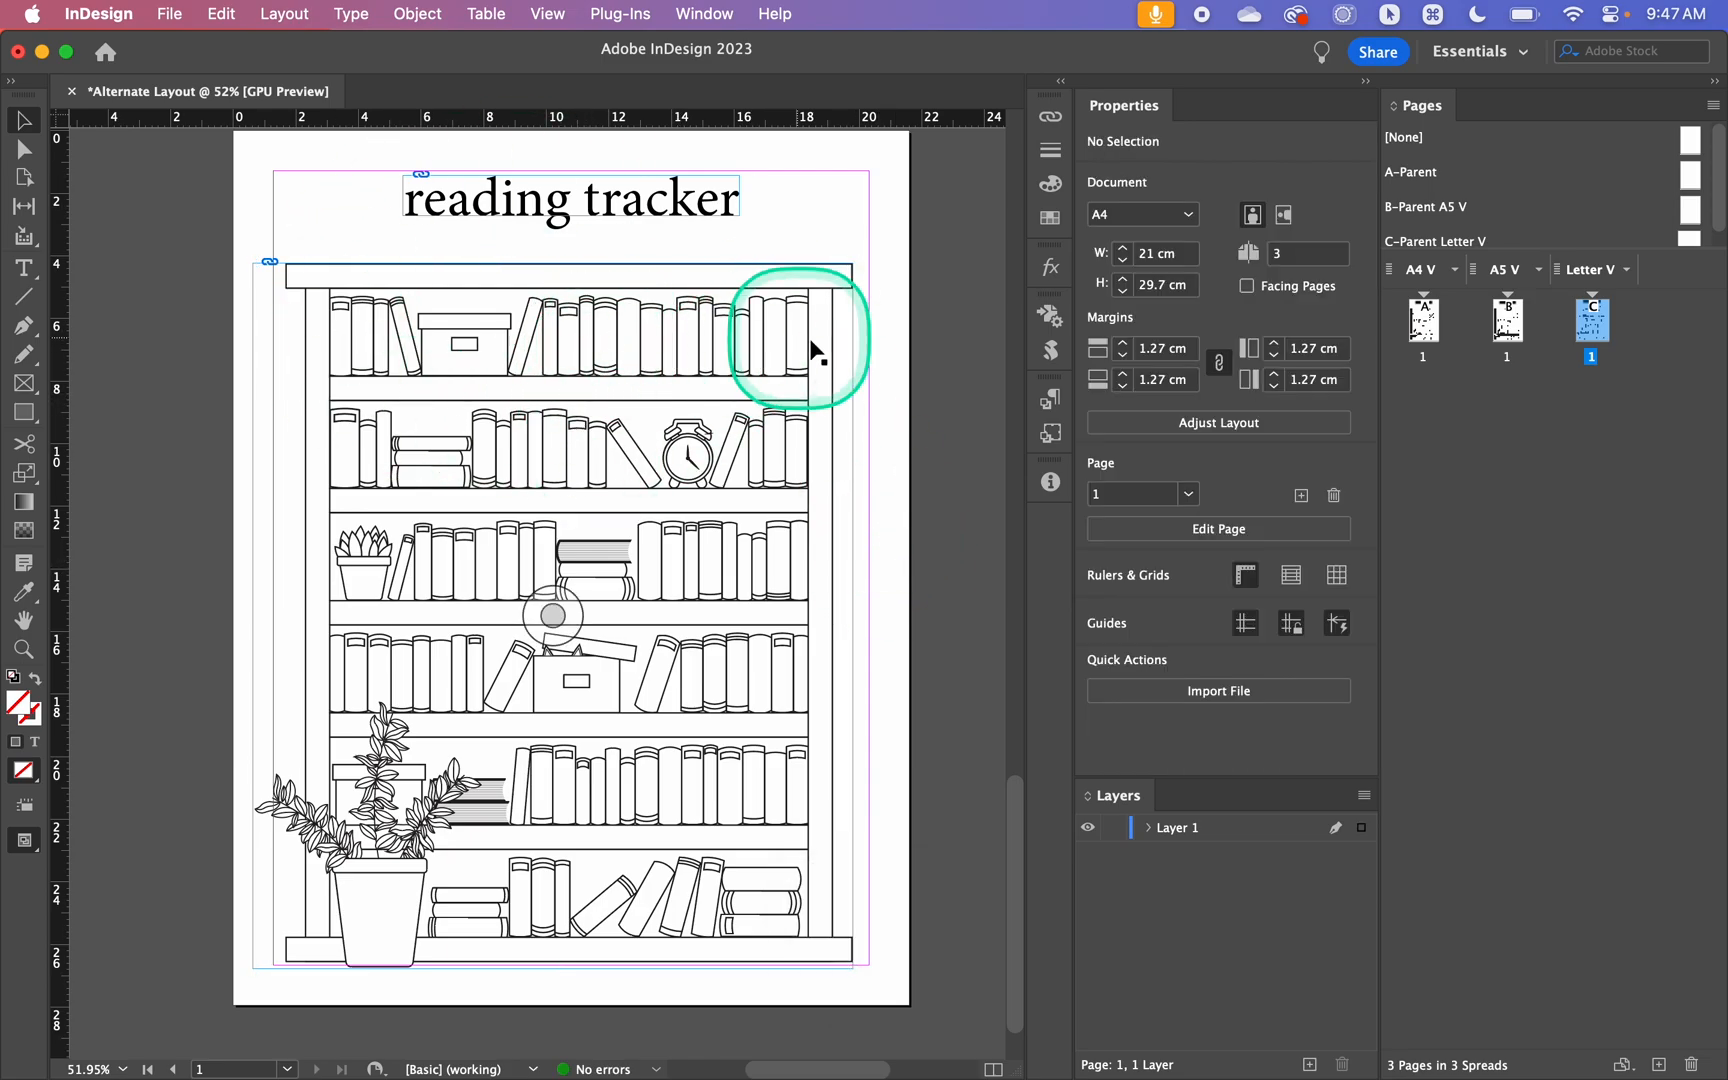
{"action": "key", "text": "w"}
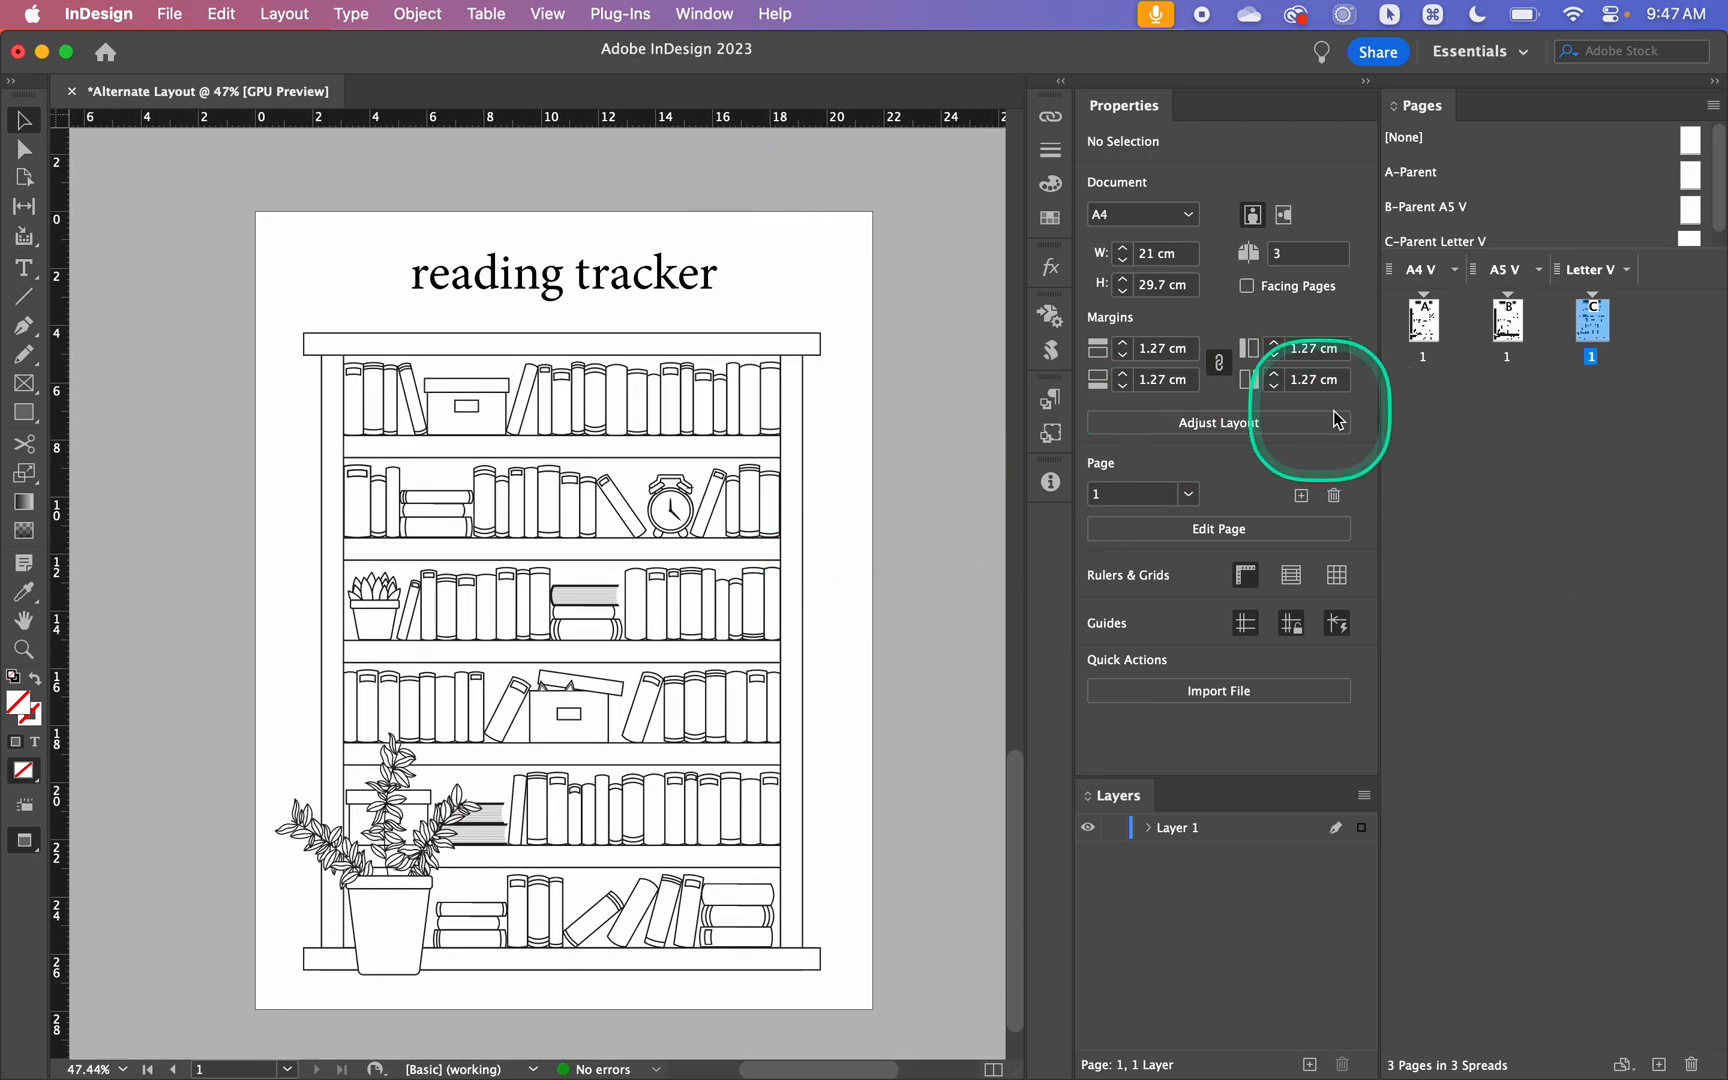
Create the Letter – Half V alternate layout from A4 V at Letter – Half size
{"action": "left_click", "coordinate": [1424, 320]}
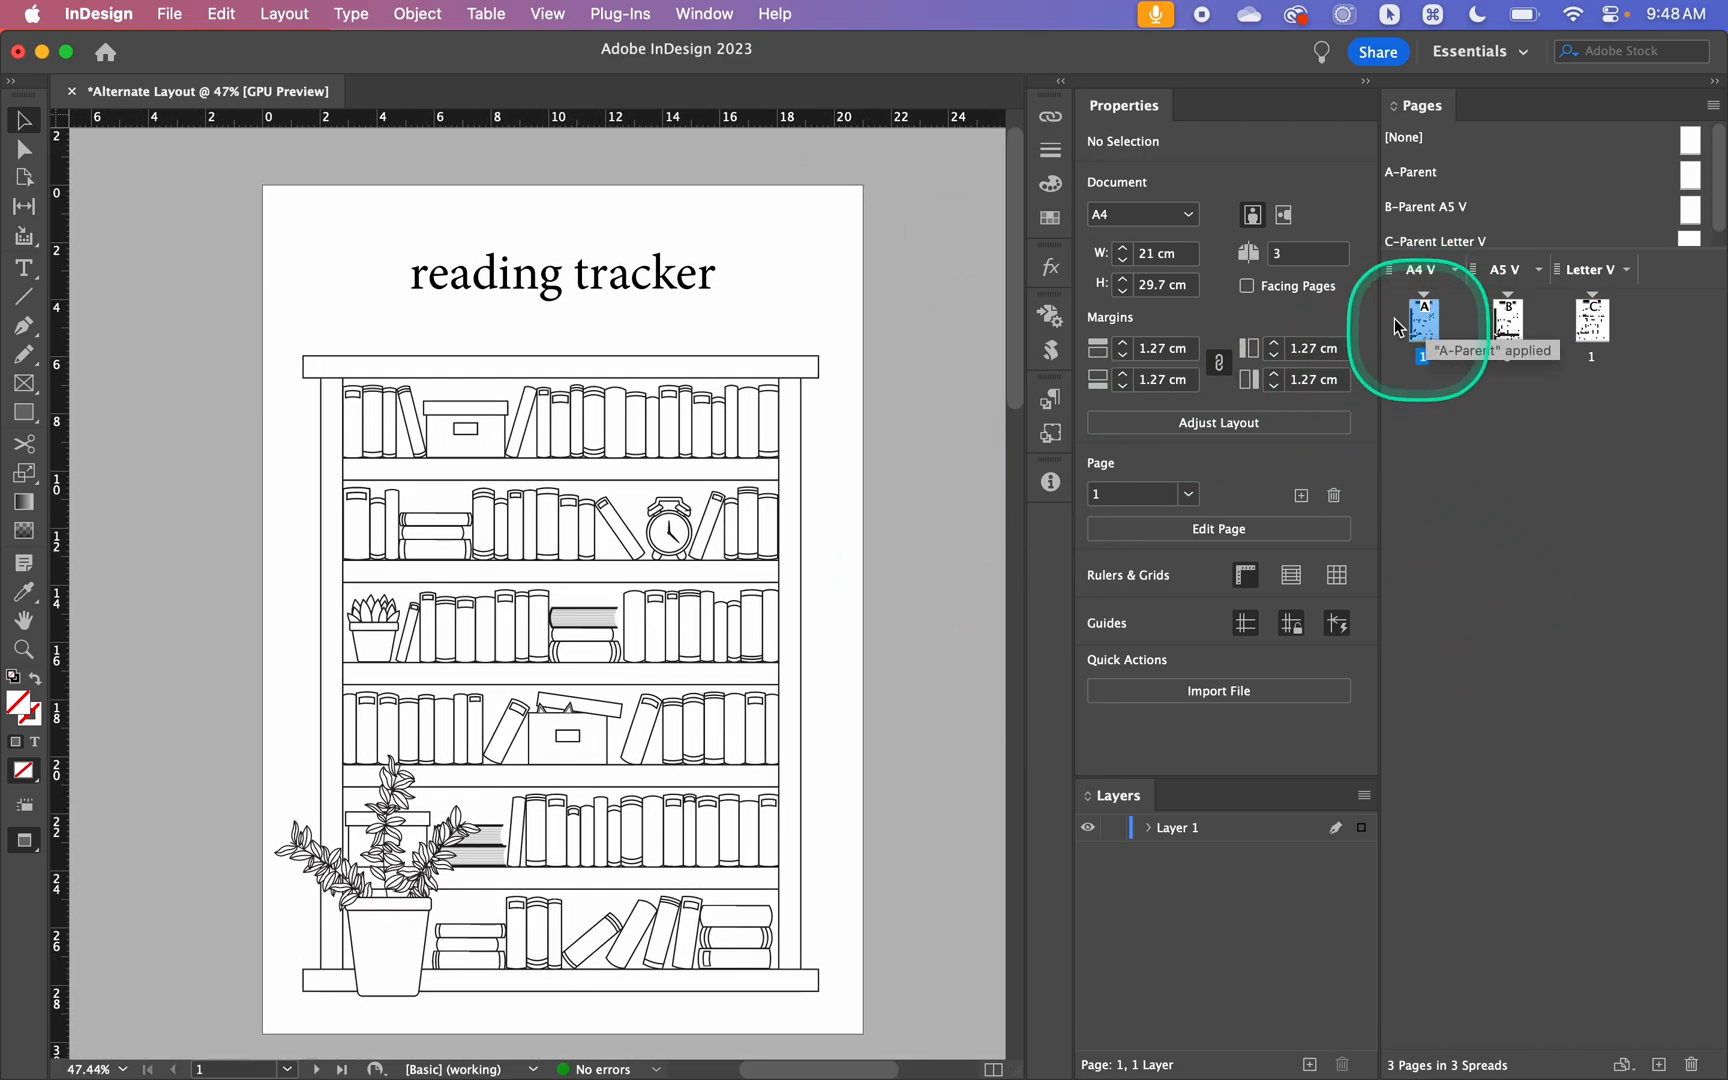
{"action": "key", "text": "control"}
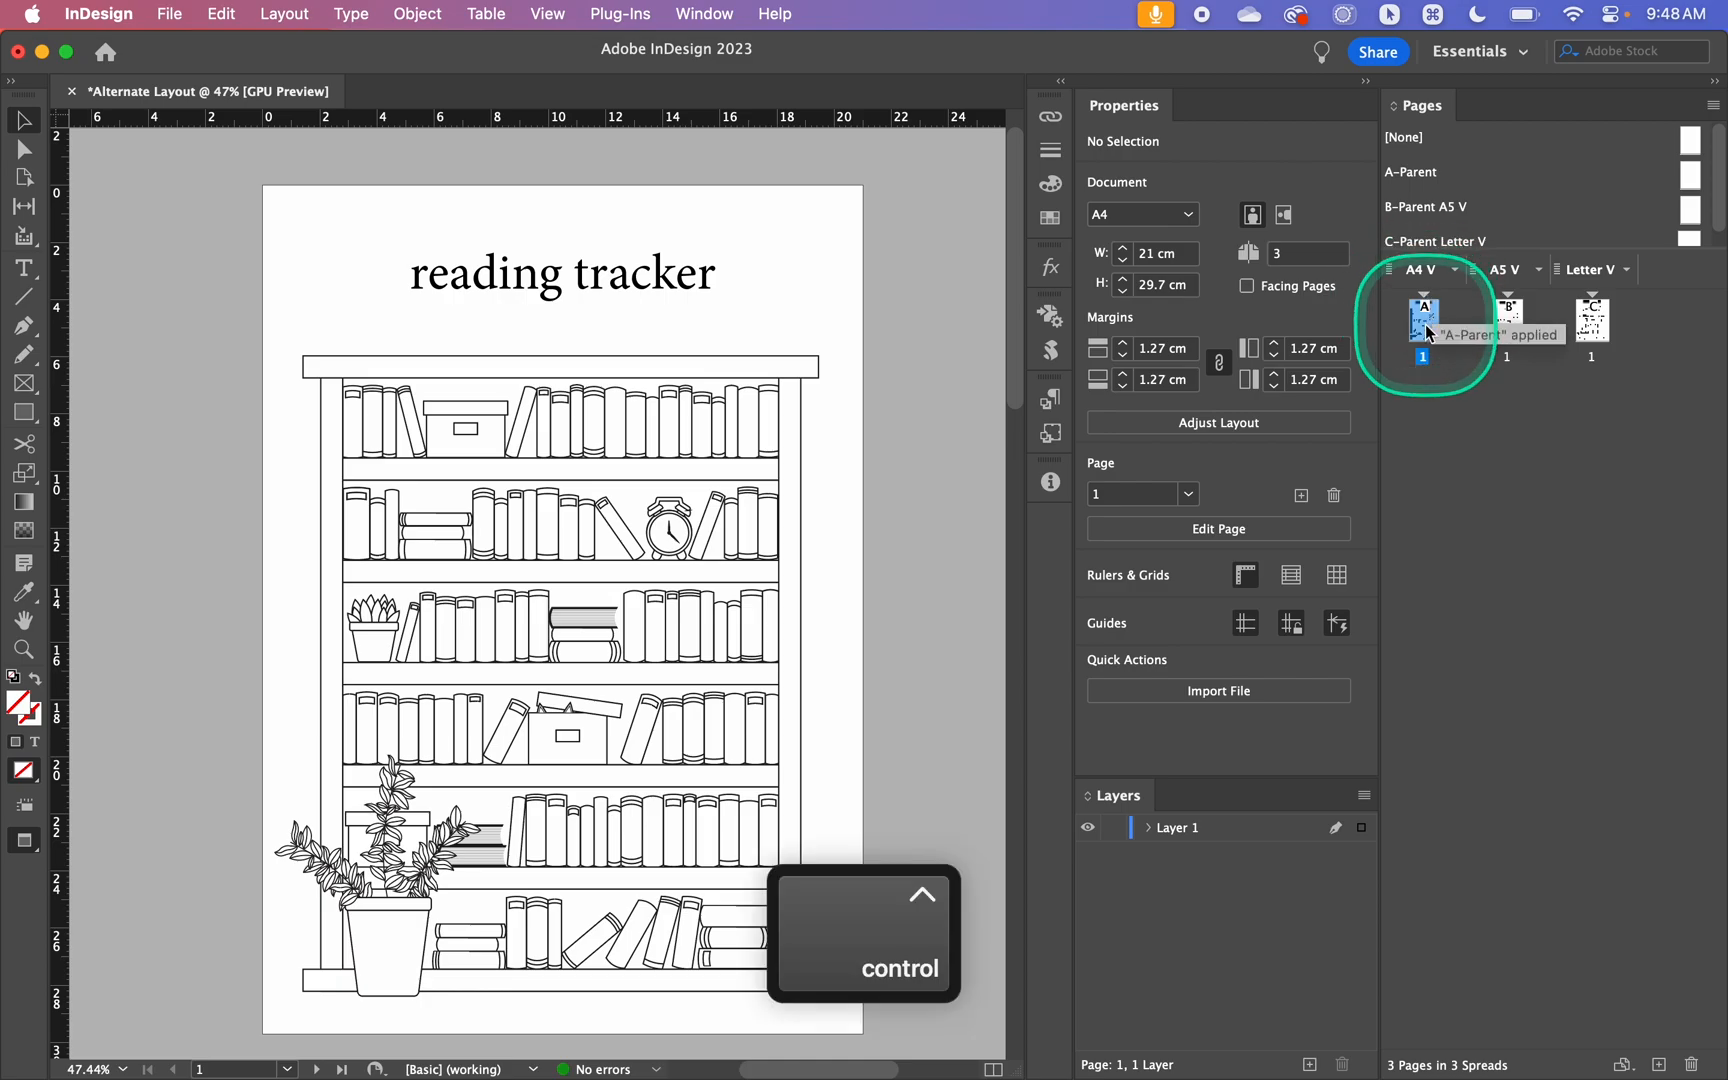
{"action": "right_click", "coordinate": [1424, 326]}
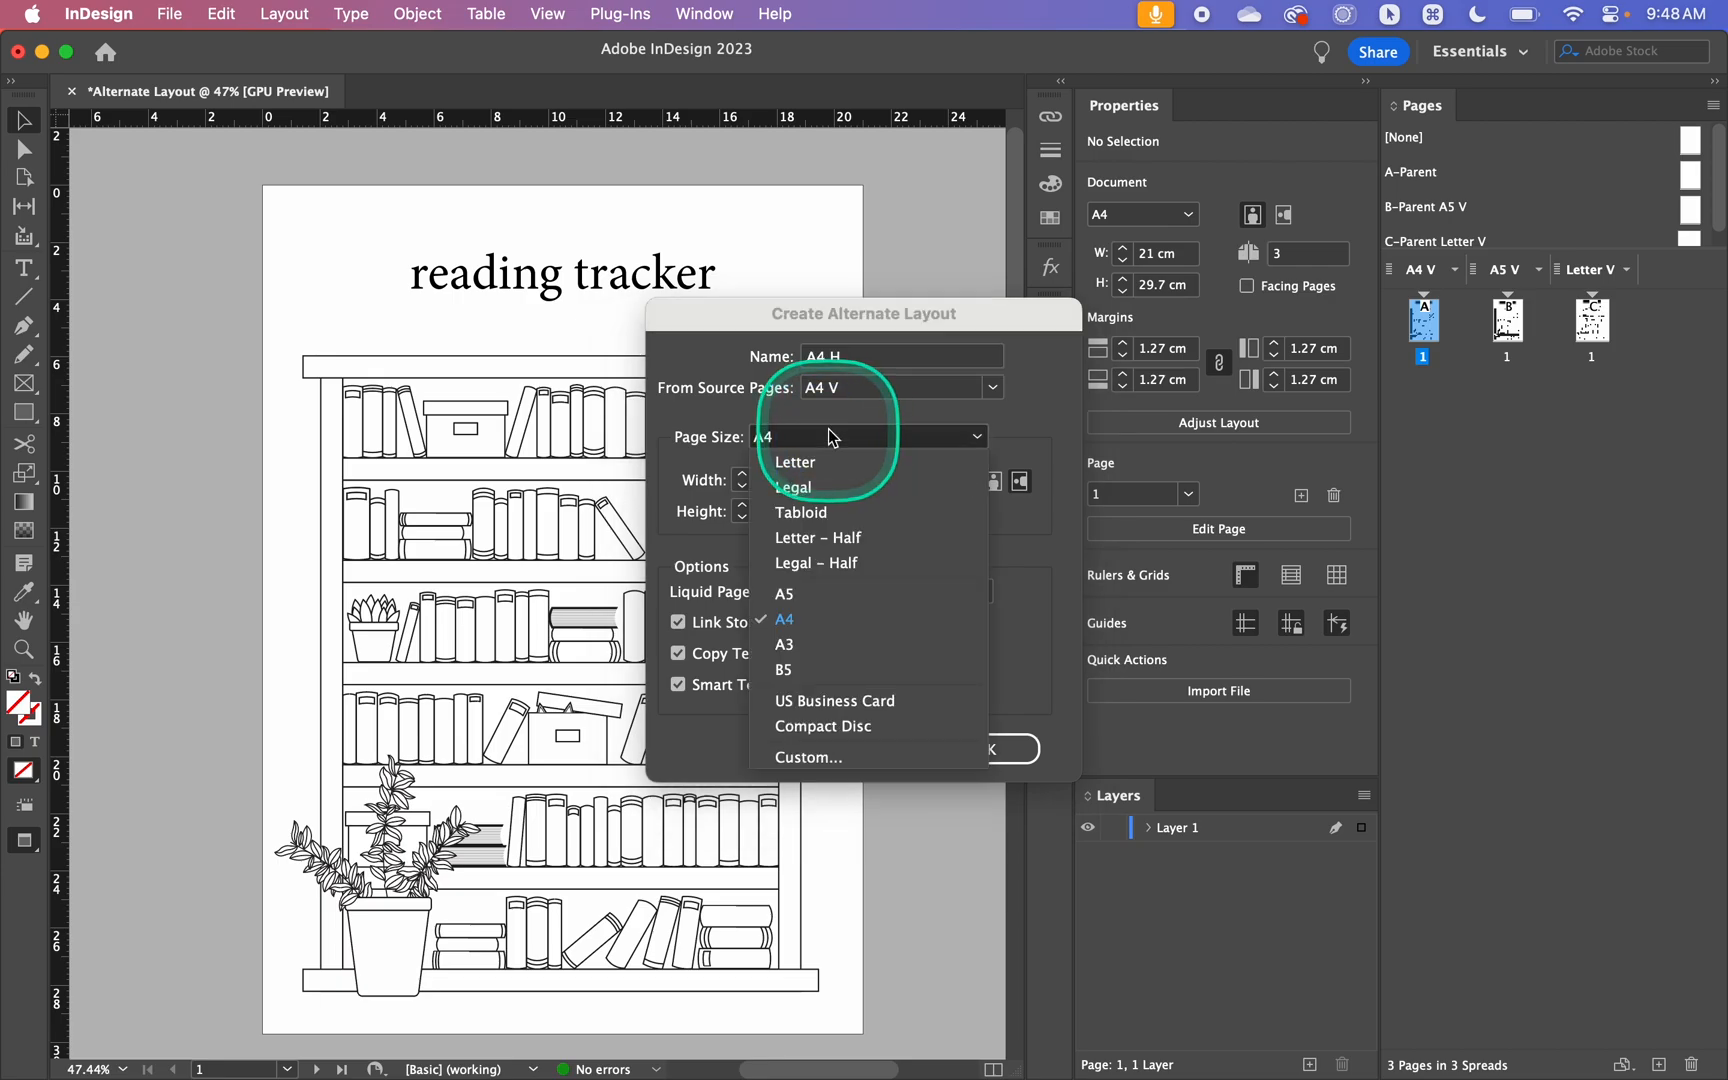
{"action": "left_click", "coordinate": [818, 538]}
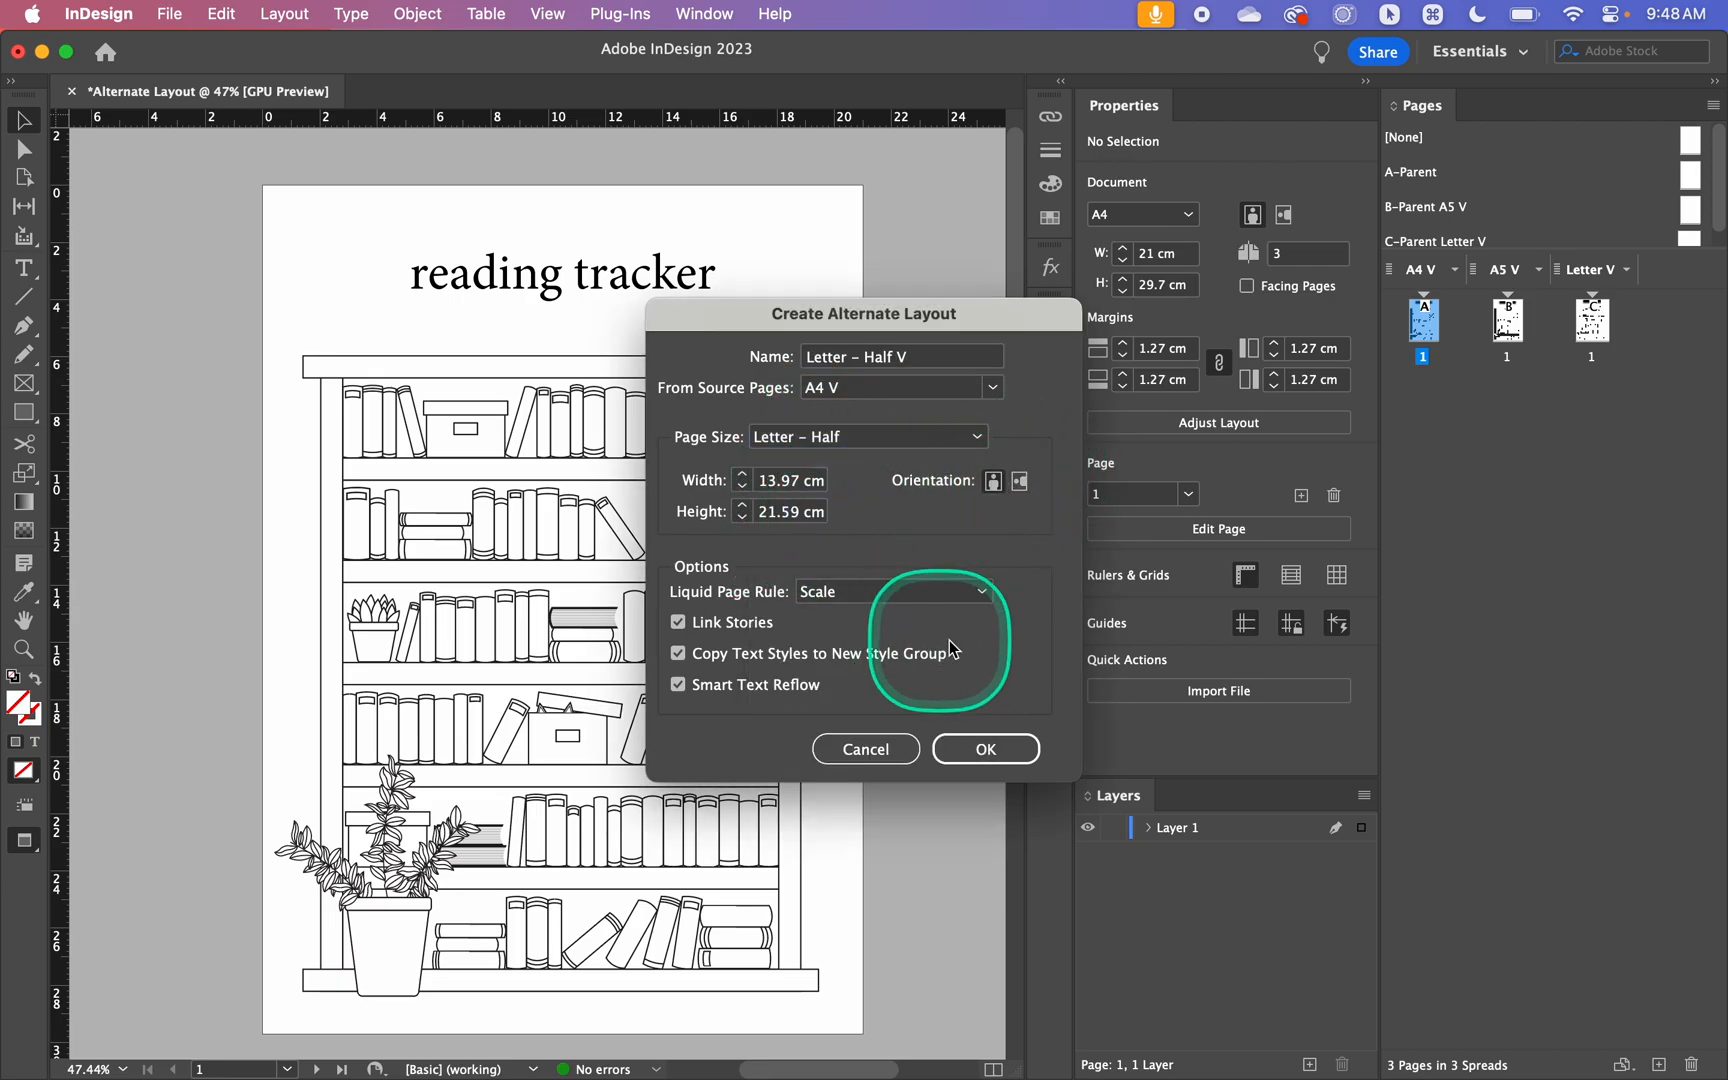
{"action": "left_click", "coordinate": [986, 750]}
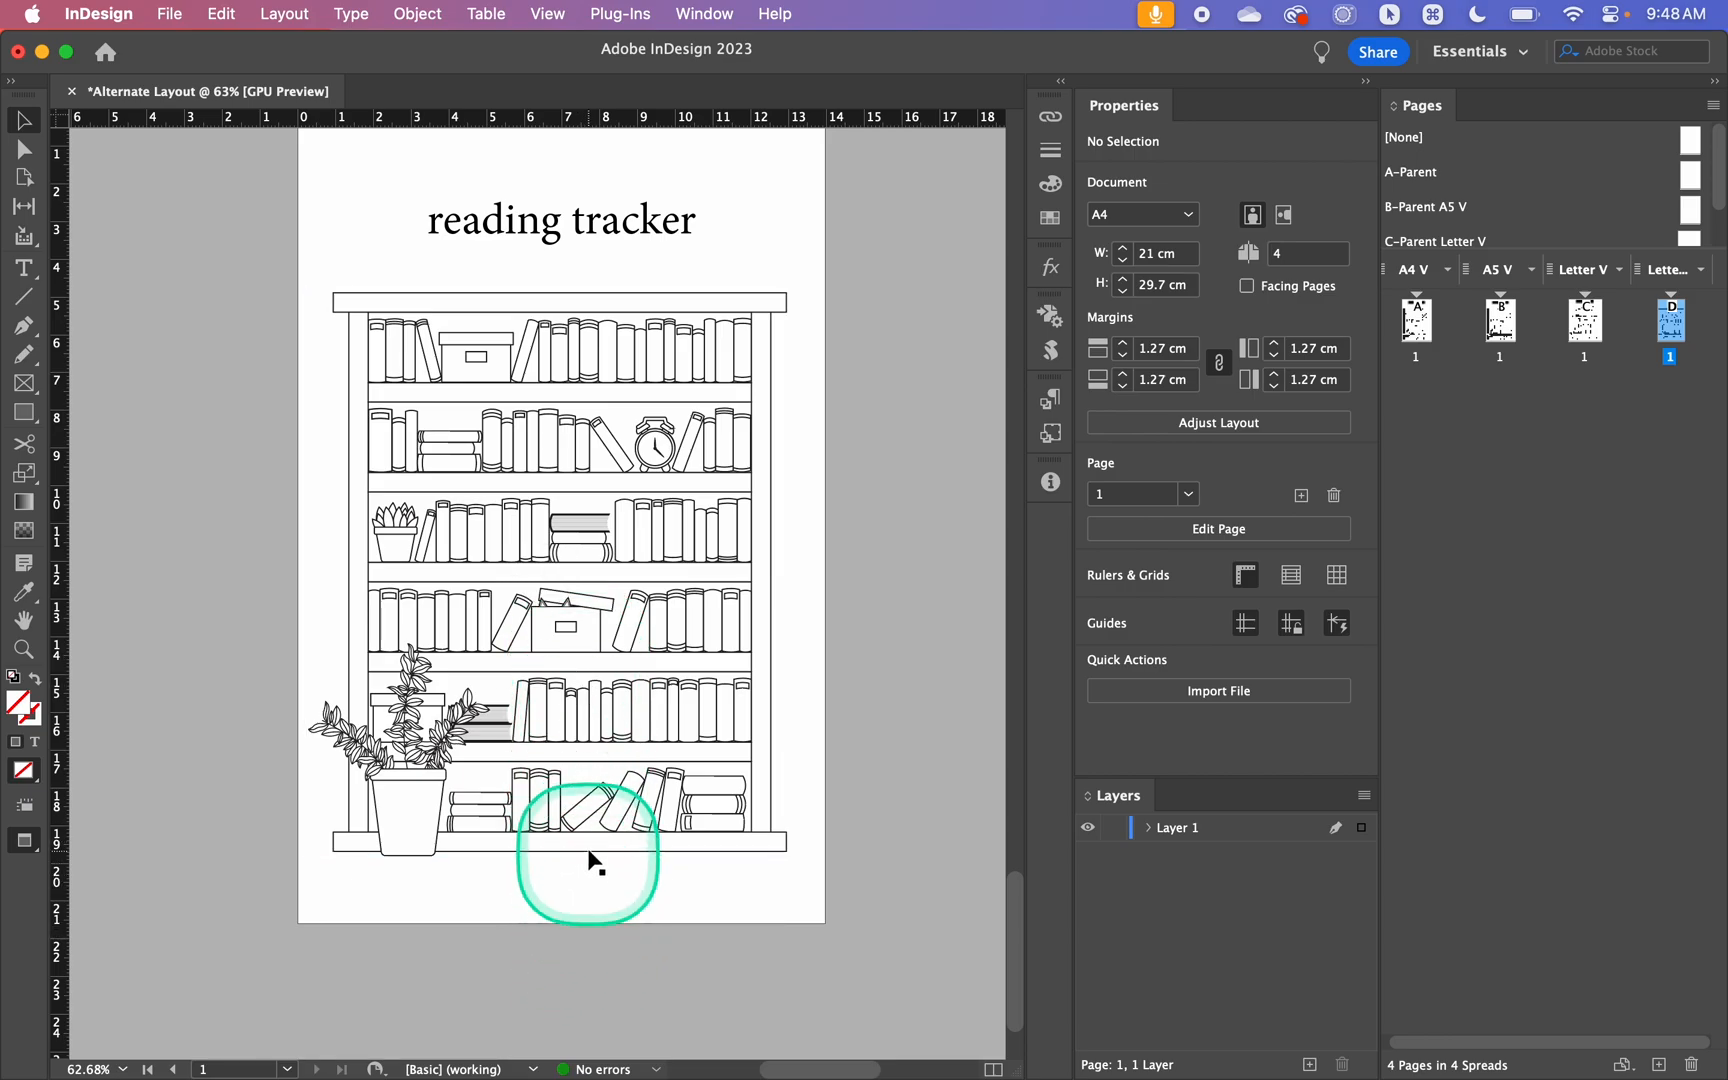
{"action": "mouse_move", "coordinate": [568, 950]}
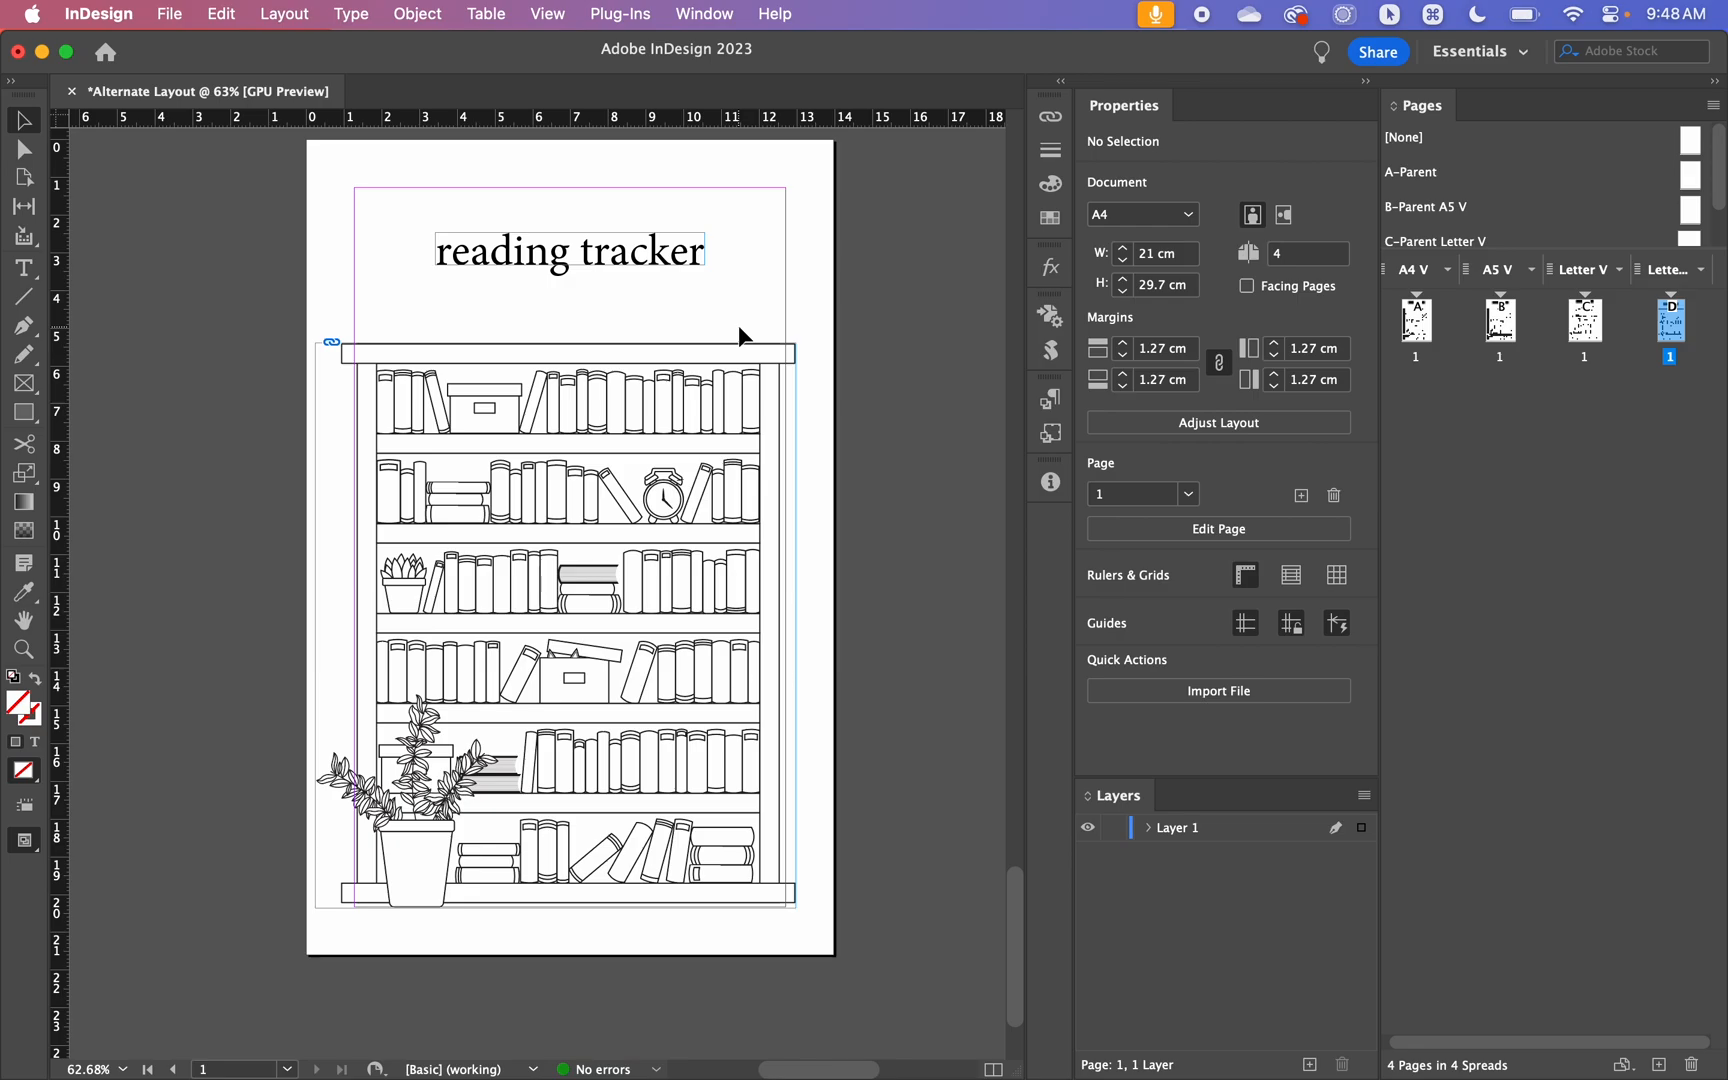
{"action": "left_click", "coordinate": [772, 284]}
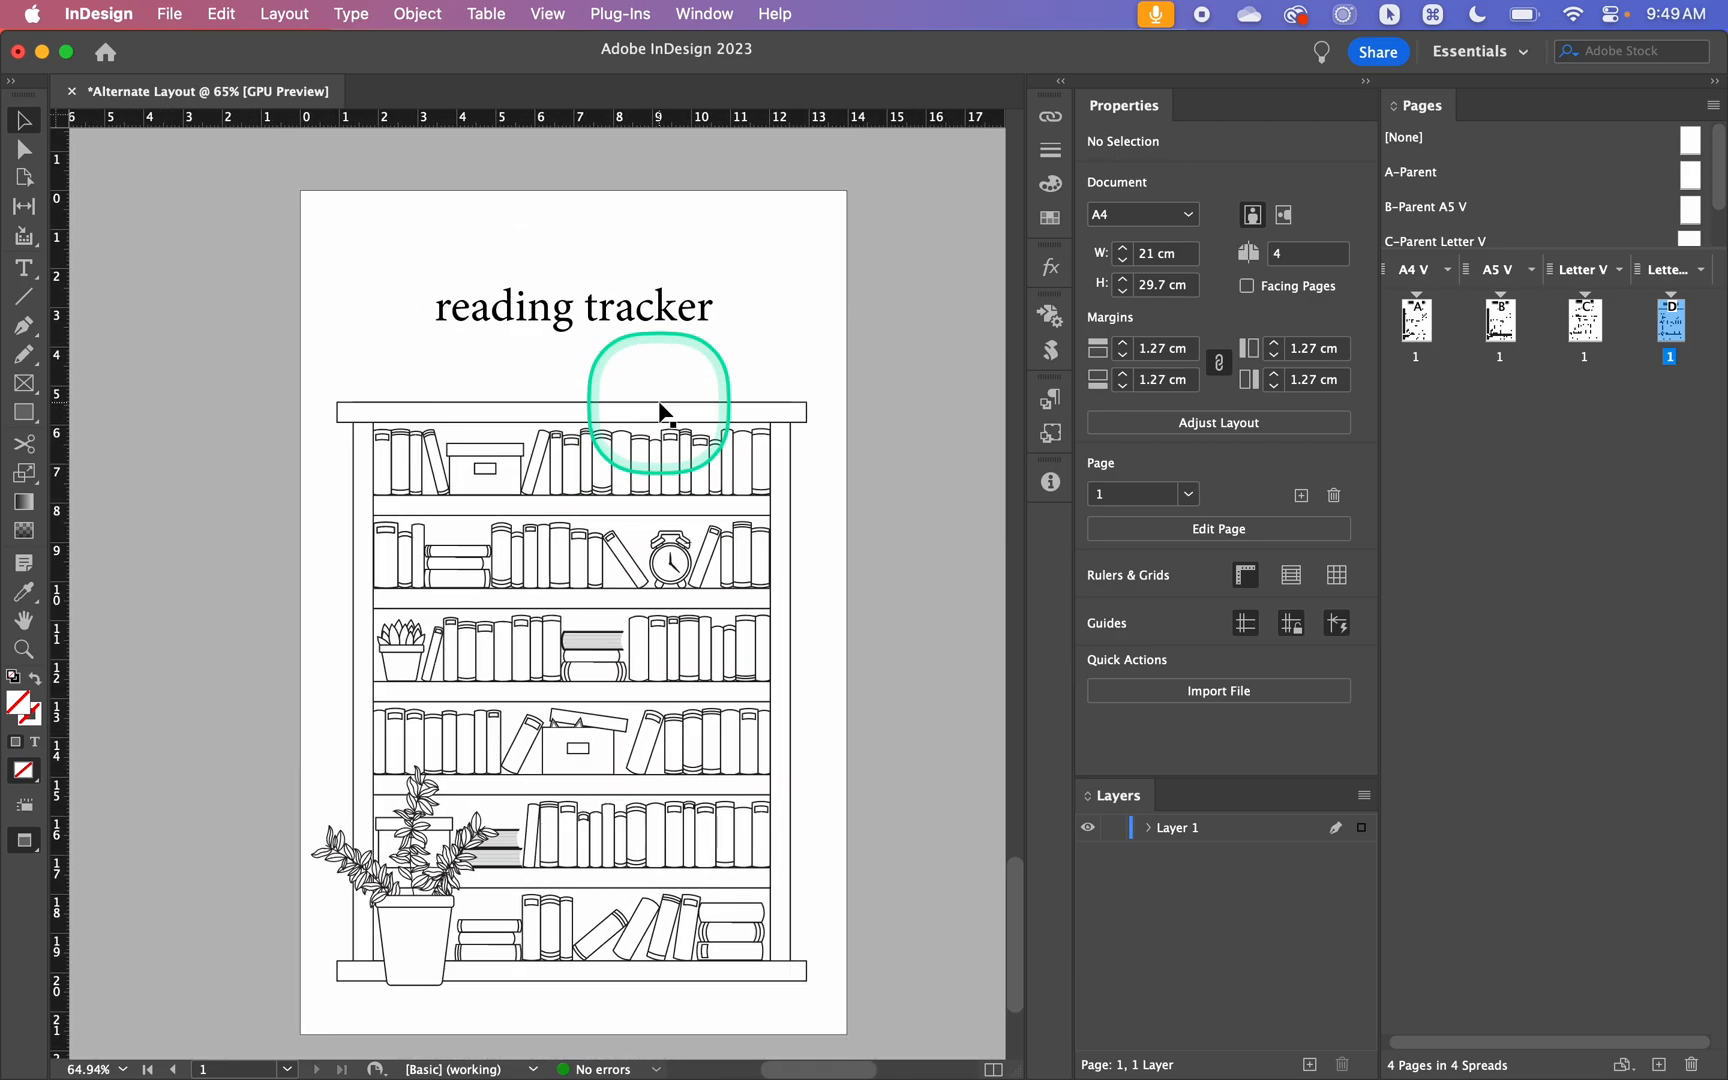
{"action": "mouse_move", "coordinate": [744, 346]}
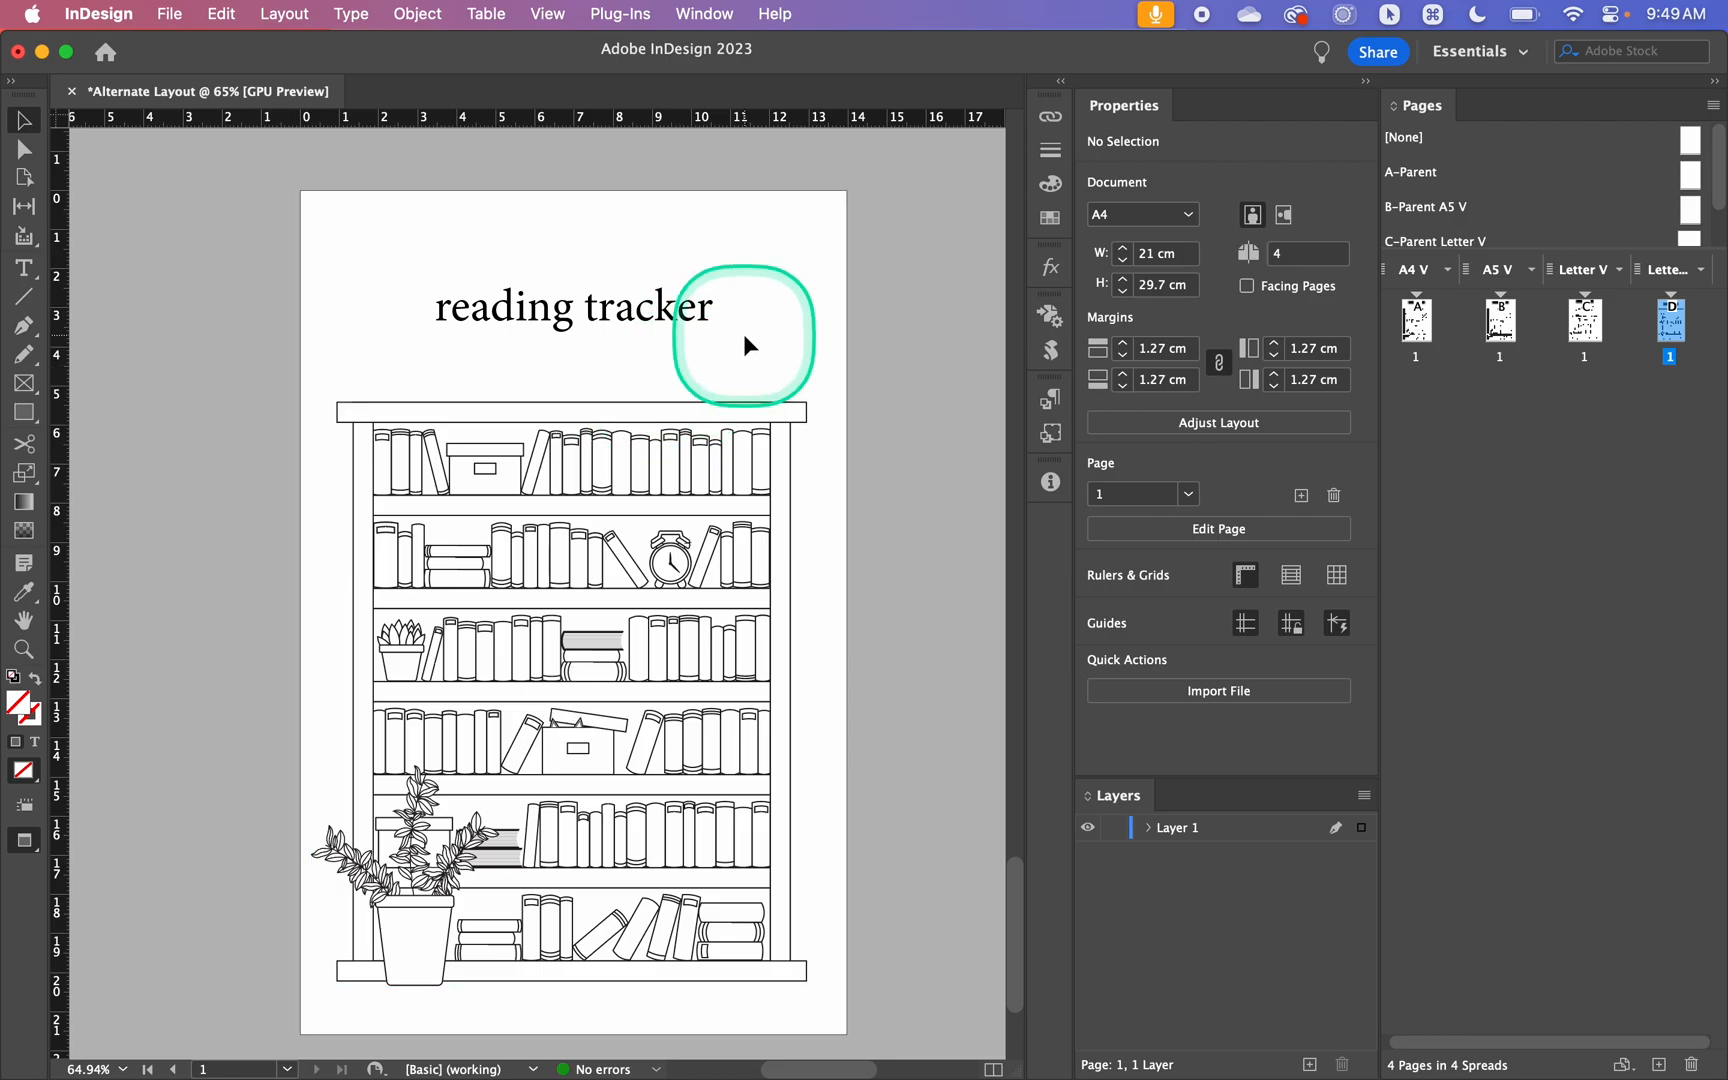